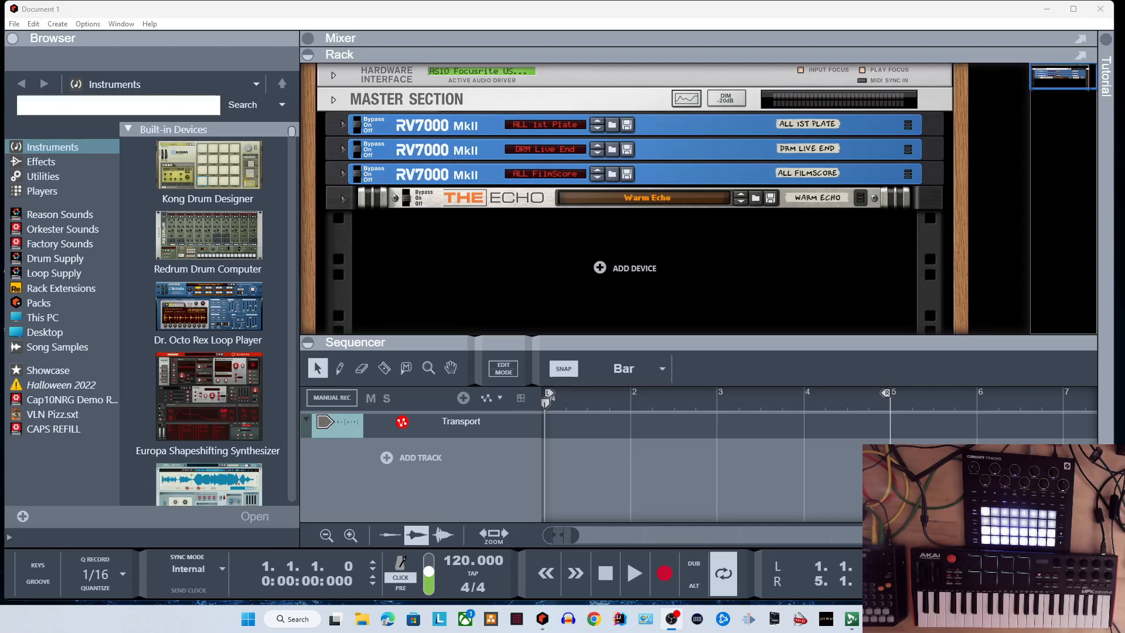
mouse_move(939, 337)
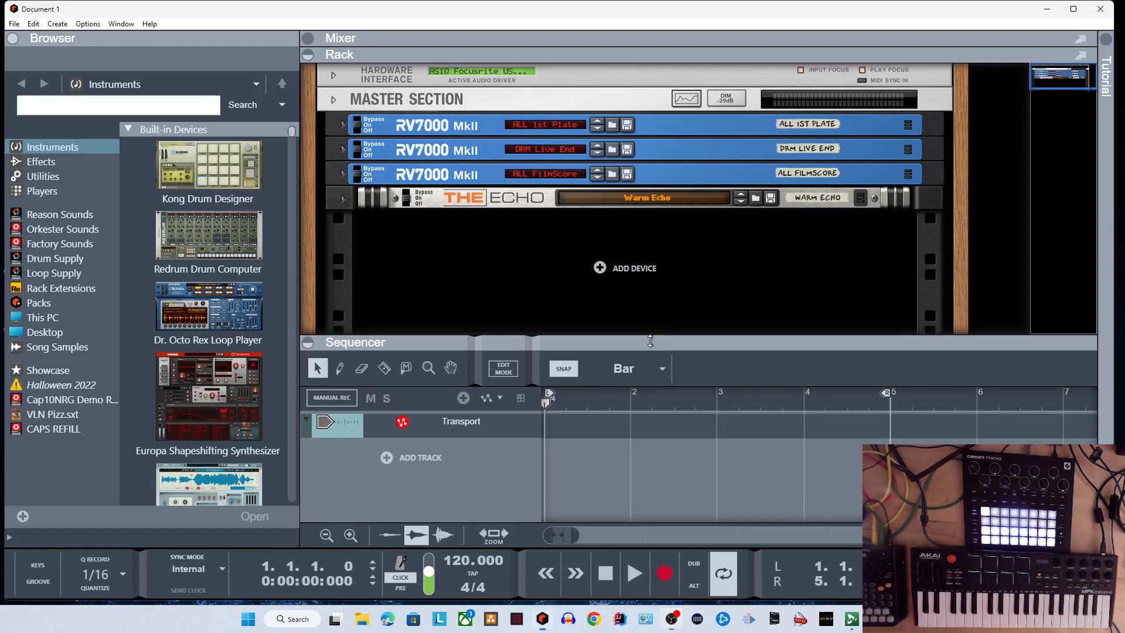
Step: Enlarge the rack area and add another ID8 Instrument device from the Instruments browser
drag(649, 341, 649, 387)
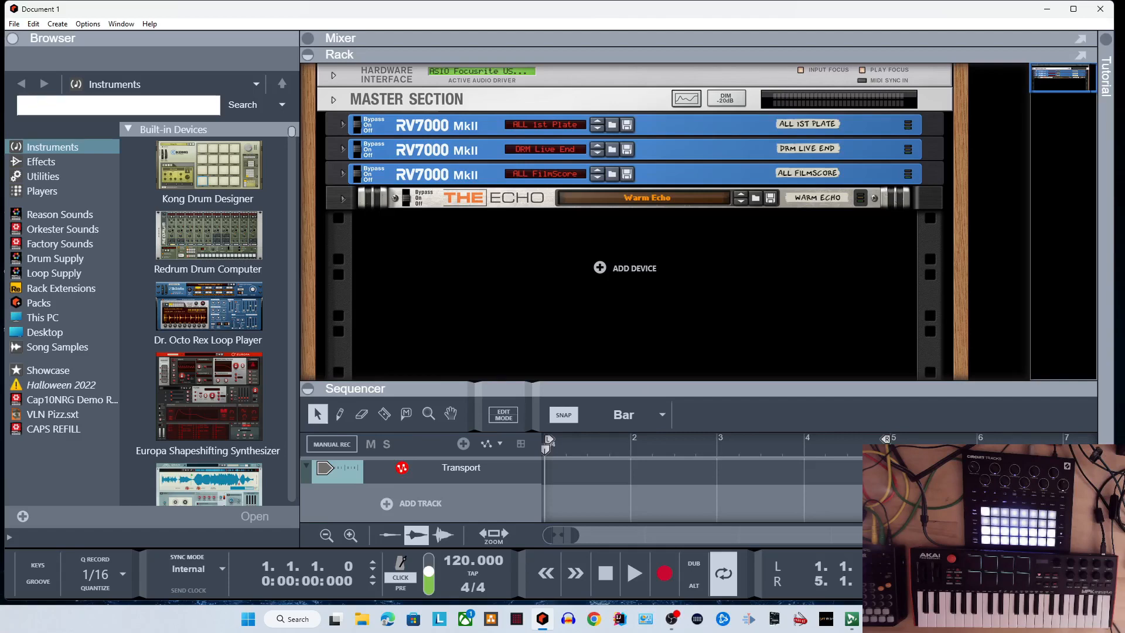
mouse_move(809, 443)
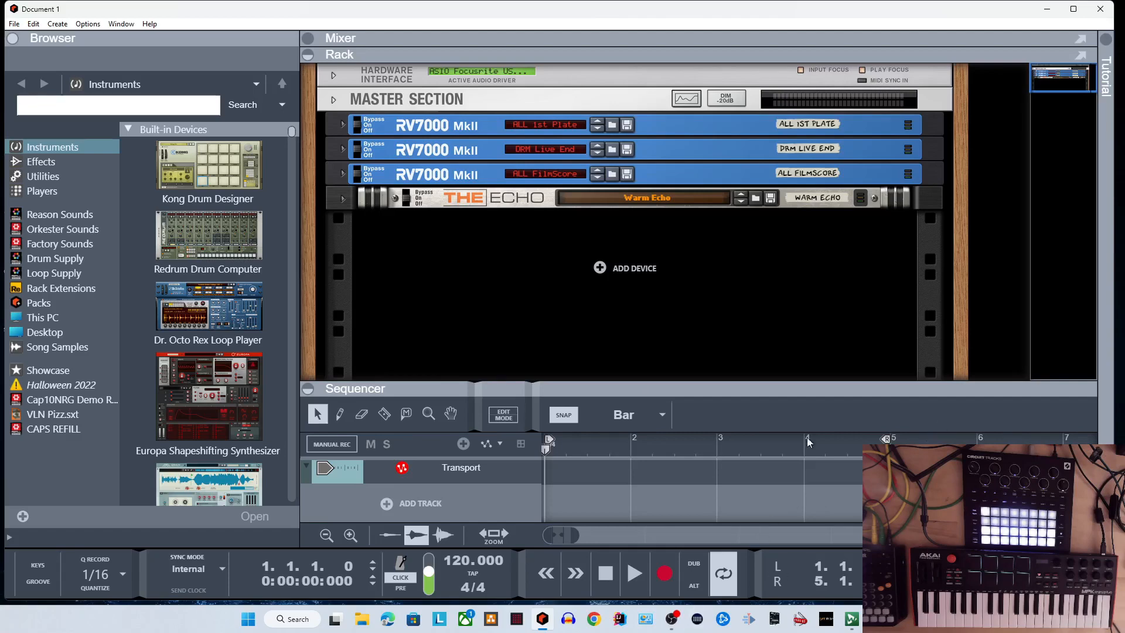
mouse_move(815, 460)
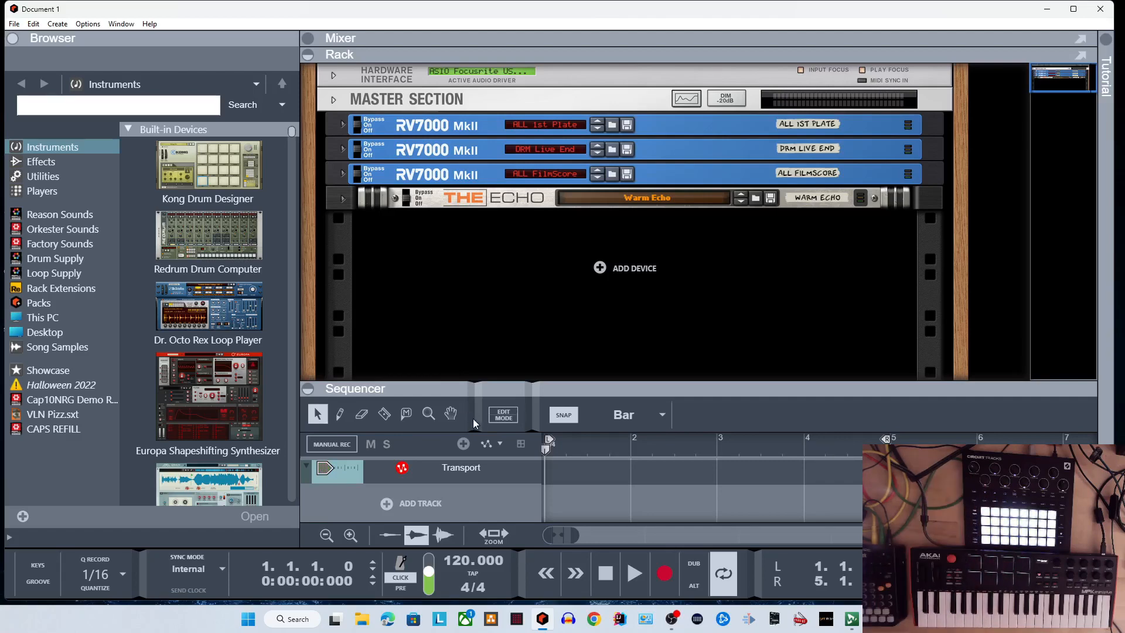
mouse_move(406, 495)
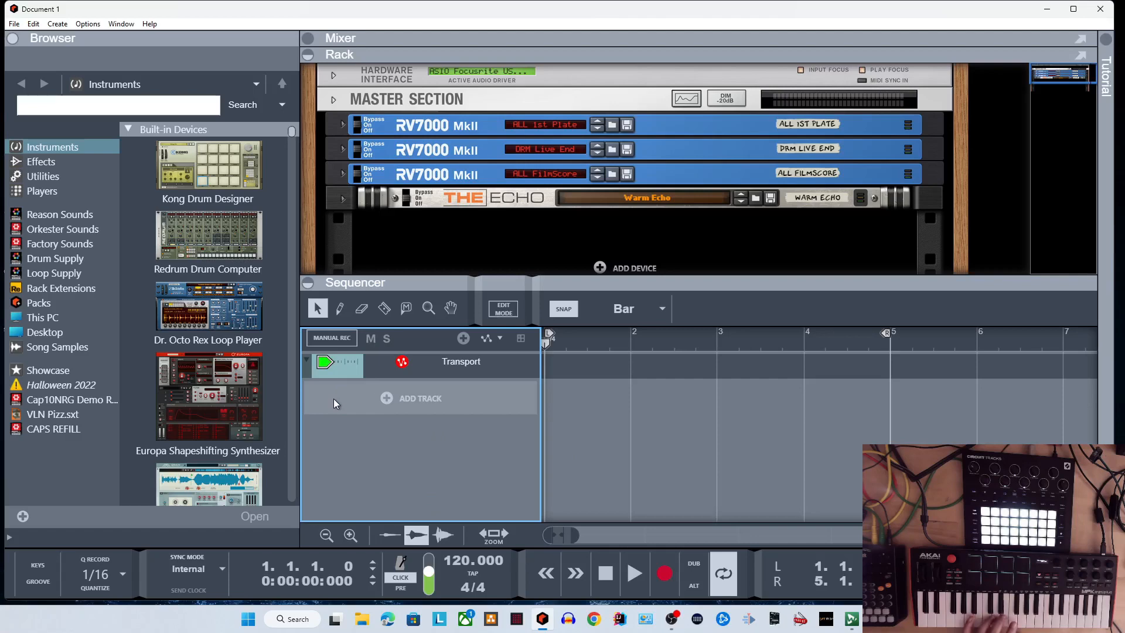
mouse_move(336, 404)
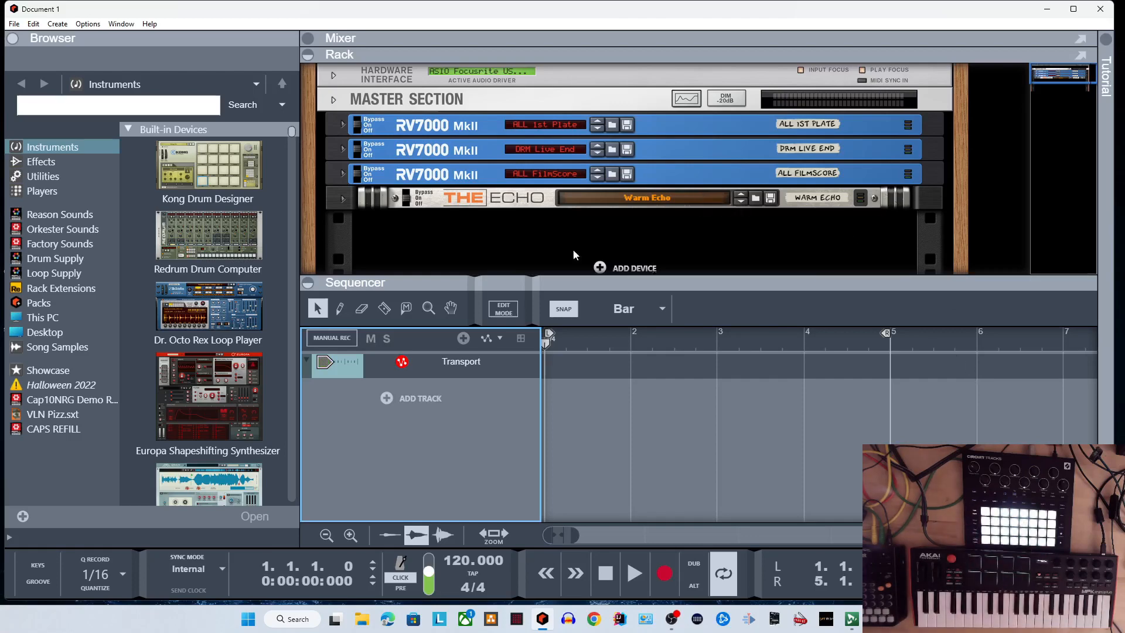
mouse_move(594, 343)
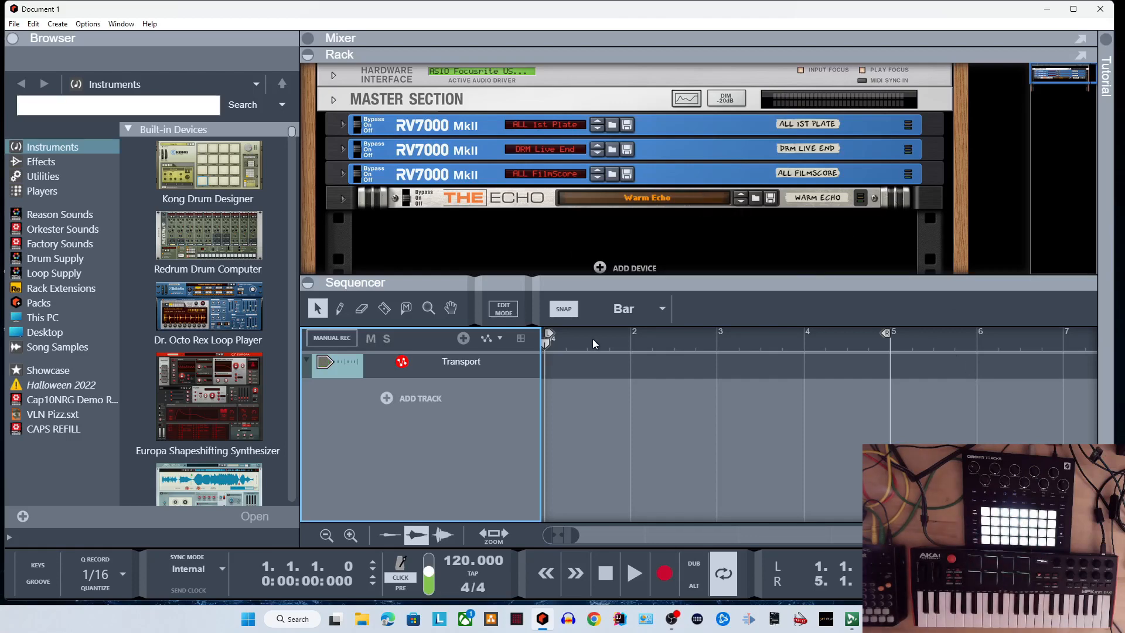
mouse_move(75, 228)
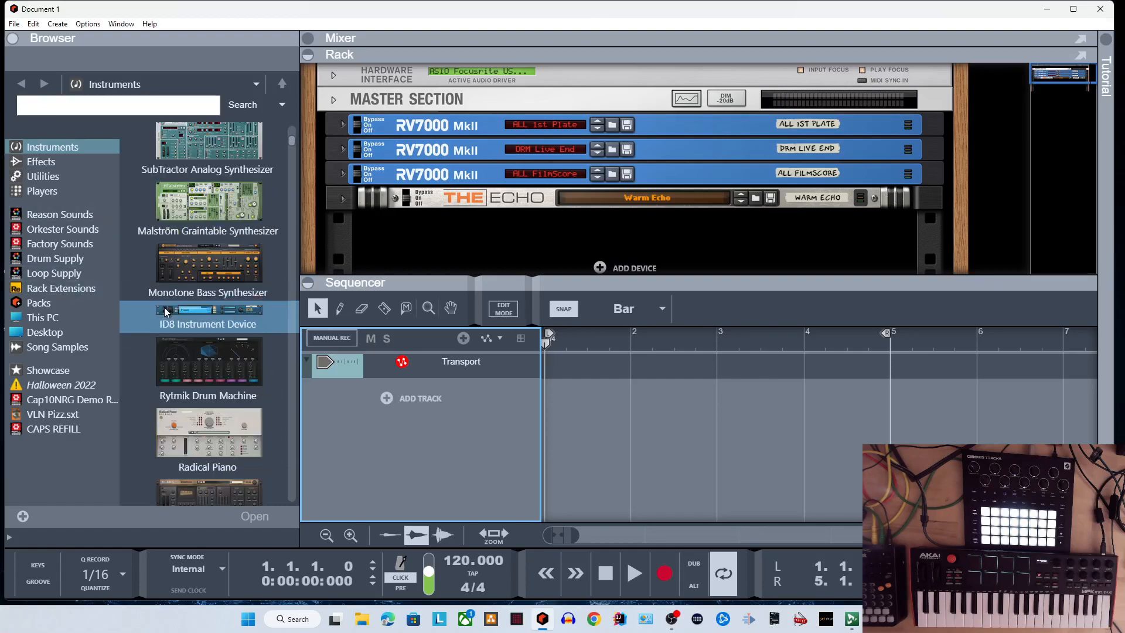
scroll(down, 3)
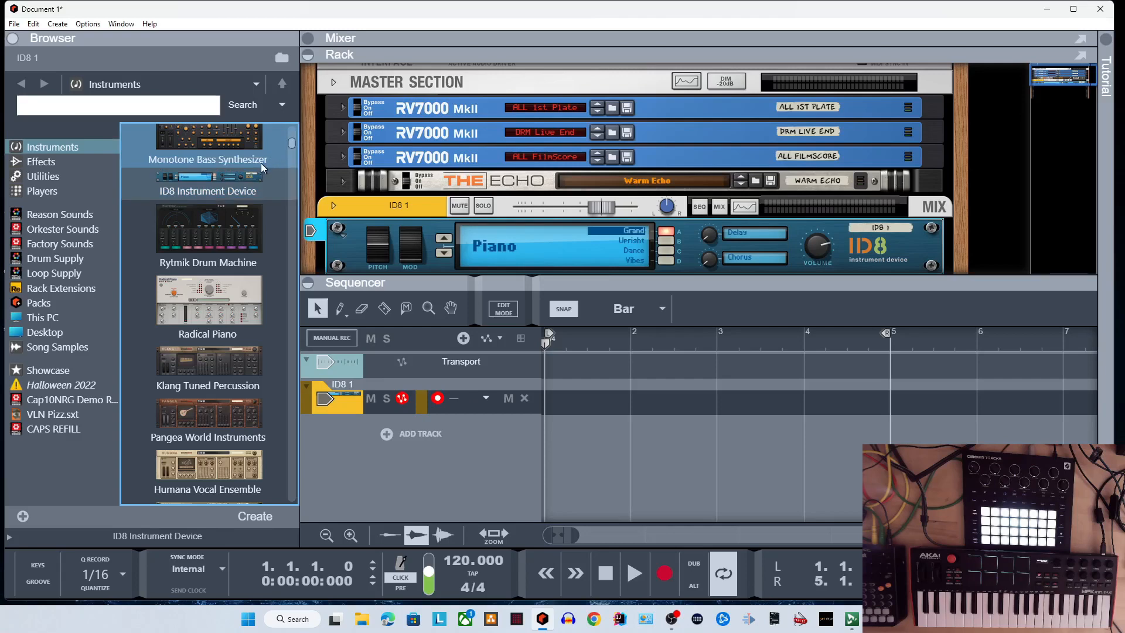
click(208, 183)
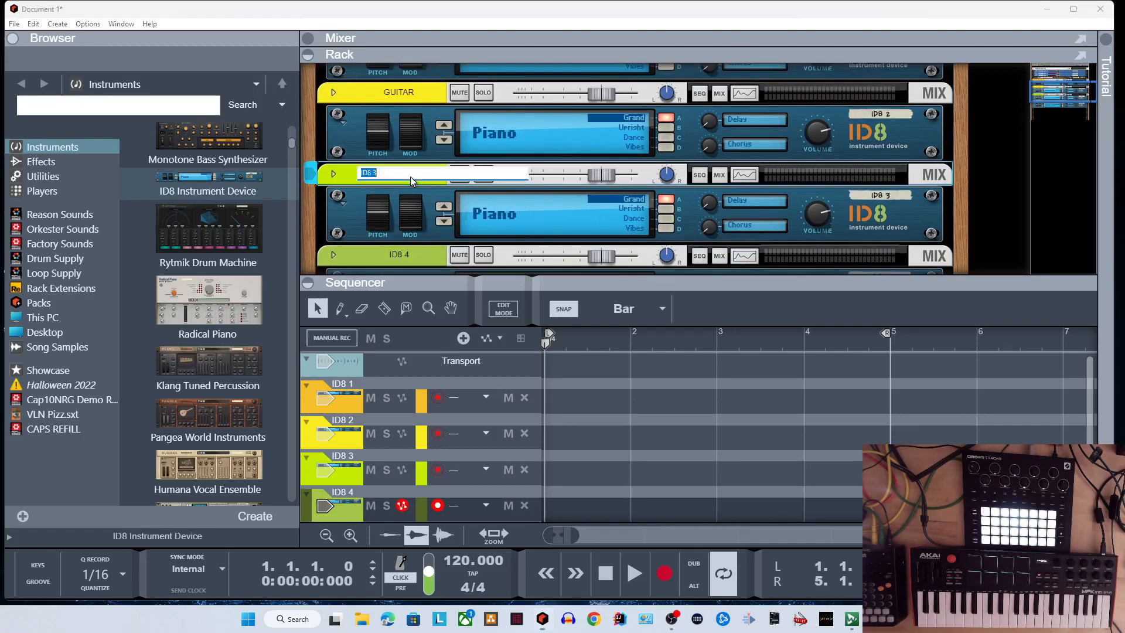
Step: Name the third ID8 STRINGS, rename the fourth BRASS, and give BRASS a brass sound
text(STRINGS)
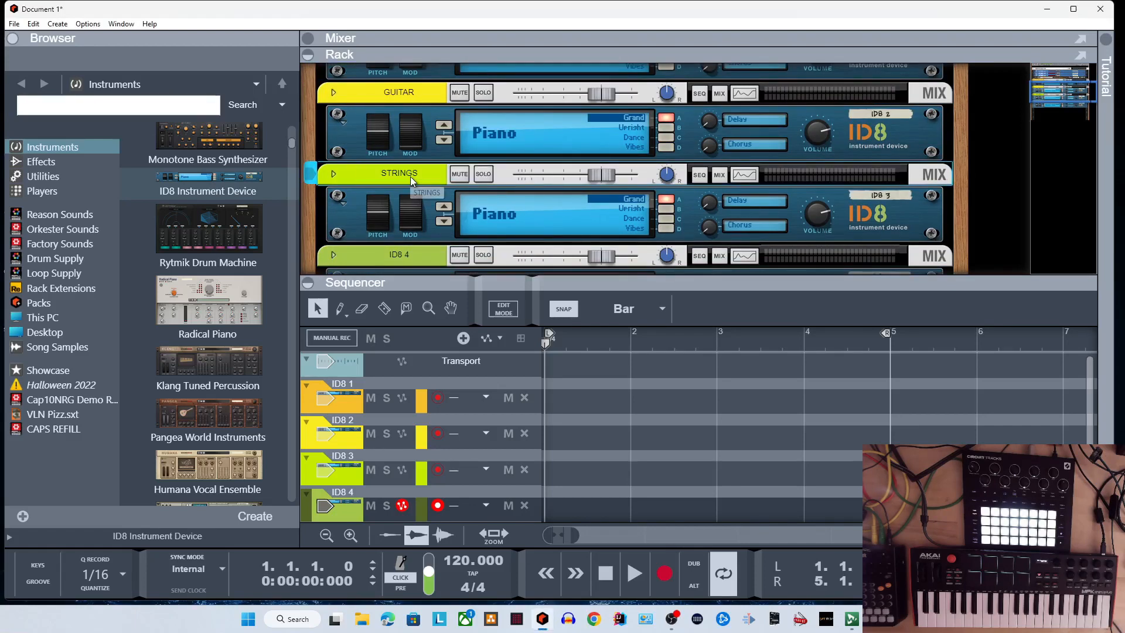
double_click(399, 254)
text(BRASS)
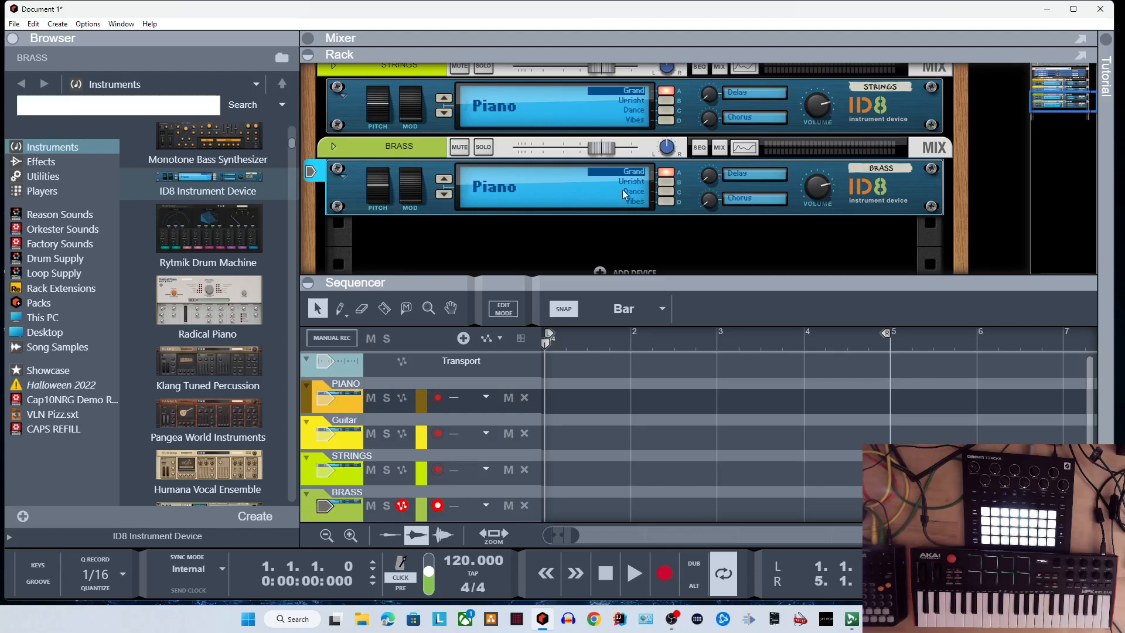
click(540, 187)
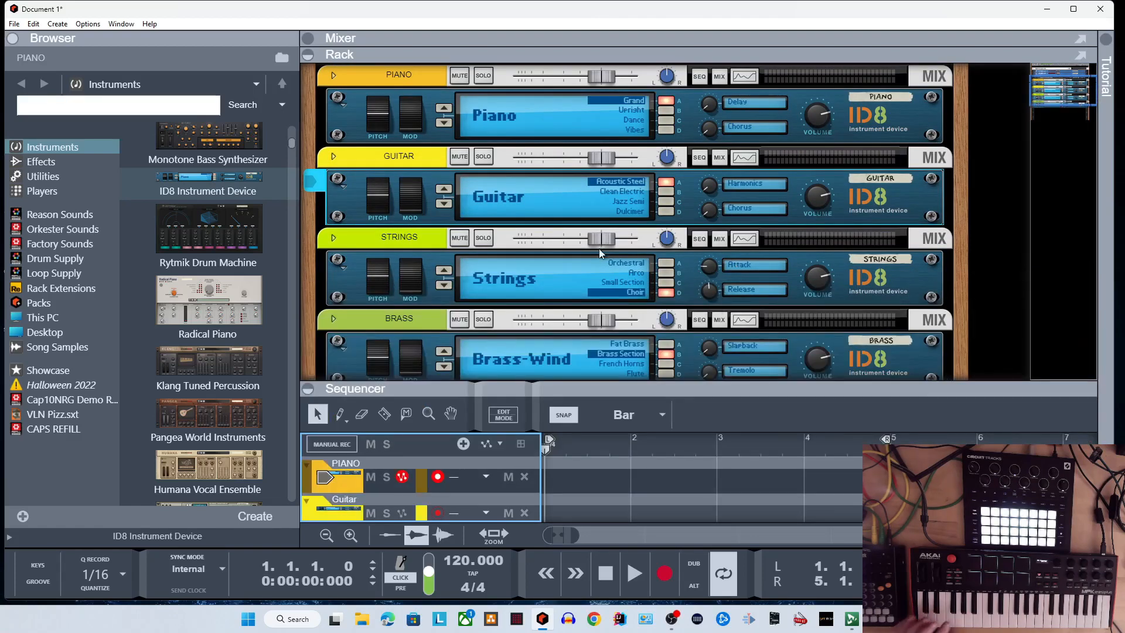
mouse_move(533, 356)
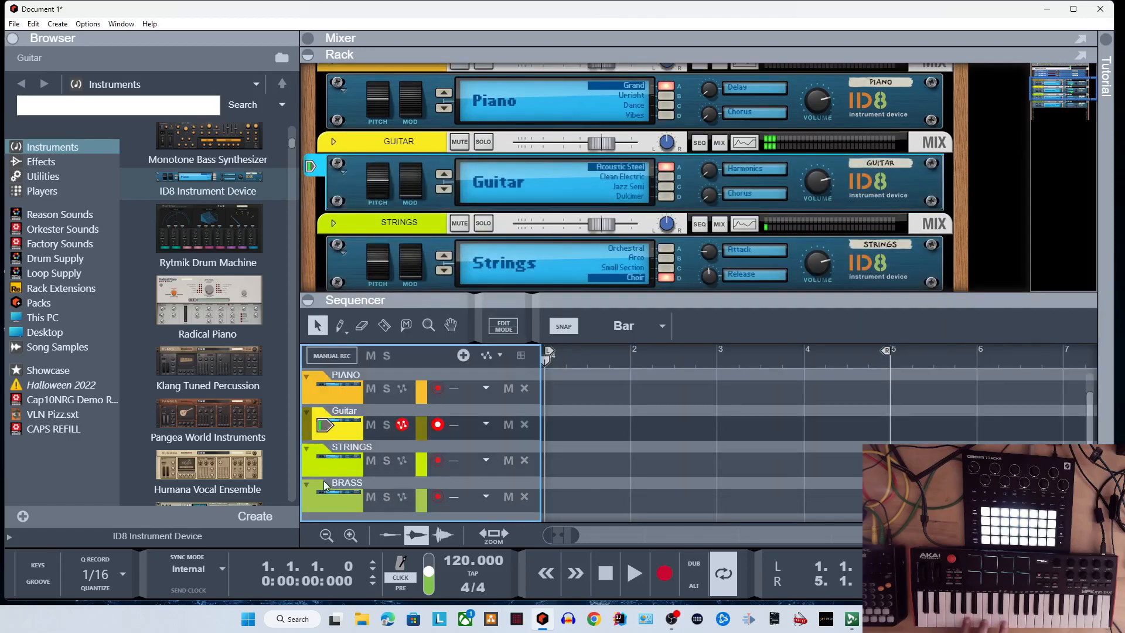
click(328, 467)
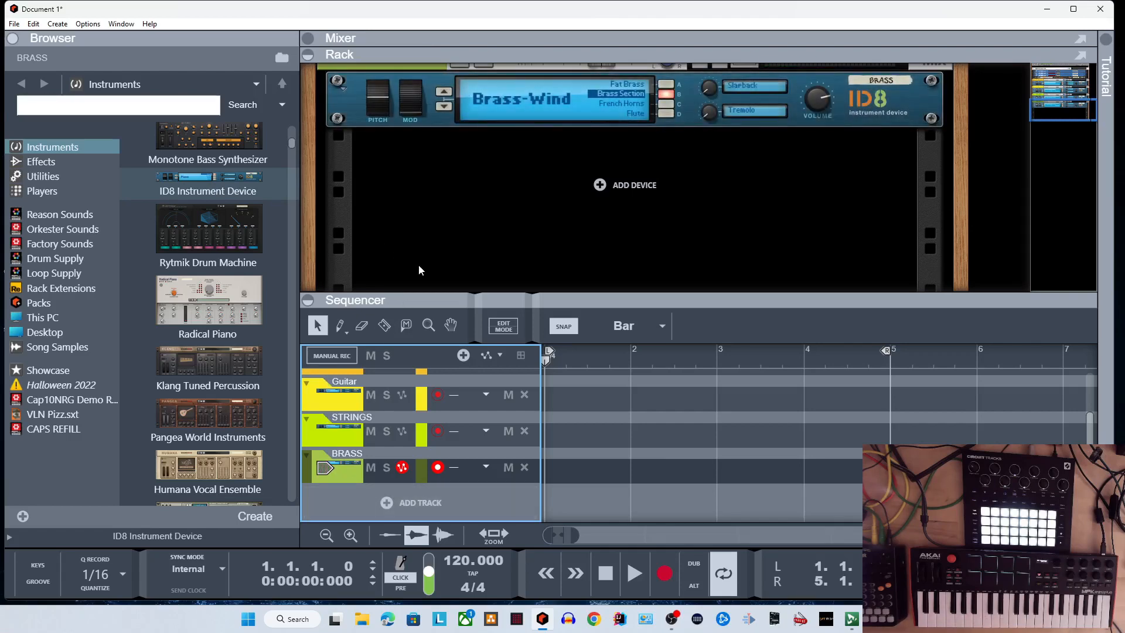
mouse_move(566, 403)
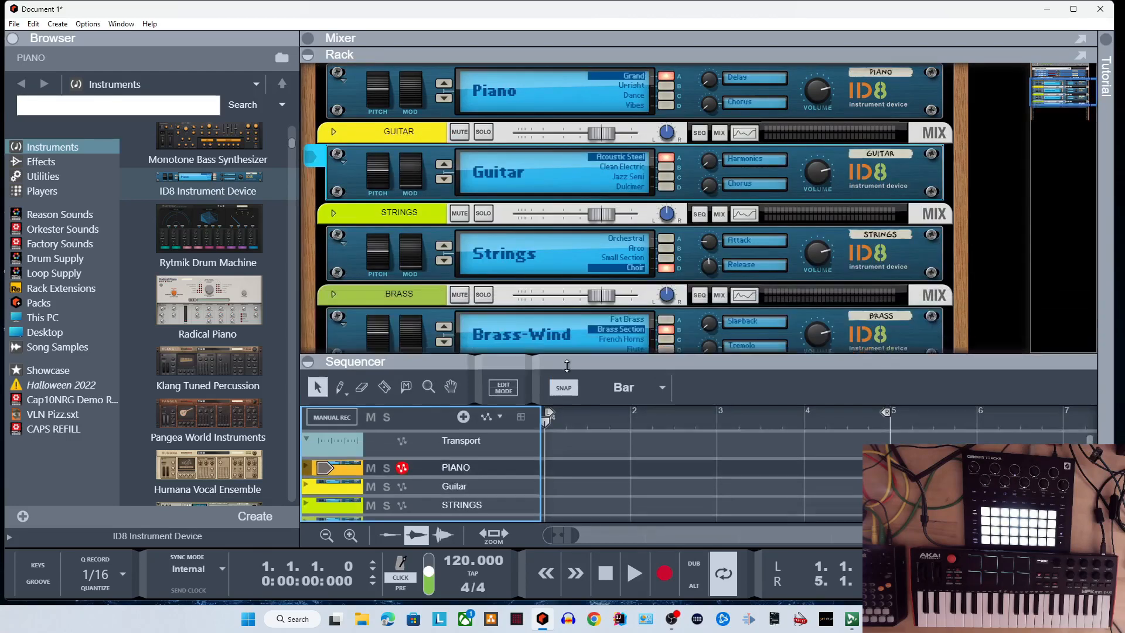
Step: Open Reason's Preferences from the Edit menu
click(34, 23)
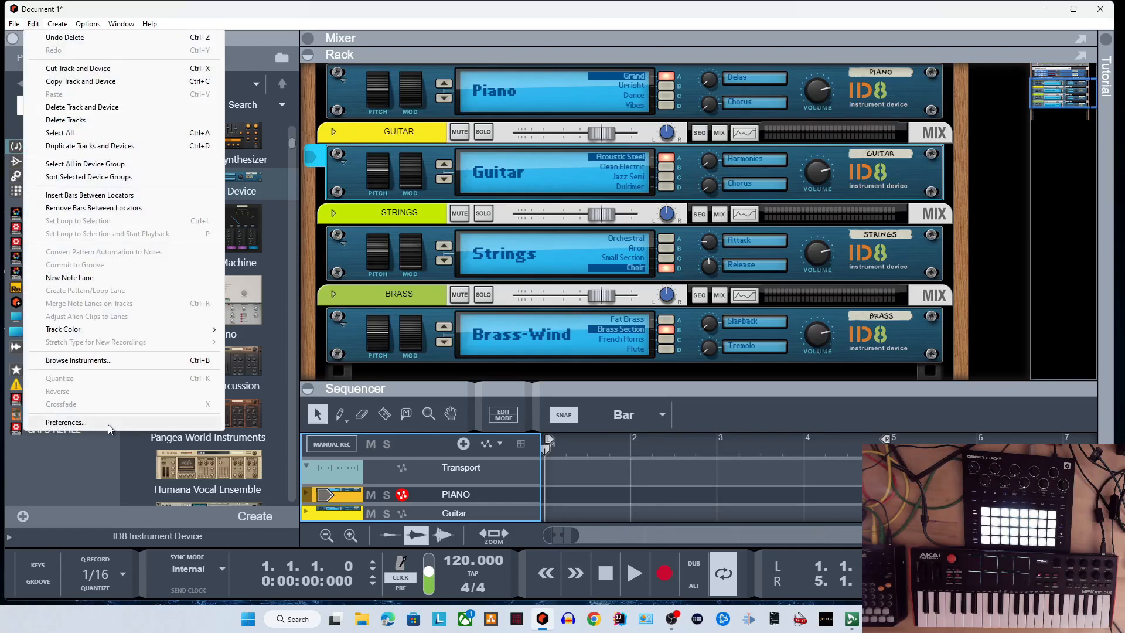
click(66, 422)
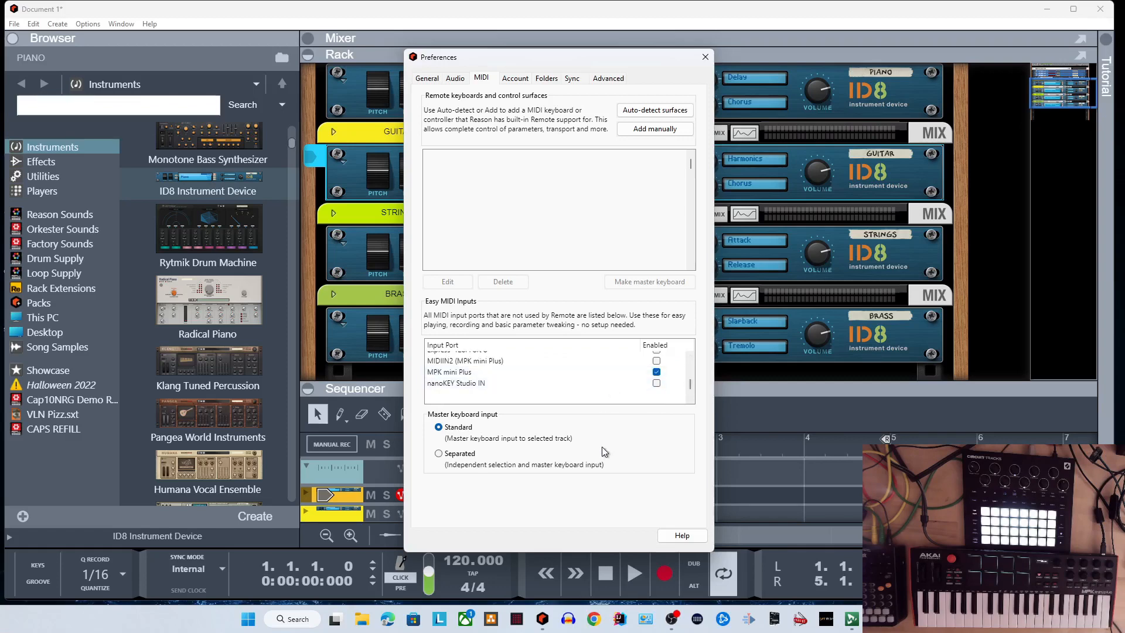
mouse_move(589, 244)
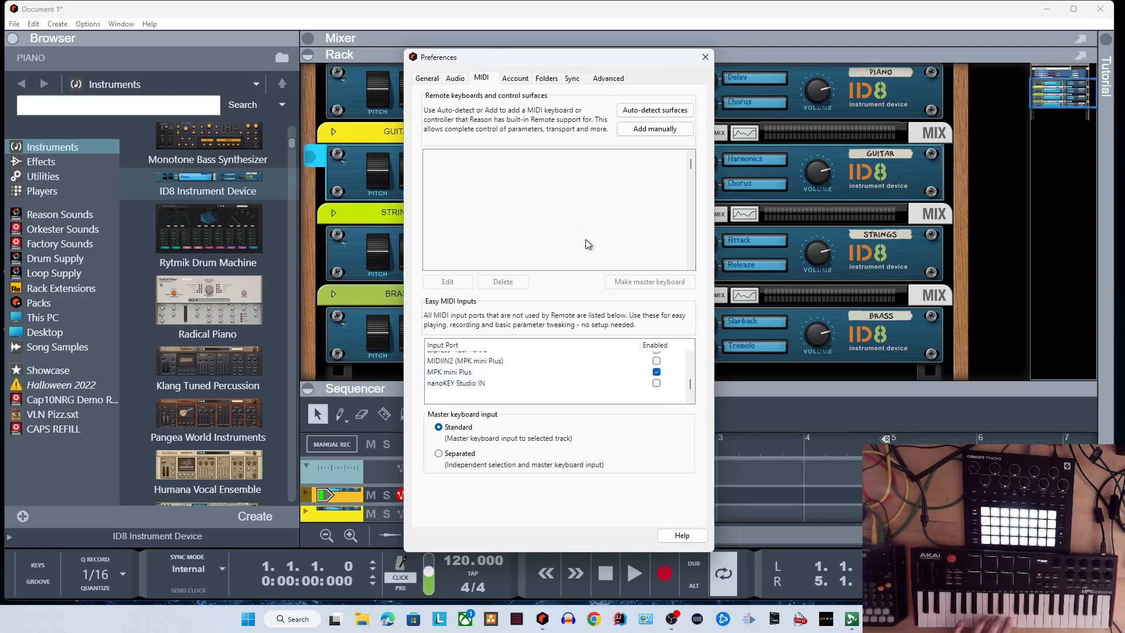
mouse_move(619, 320)
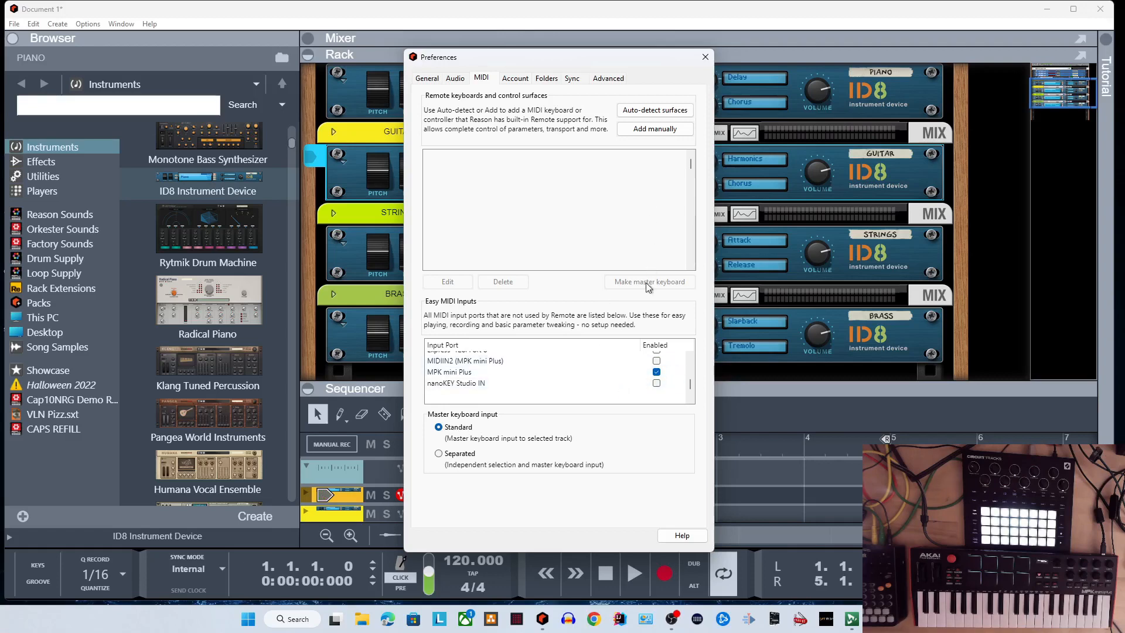
mouse_move(505, 324)
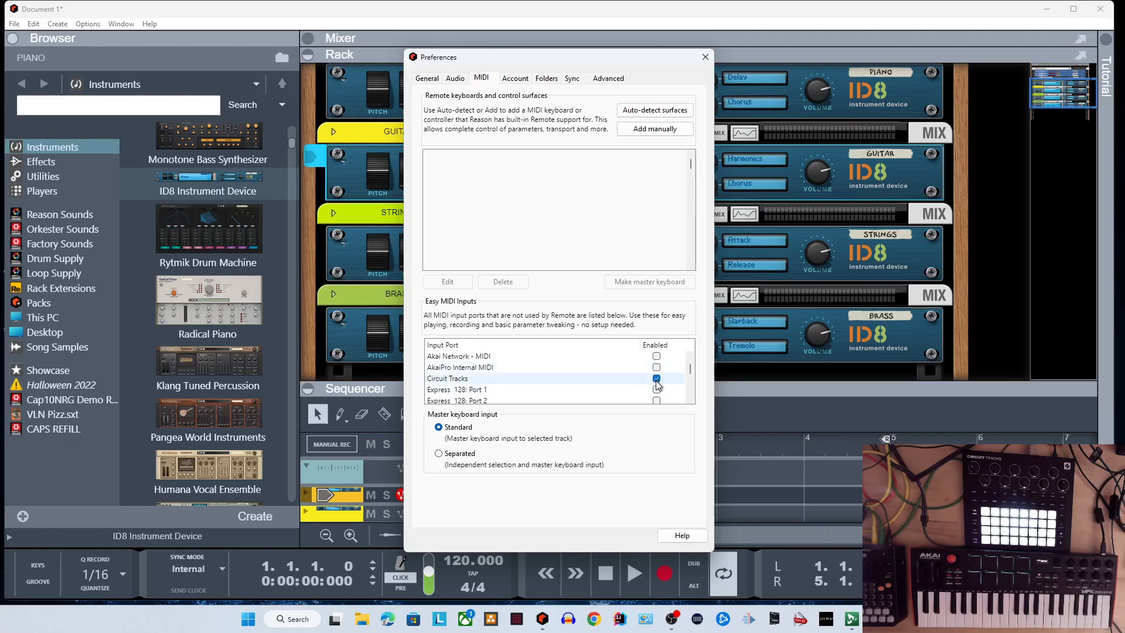
click(656, 378)
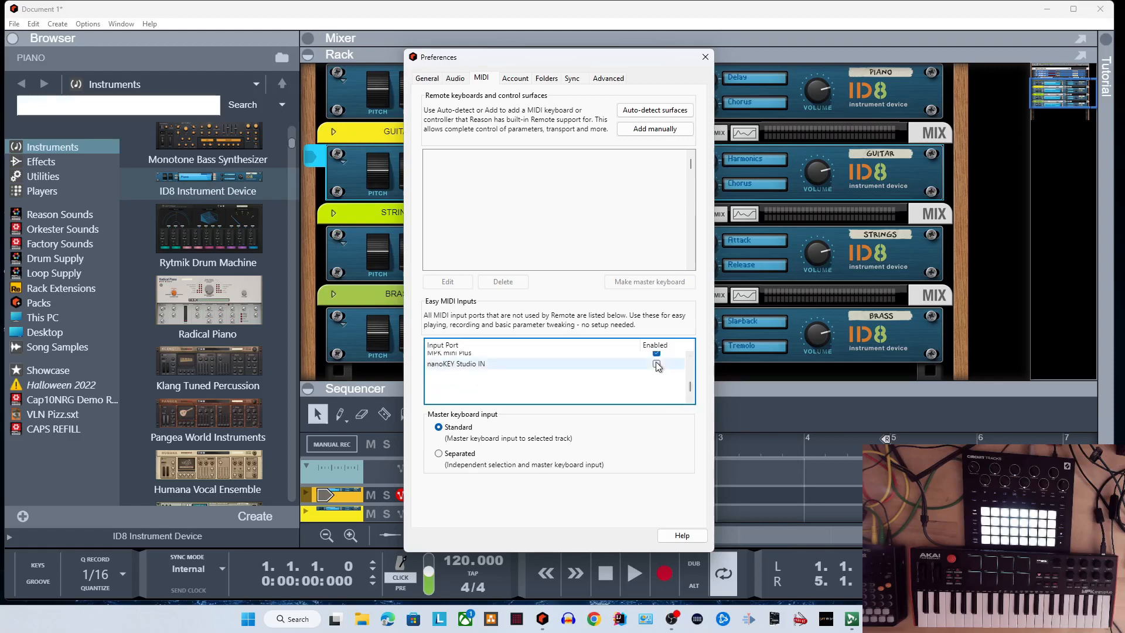
click(656, 357)
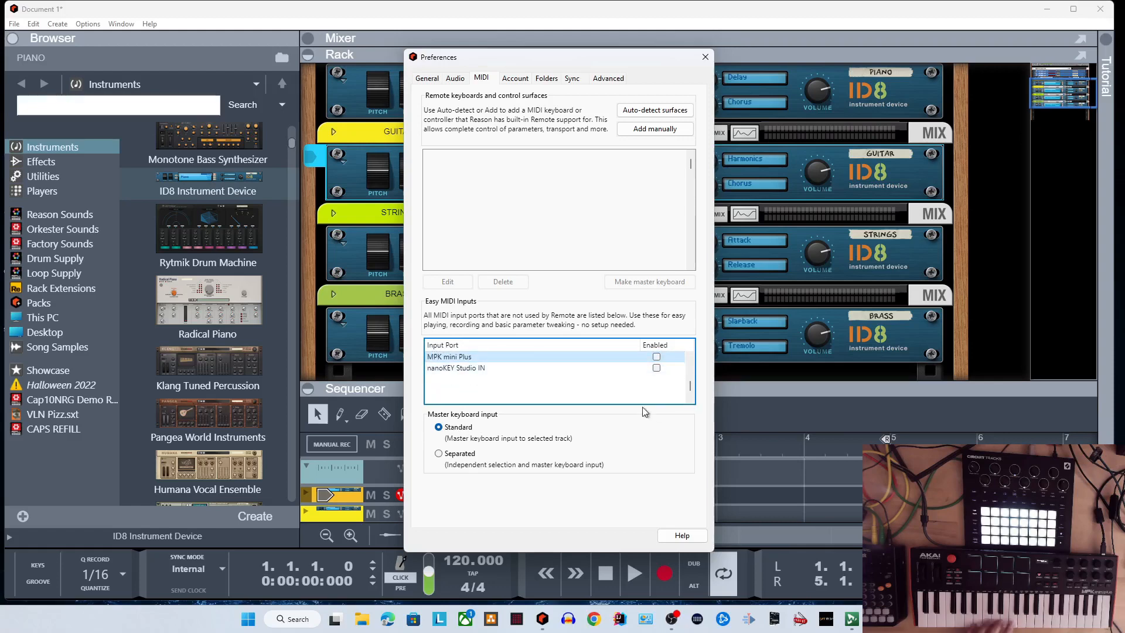
mouse_move(503, 472)
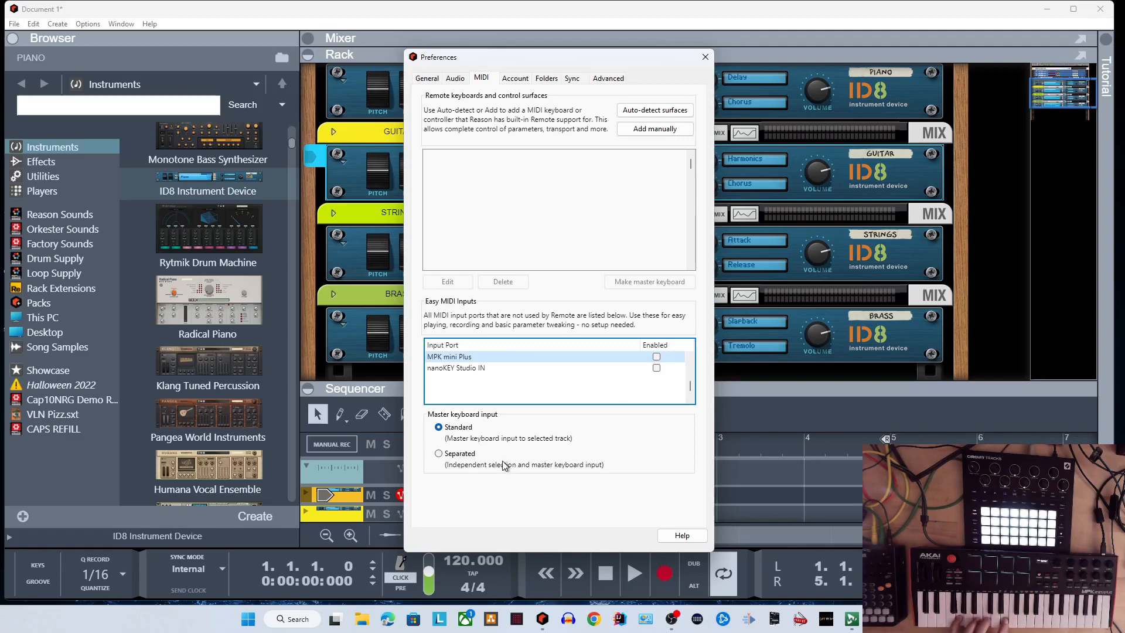
mouse_move(464, 457)
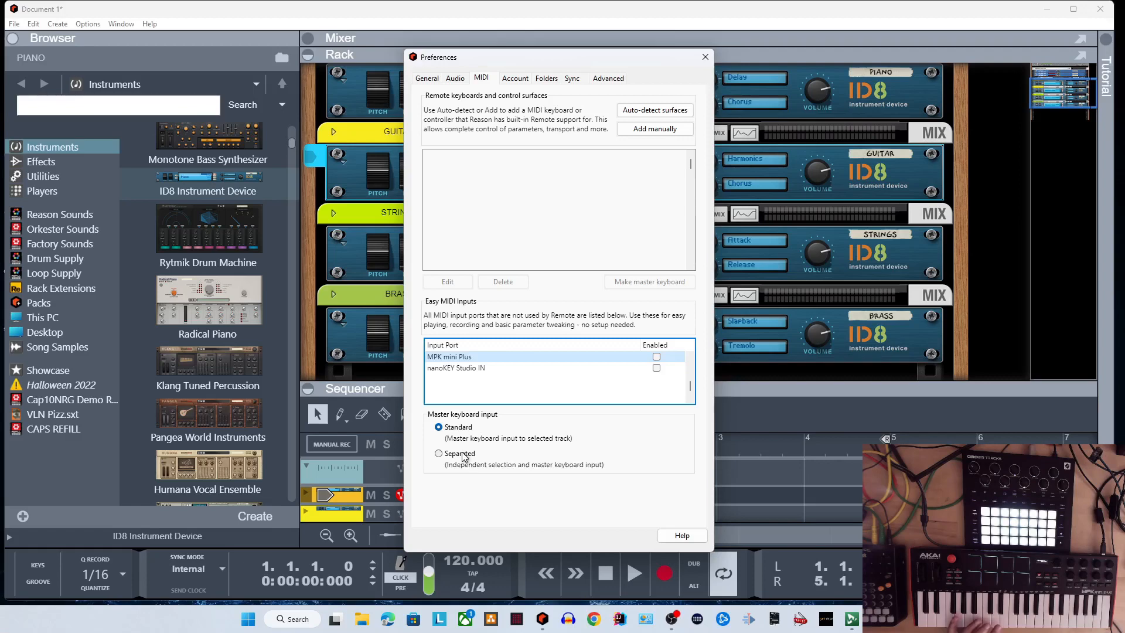
click(438, 453)
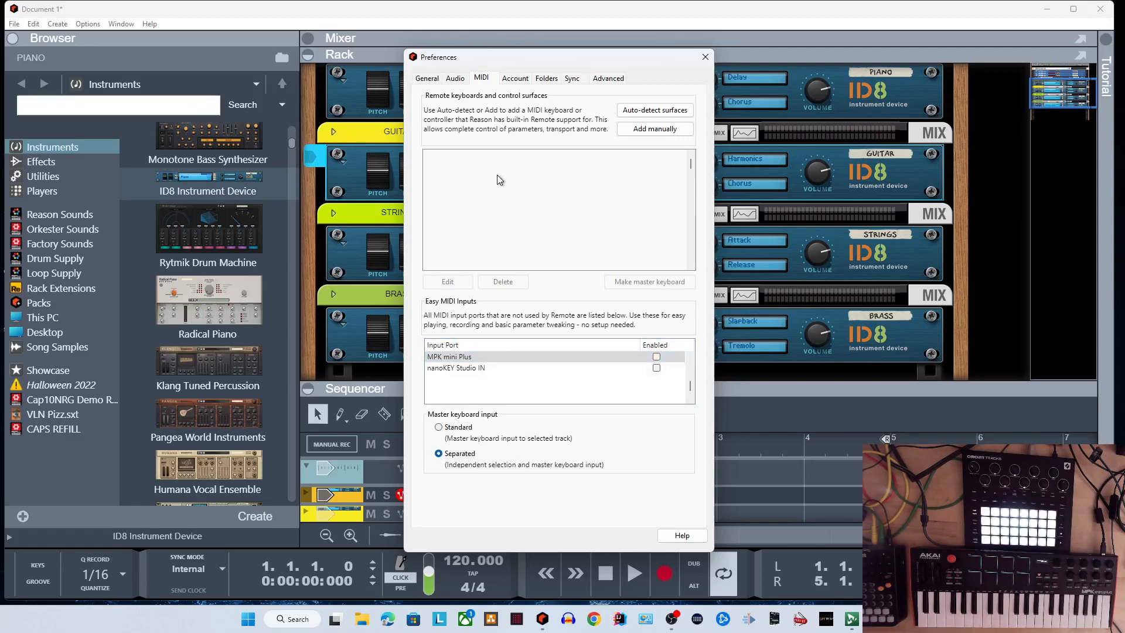
mouse_move(492, 157)
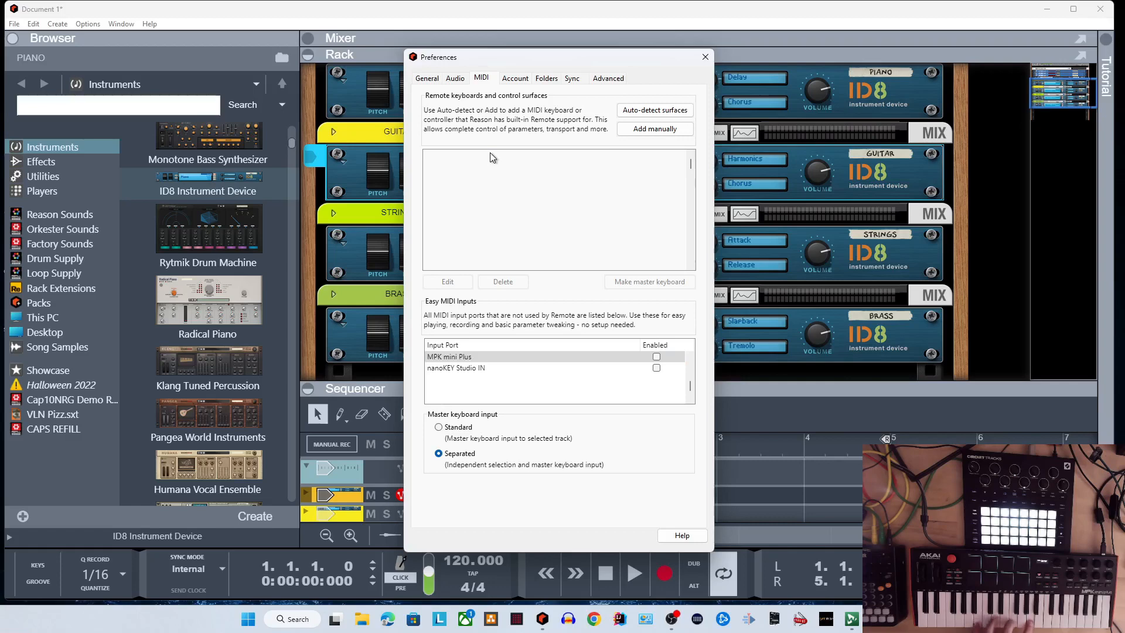
mouse_move(512, 305)
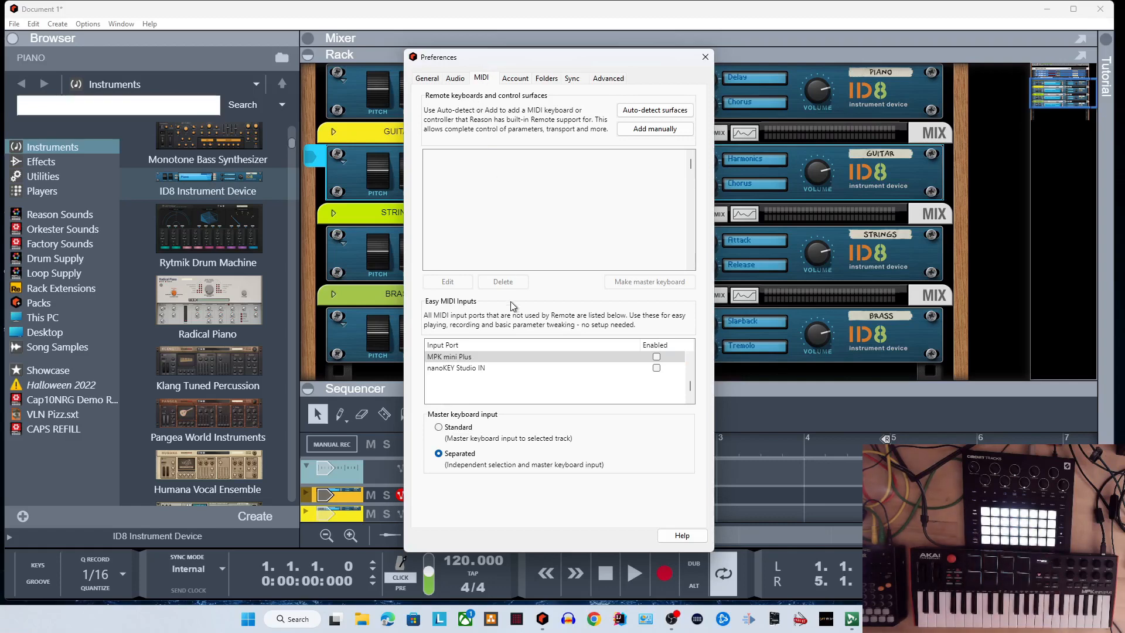
mouse_move(606, 168)
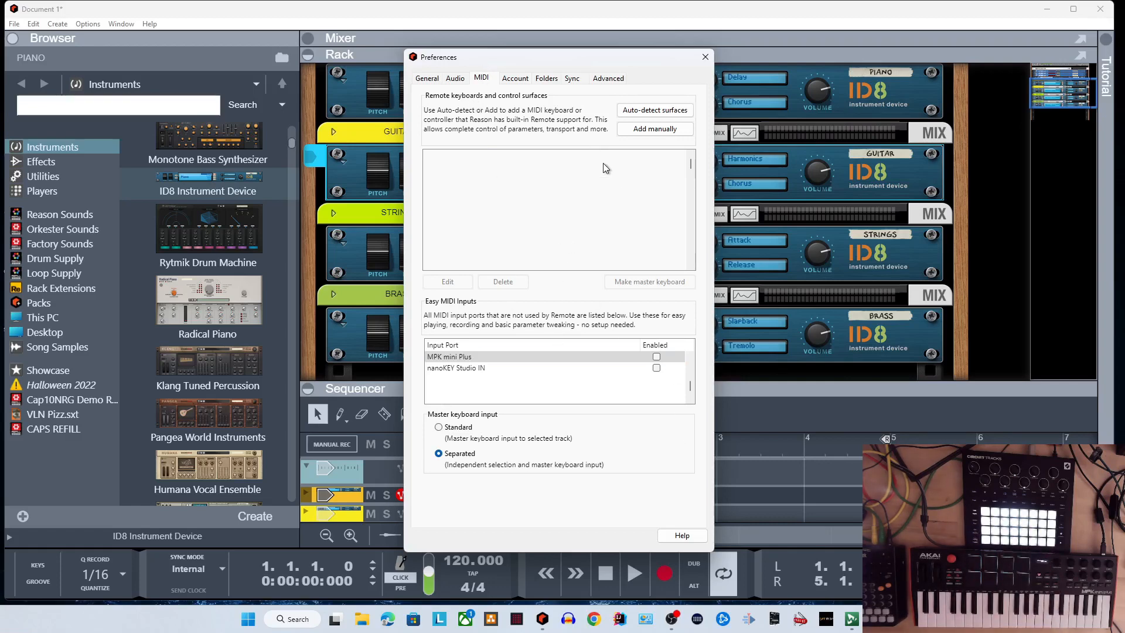
mouse_move(600, 492)
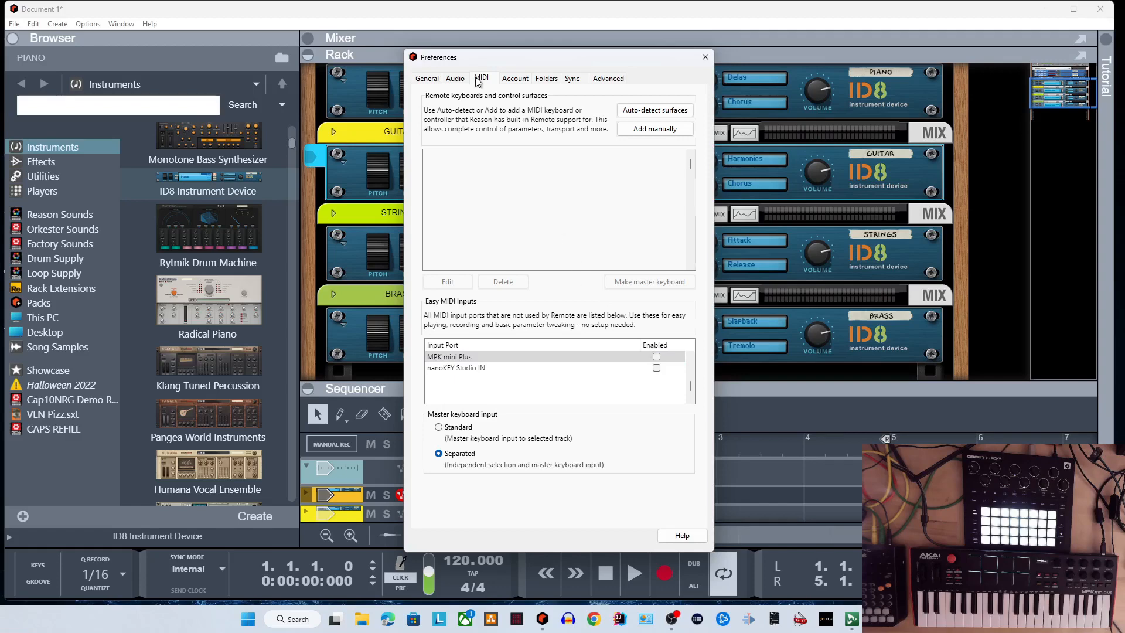
mouse_move(529, 75)
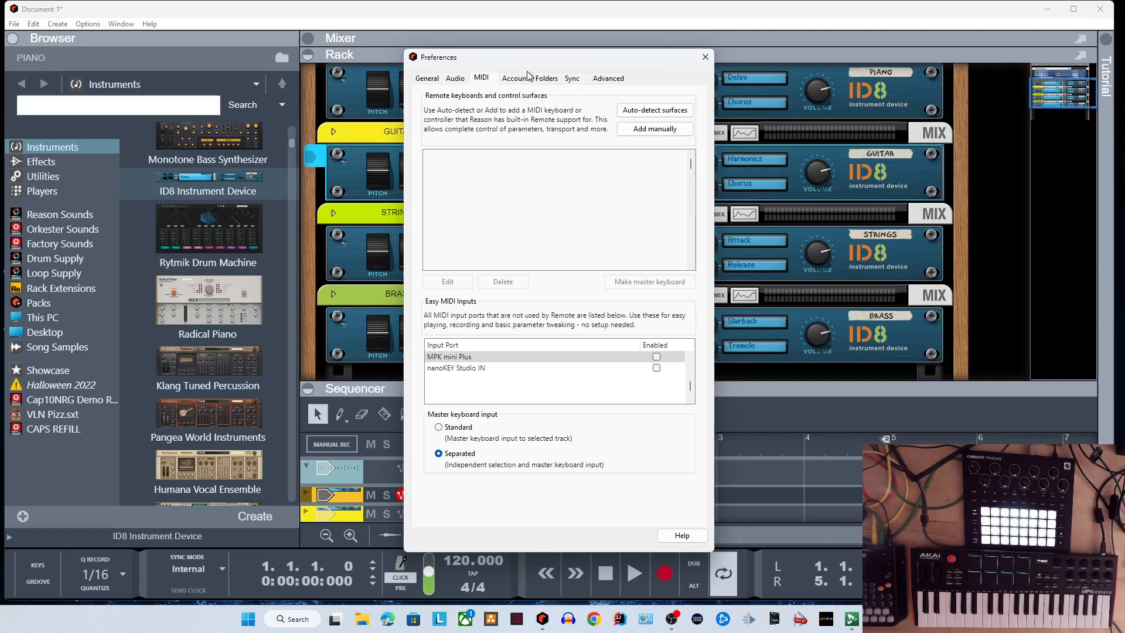
Step: On the Sync page, set external control Bus A to MPK mini Plus and close Preferences
click(572, 78)
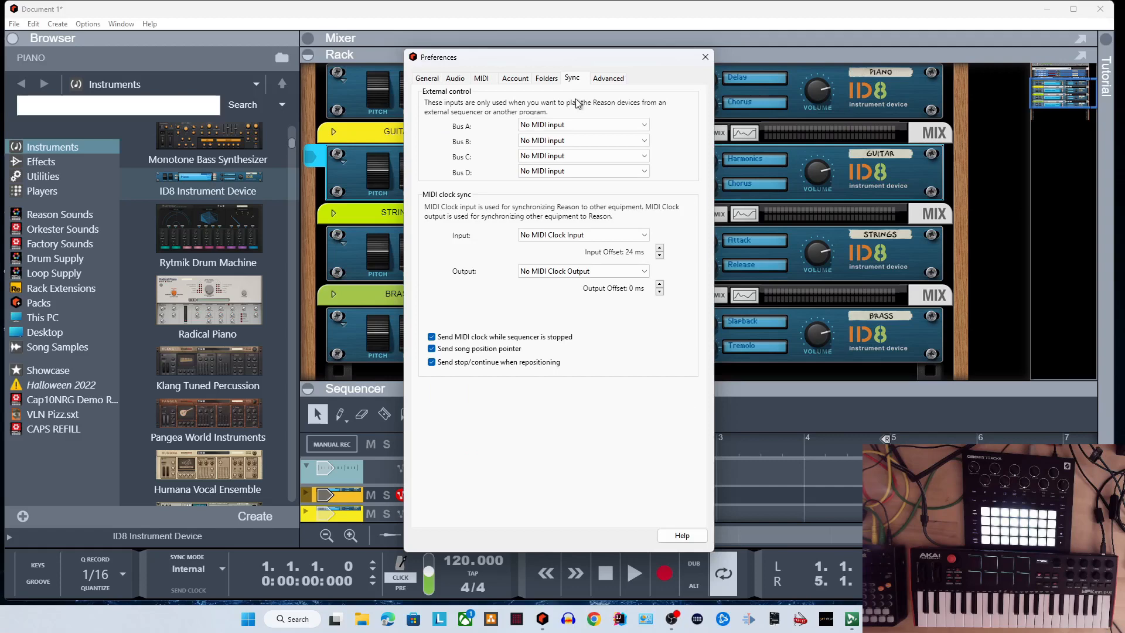
mouse_move(463, 102)
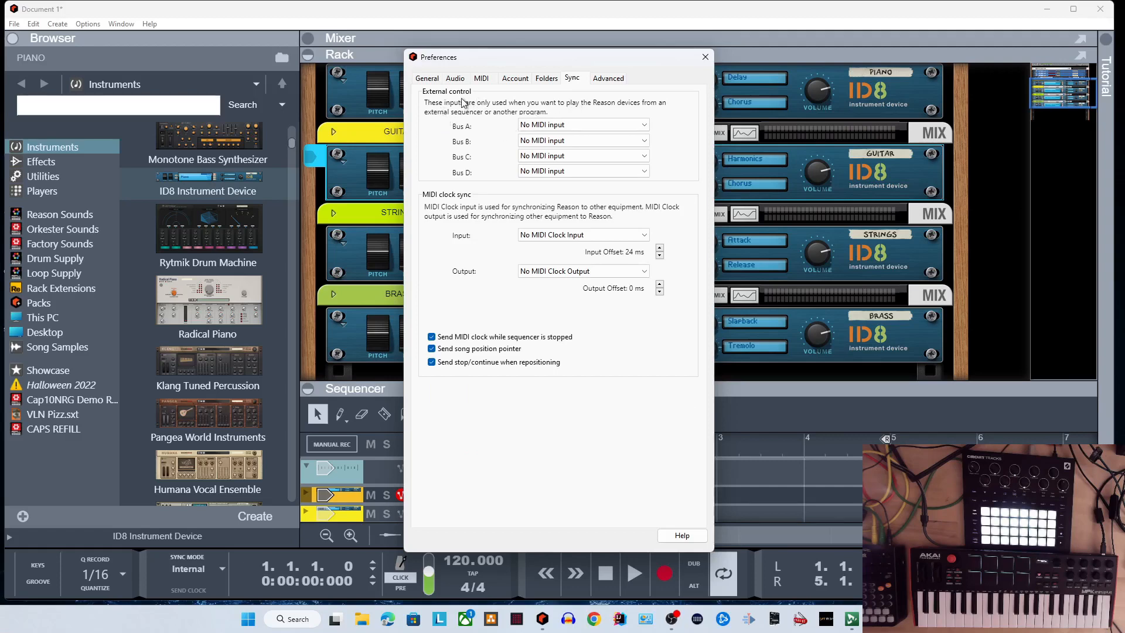
mouse_move(479, 156)
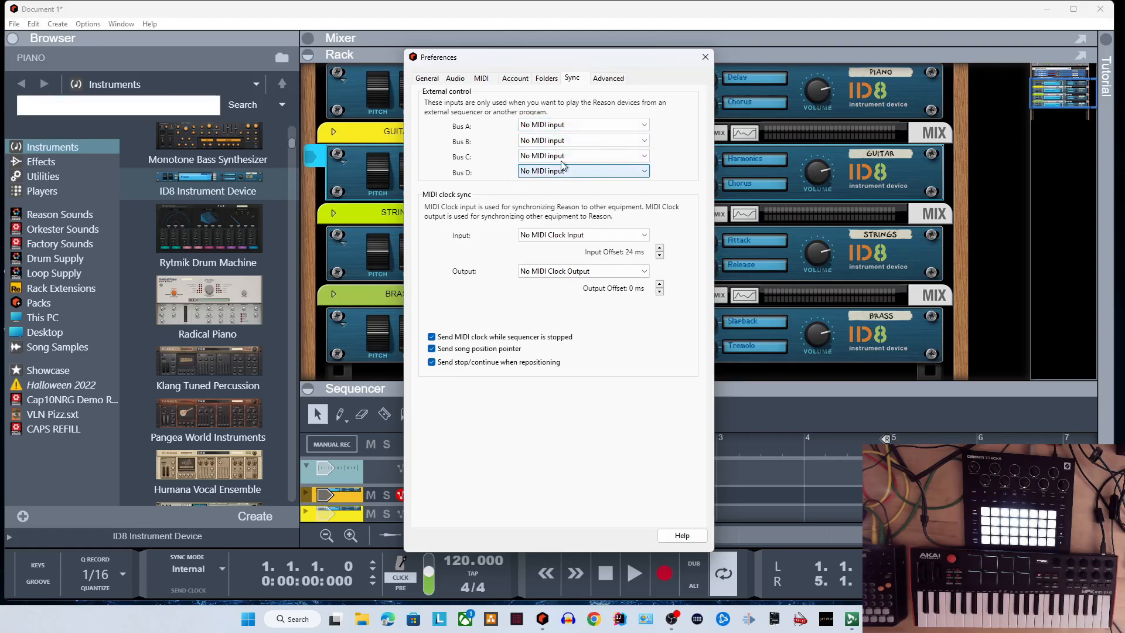
click(583, 125)
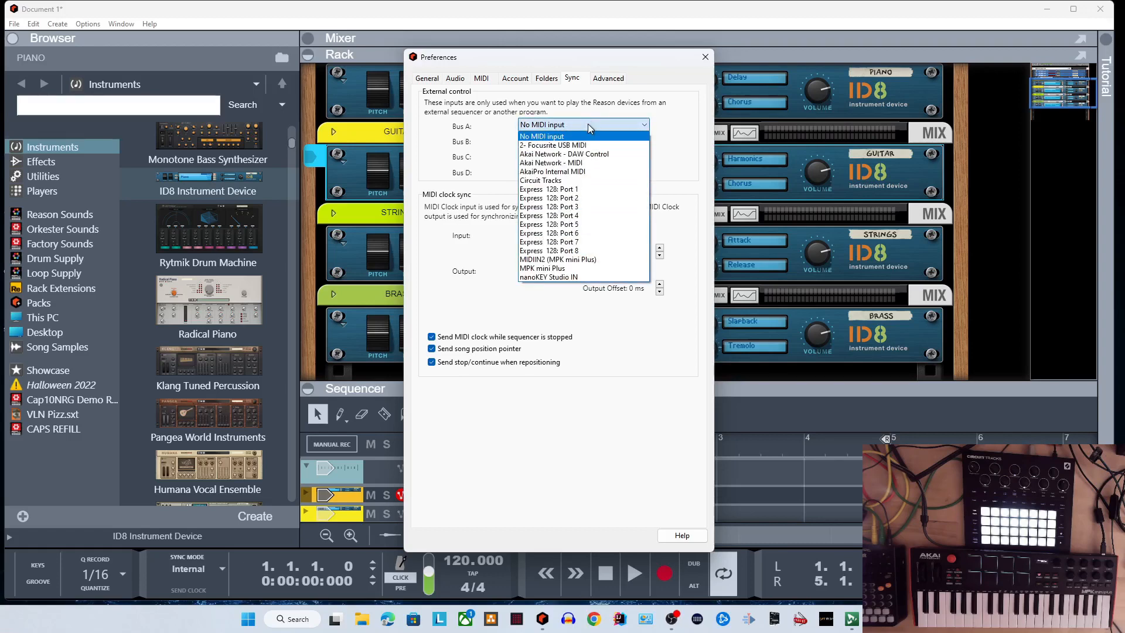
mouse_move(566, 224)
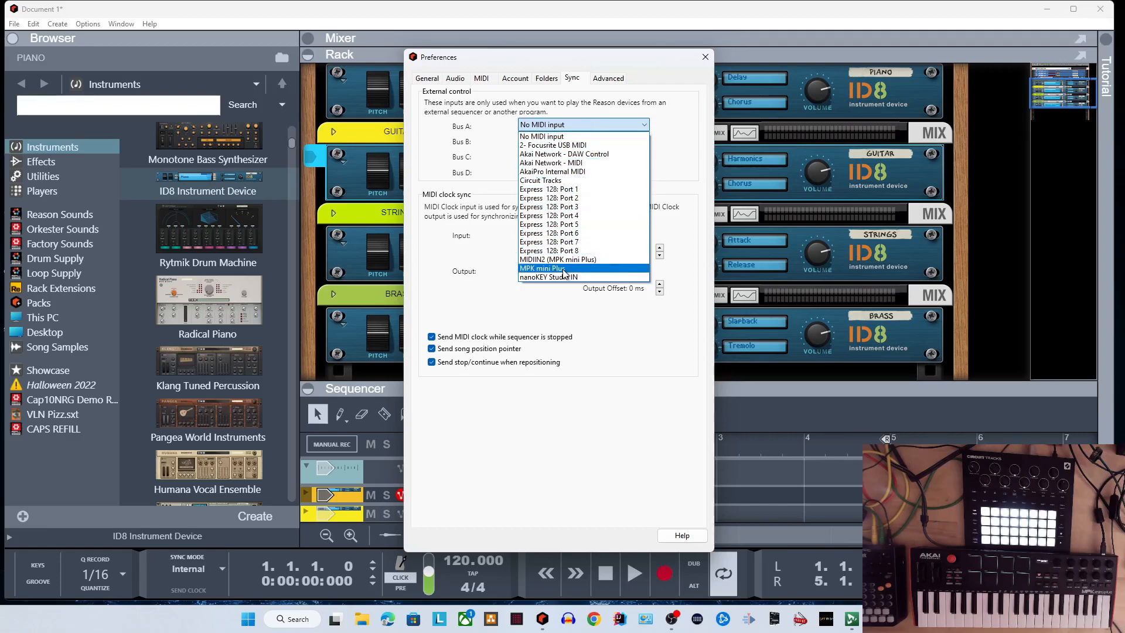
click(541, 268)
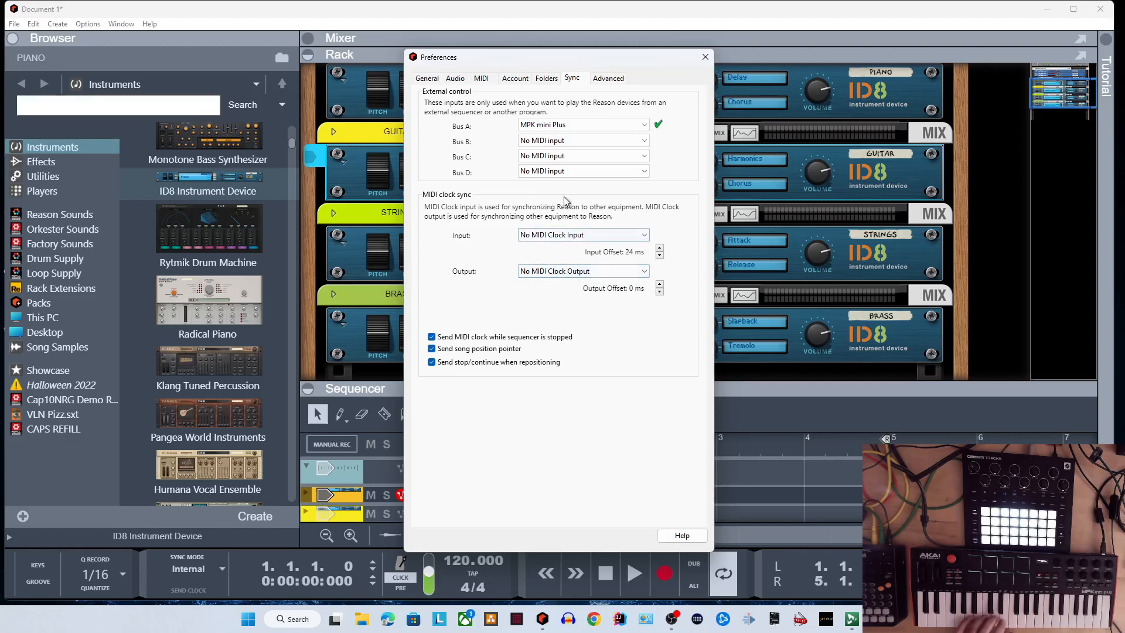
click(704, 56)
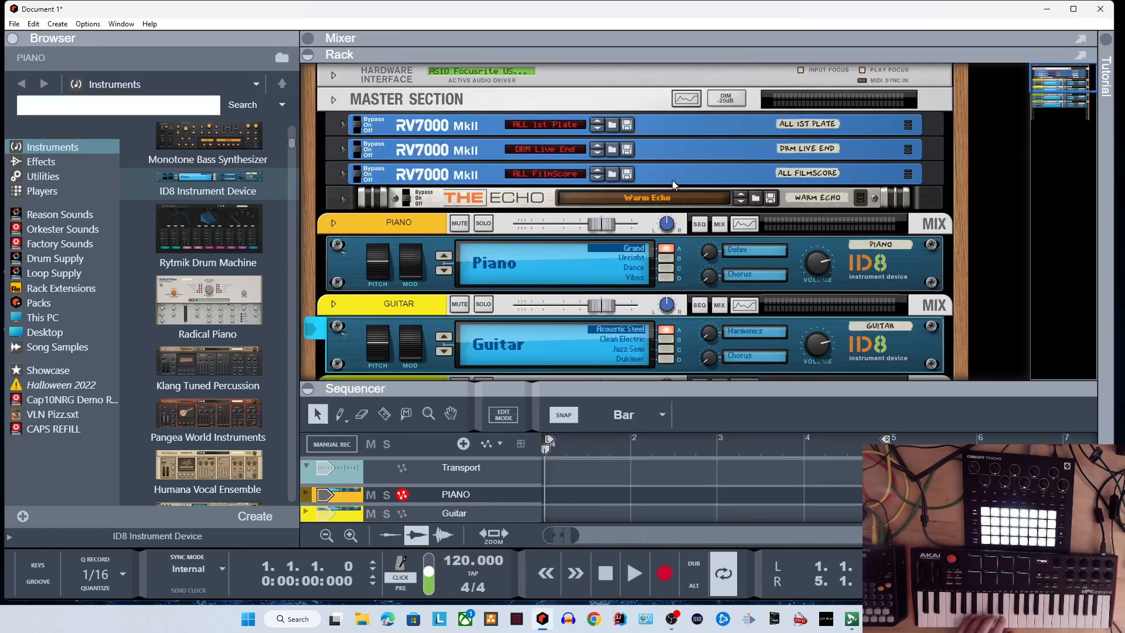
mouse_move(334, 99)
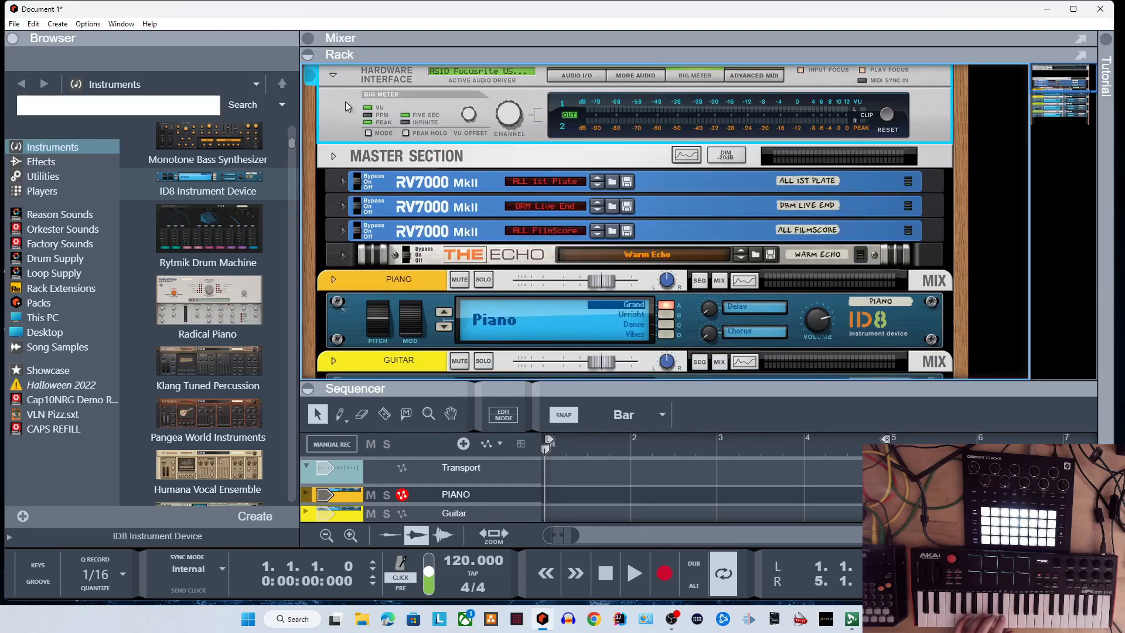
mouse_move(684, 88)
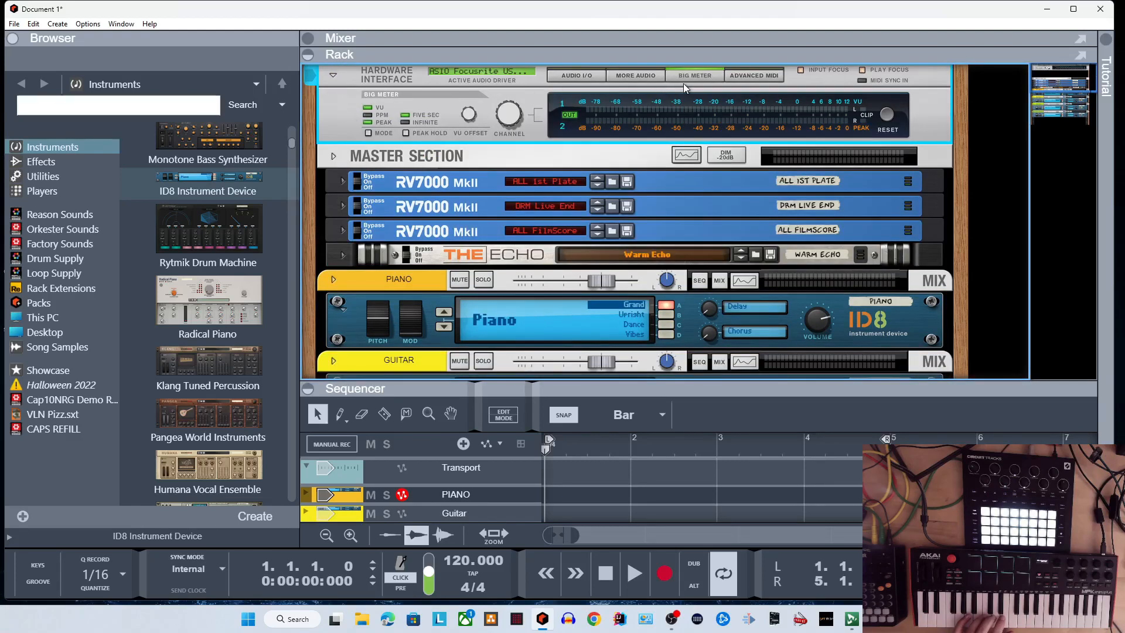
Step: Expand the Hardware Interface to reveal the Advanced MIDI Device panel
click(754, 75)
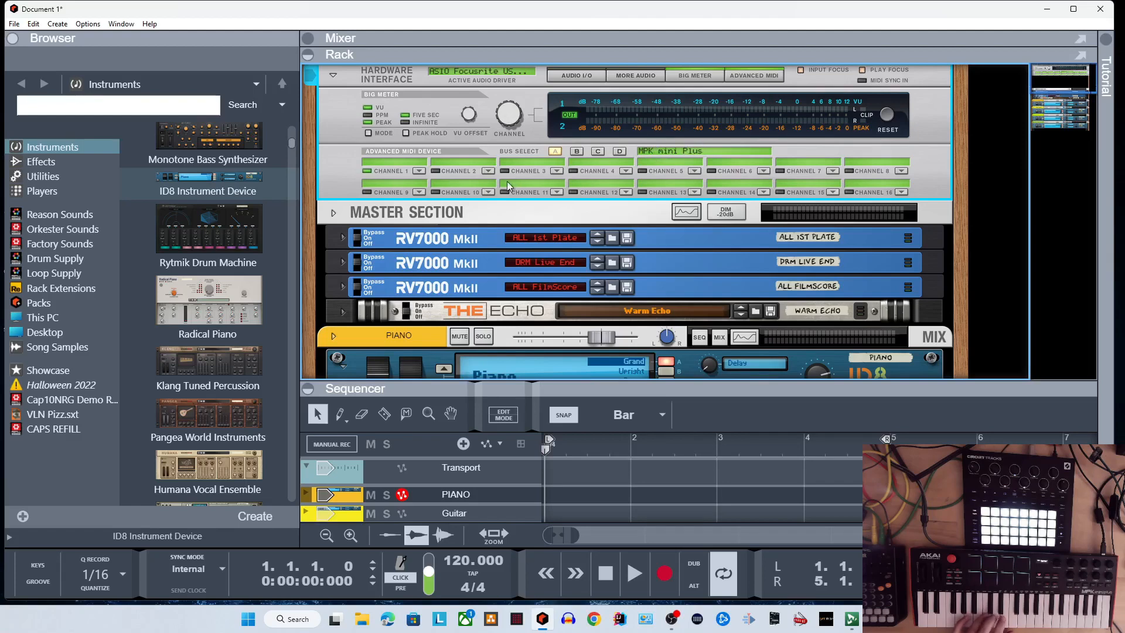
mouse_move(442, 190)
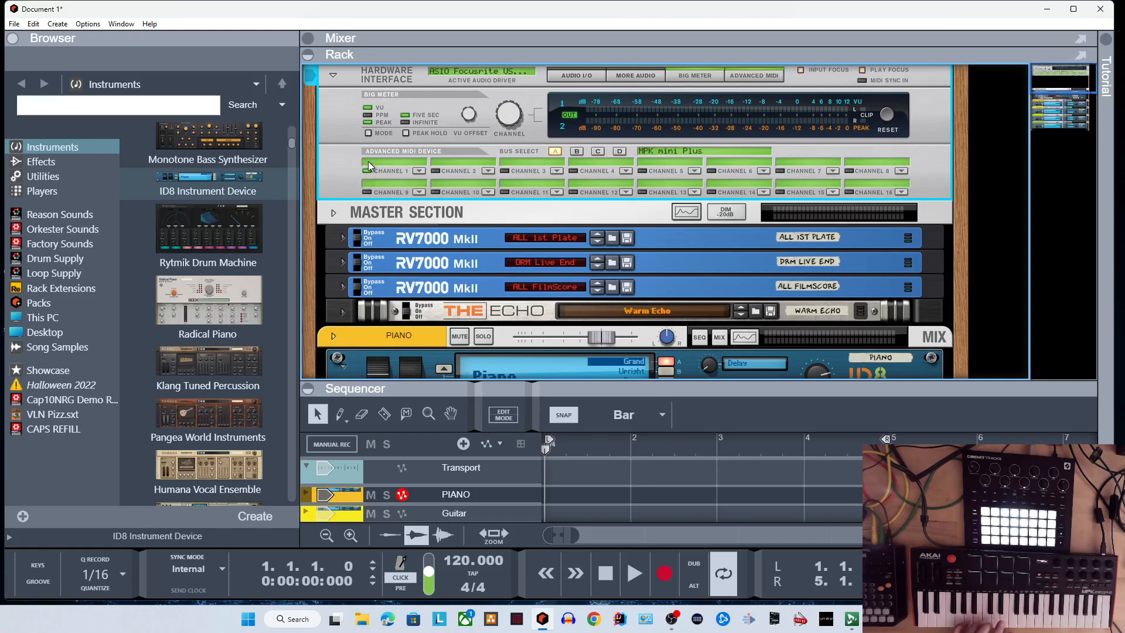
mouse_move(418, 168)
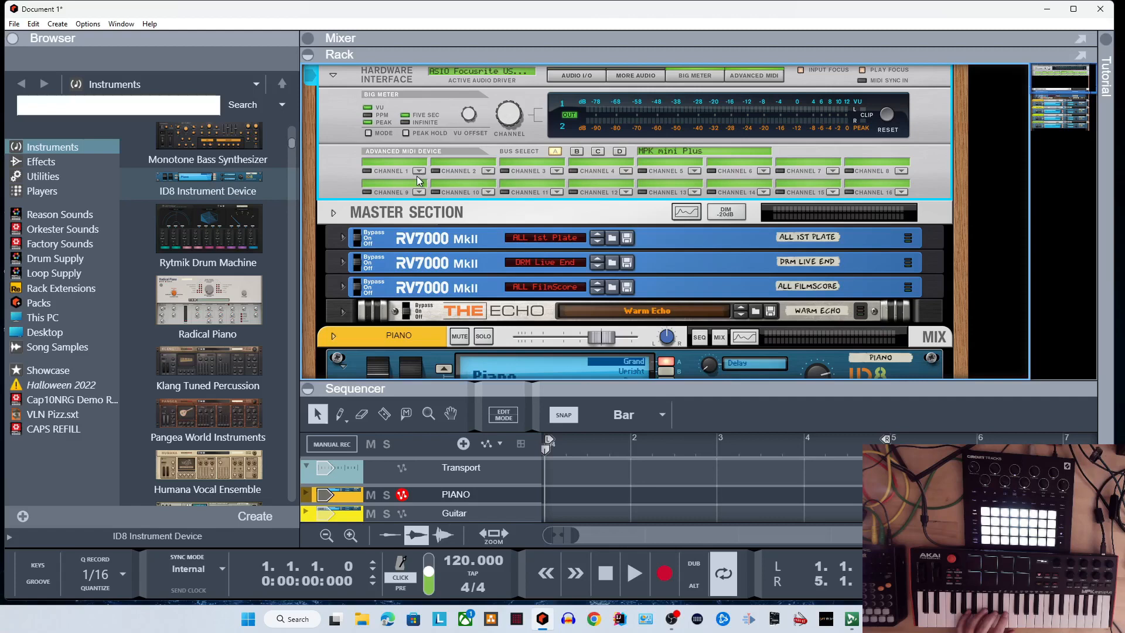
Step: Route Bus A channel 1 to PIANO (ID8): In and channel 2 to Guitar (ID8): In
click(420, 171)
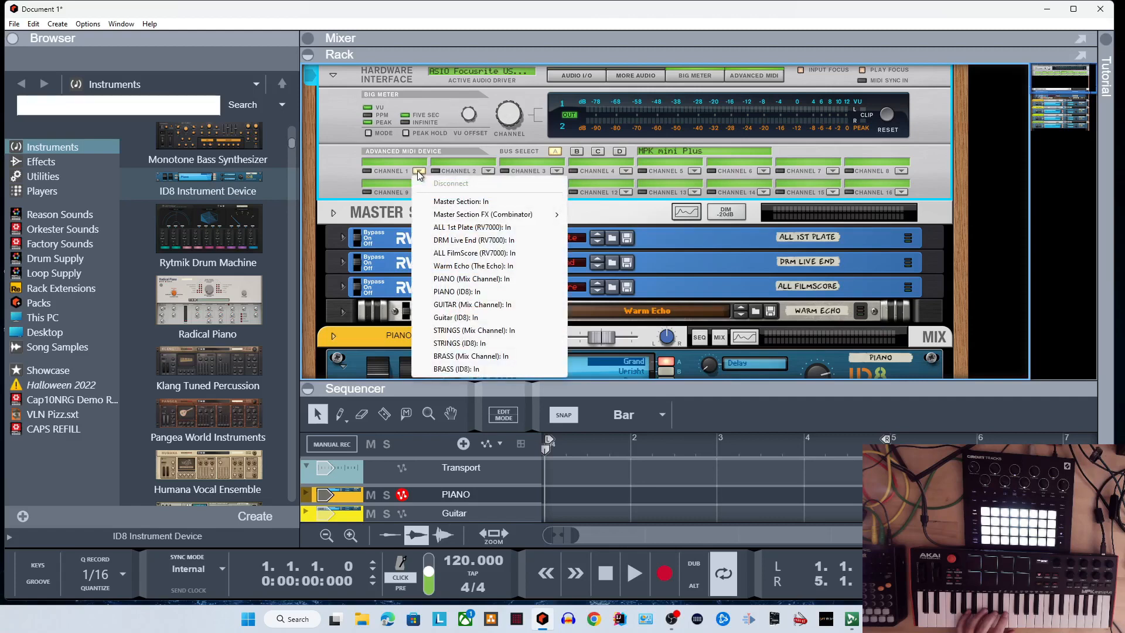
mouse_move(460, 202)
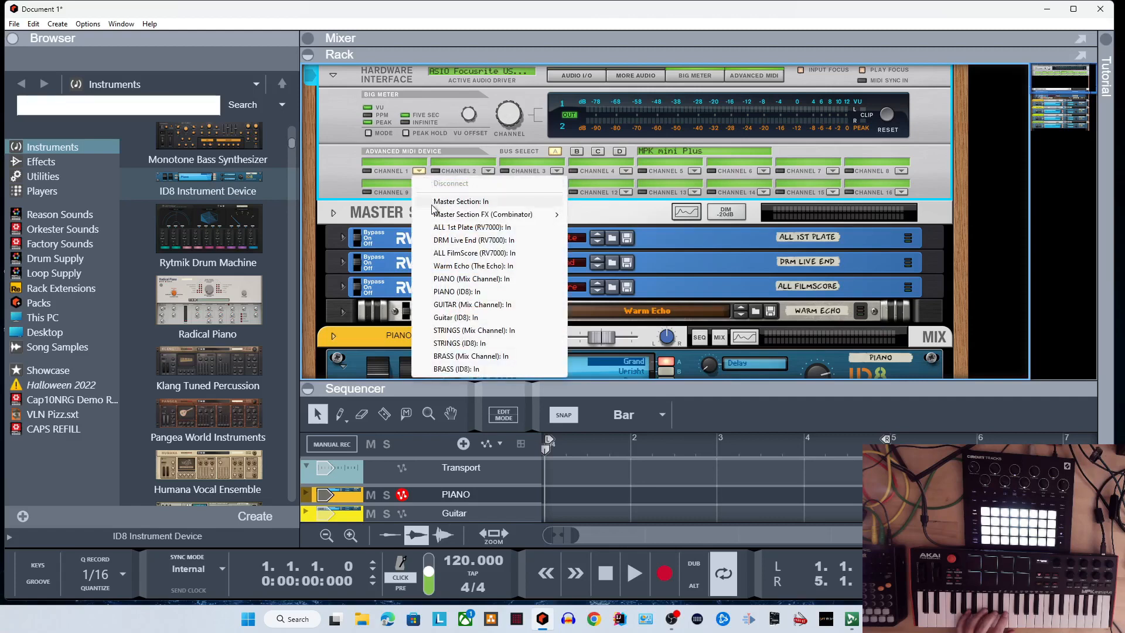
mouse_move(455, 291)
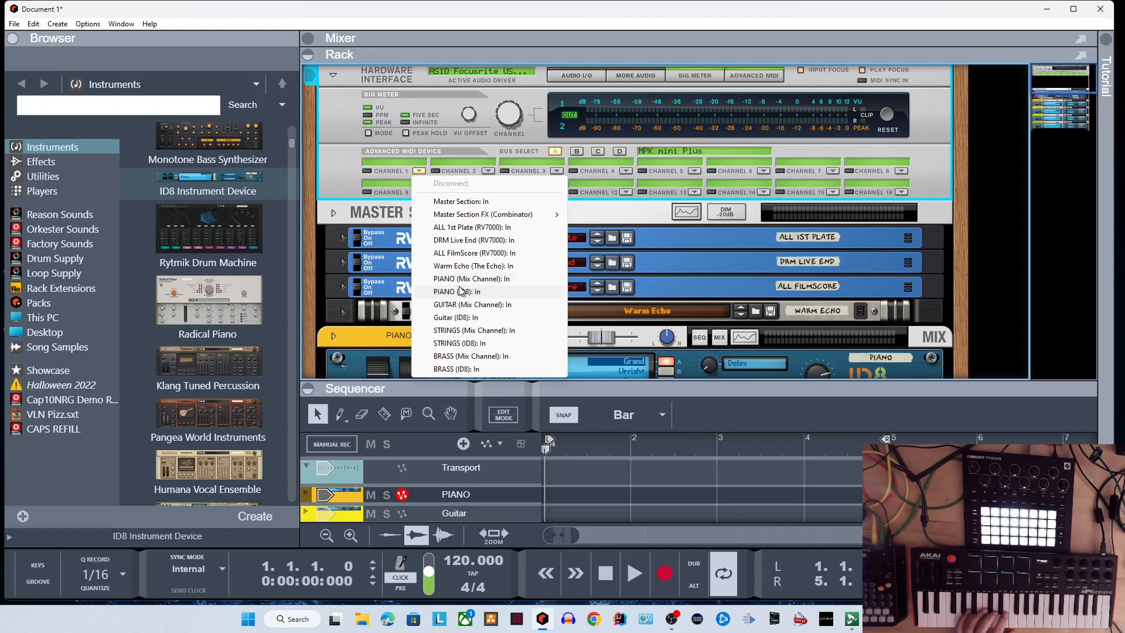
click(456, 291)
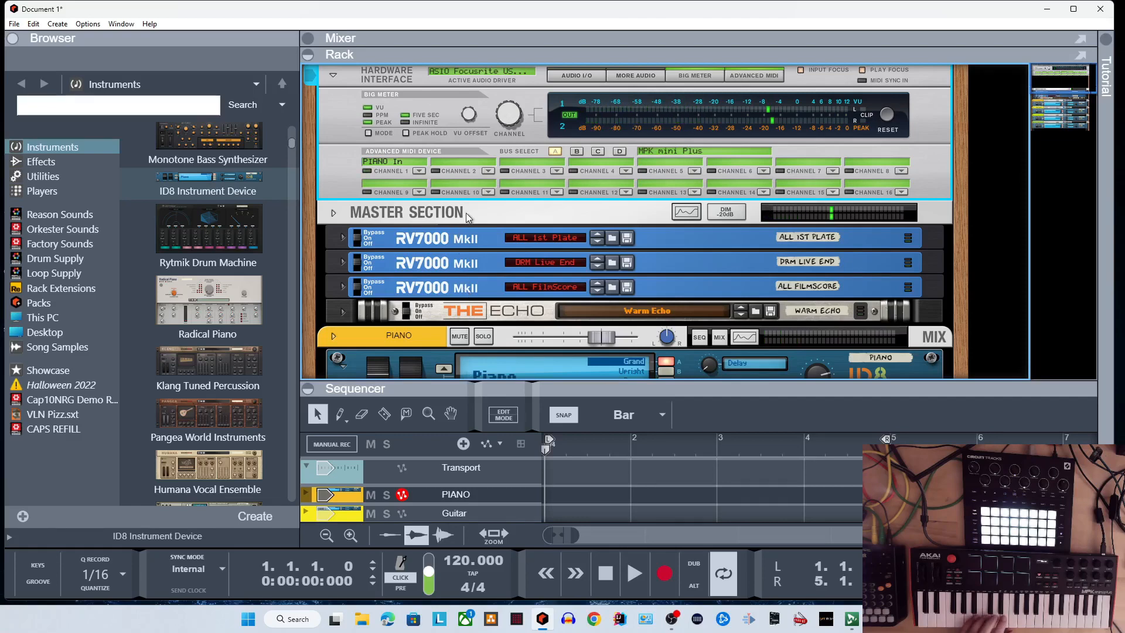
mouse_move(480, 204)
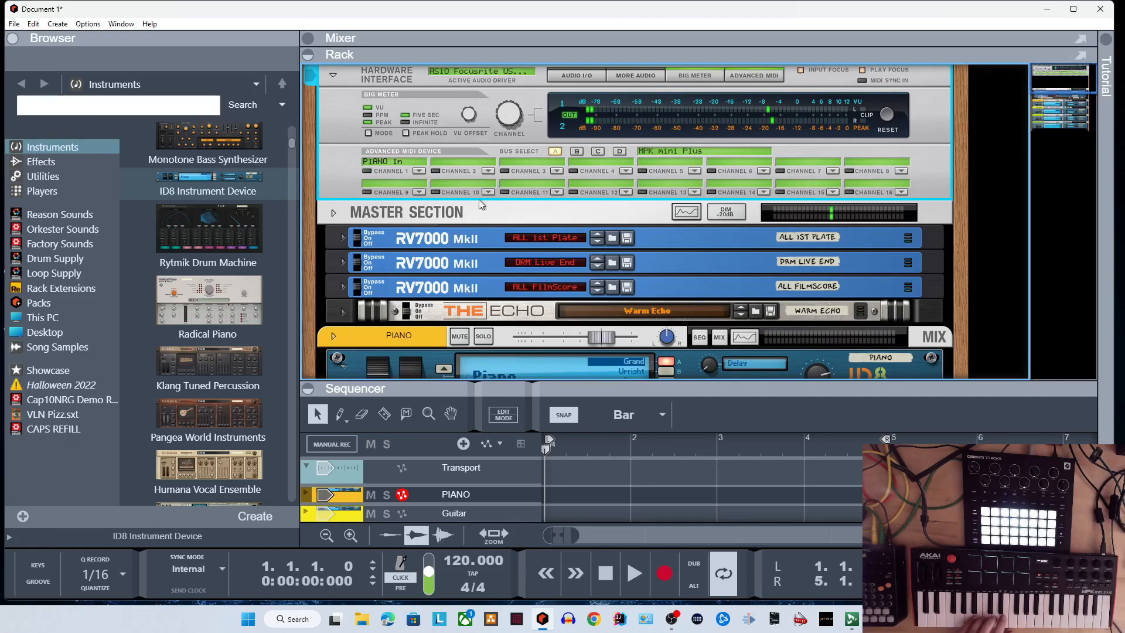
click(488, 171)
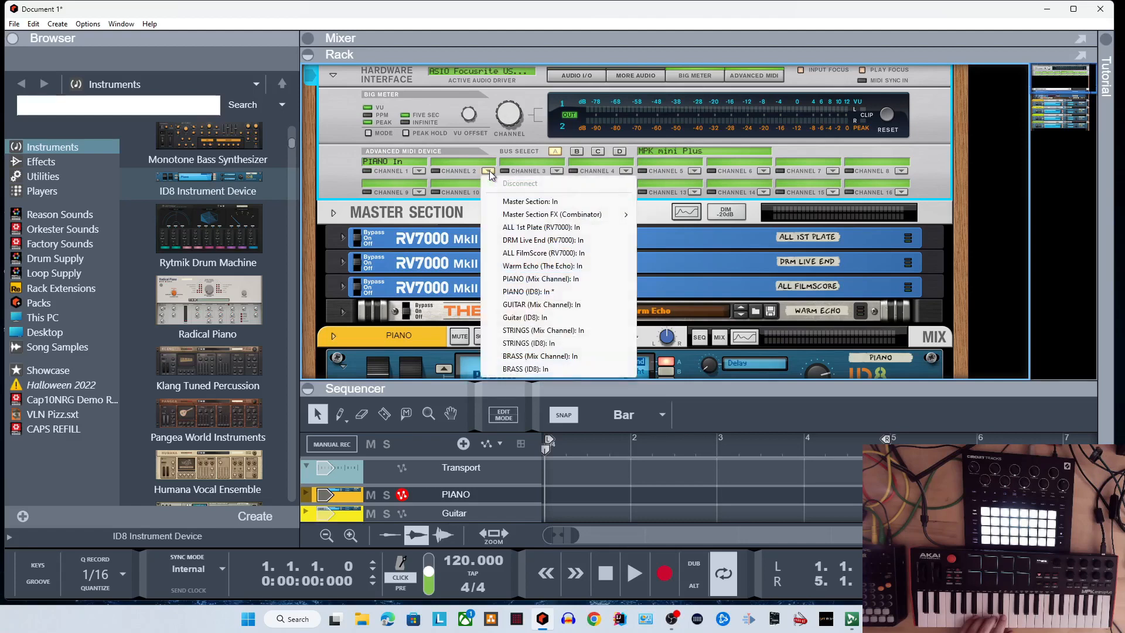
mouse_move(523, 331)
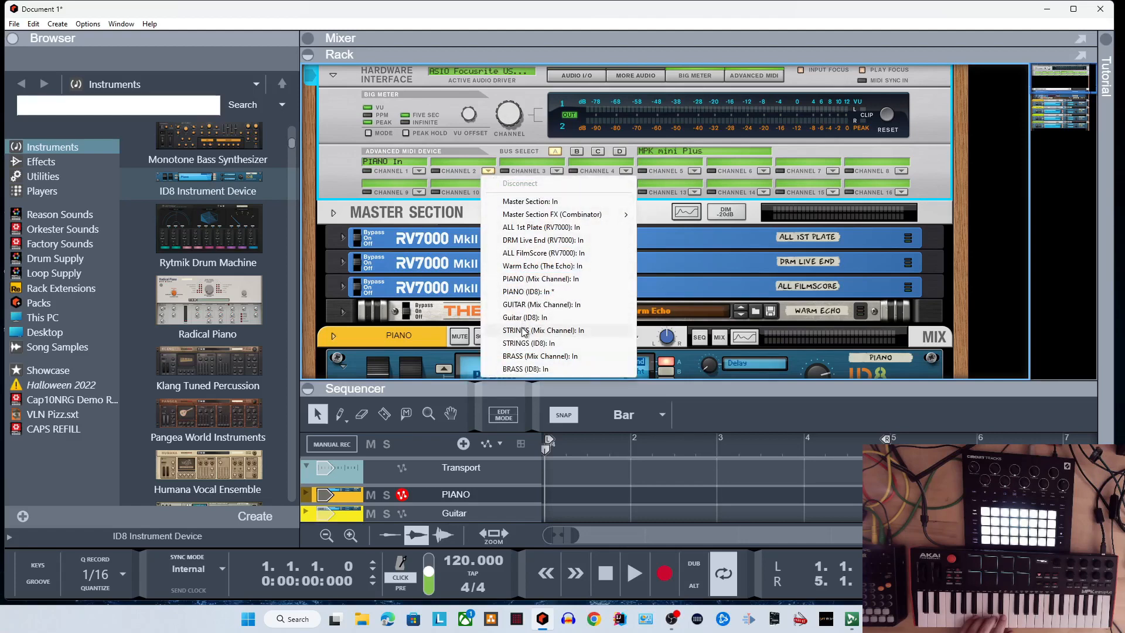
mouse_move(524, 317)
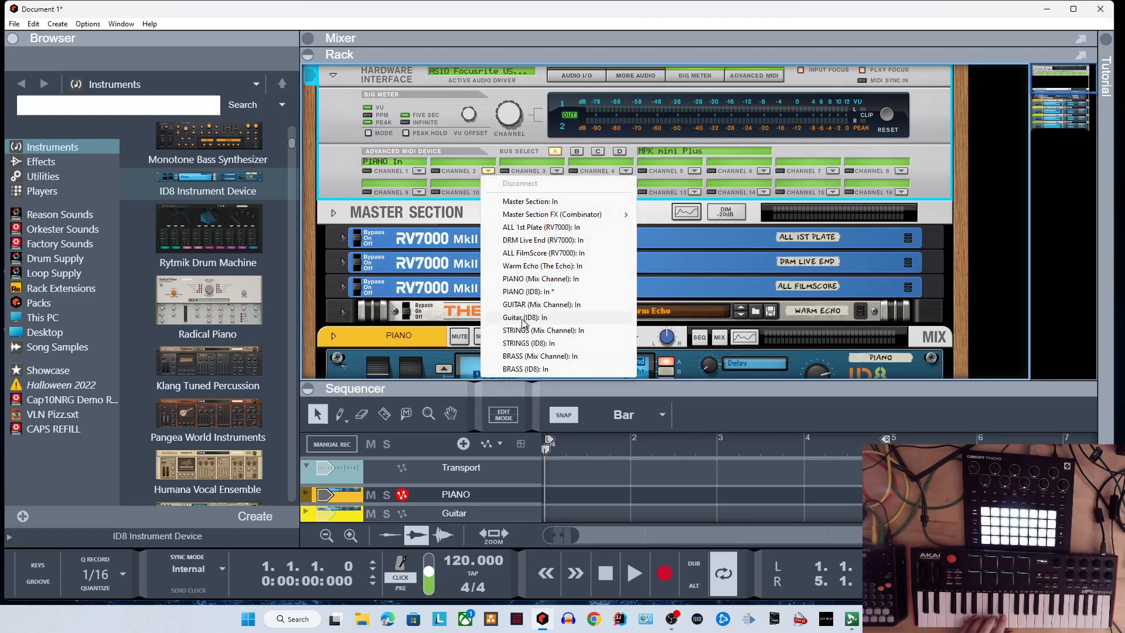
click(524, 317)
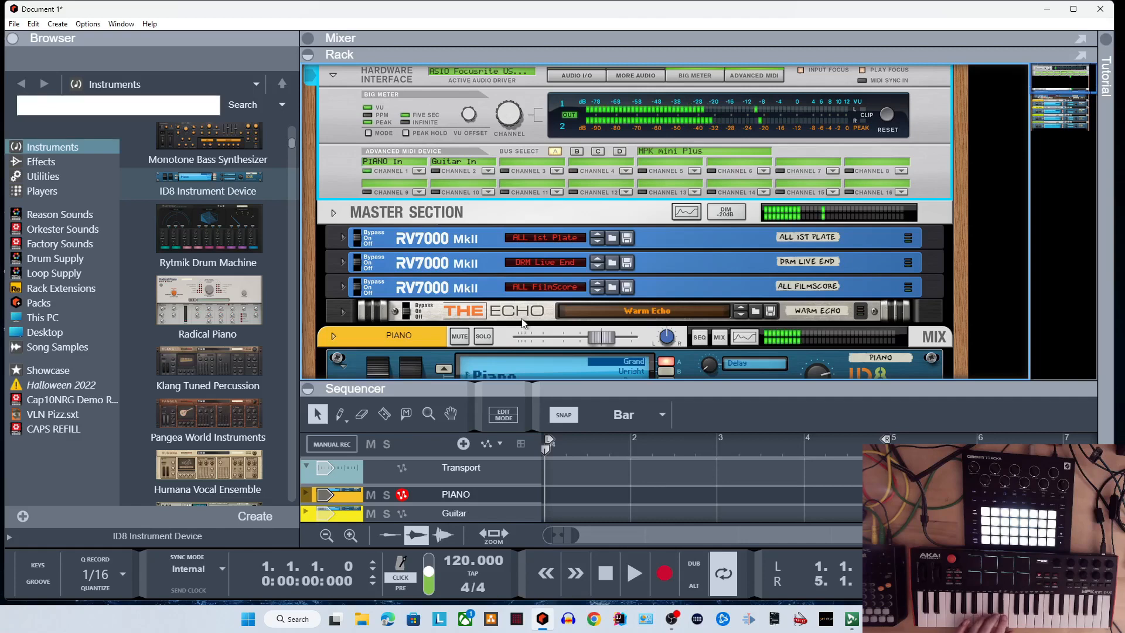
mouse_move(512, 308)
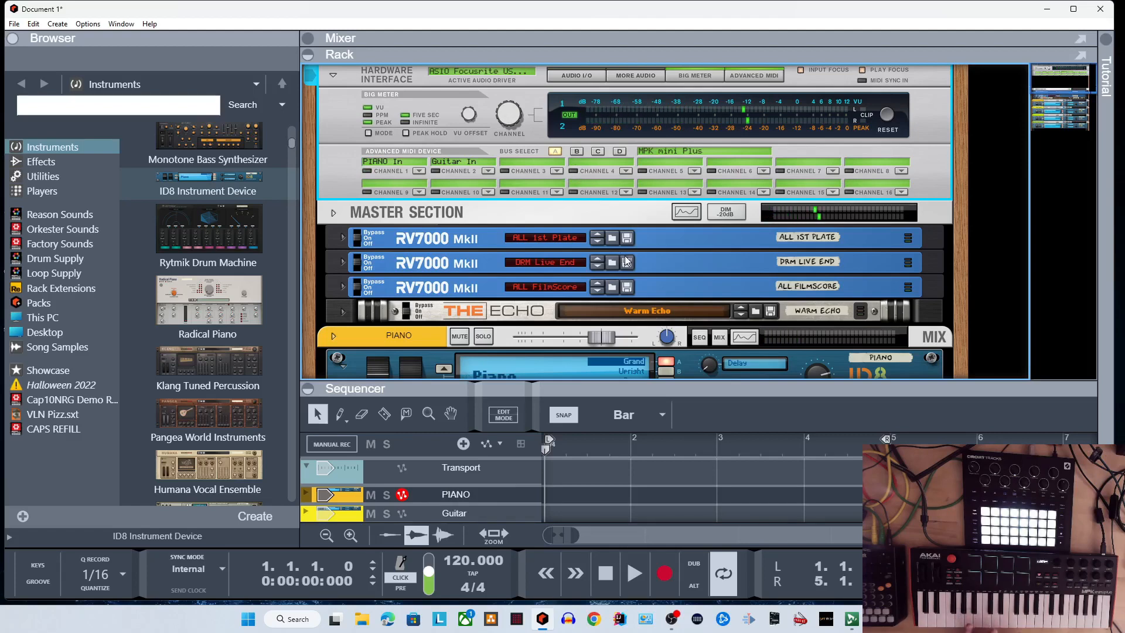
mouse_move(614, 256)
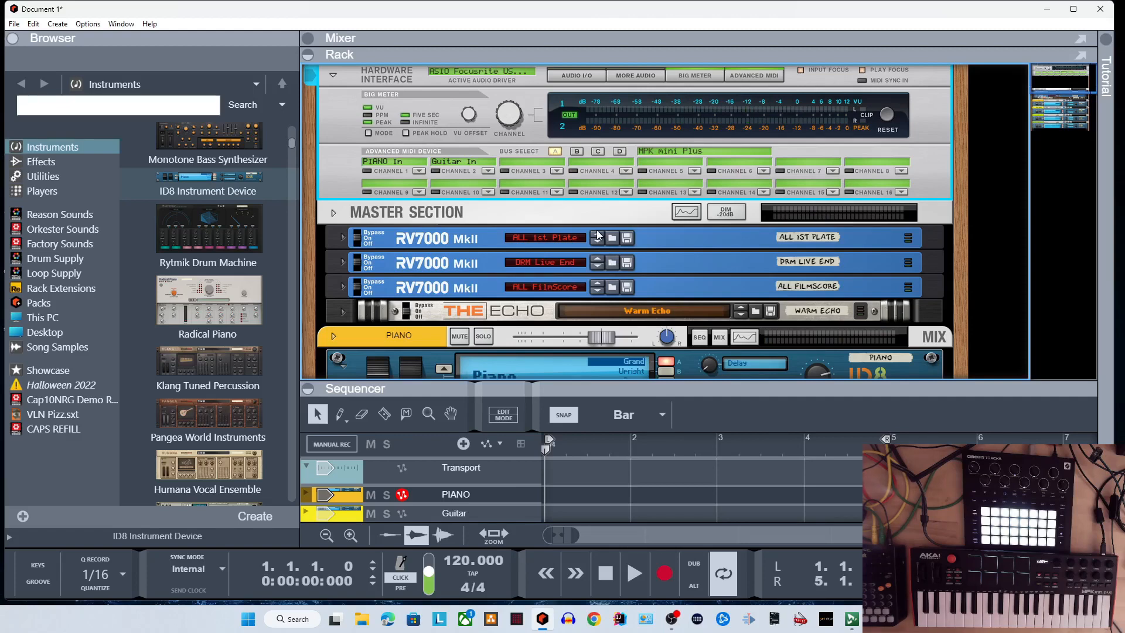
mouse_move(595, 208)
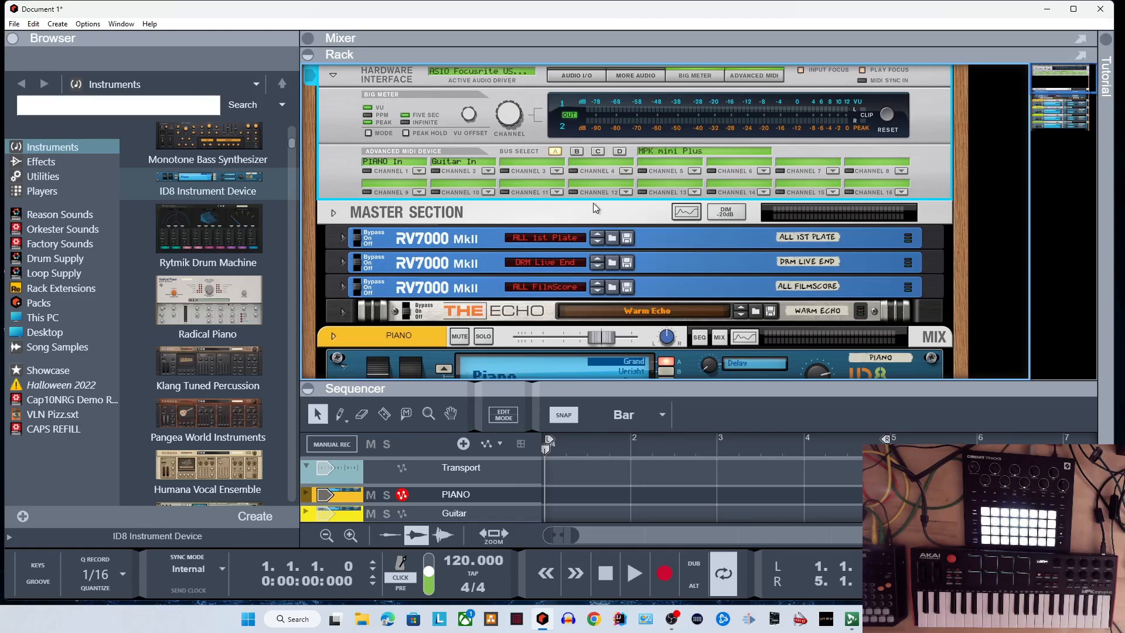
mouse_move(526, 211)
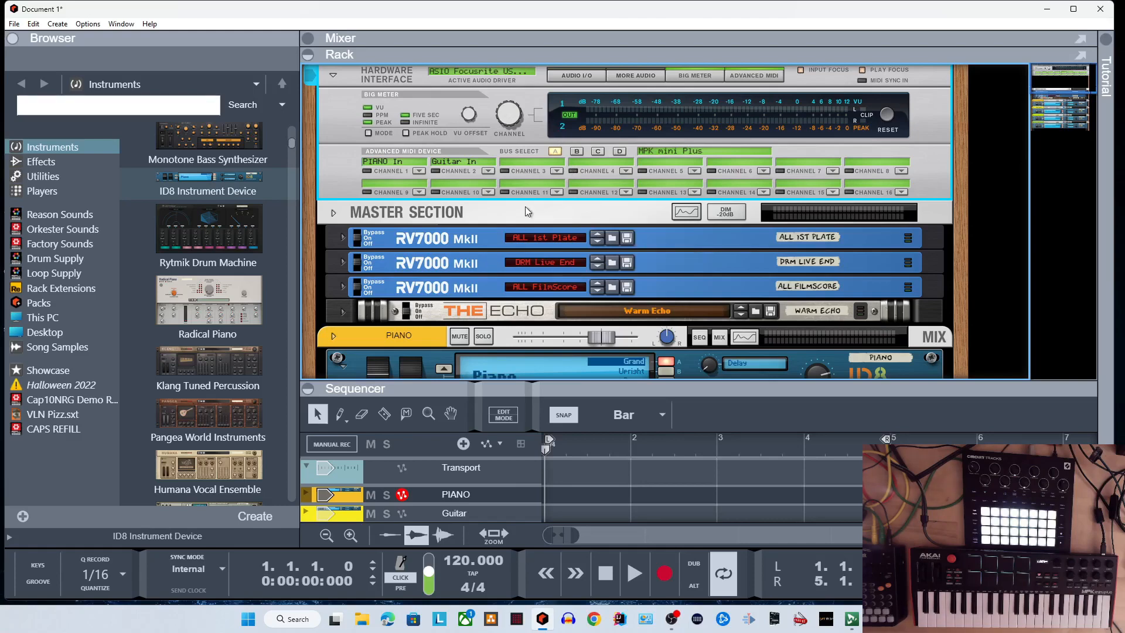
mouse_move(571, 226)
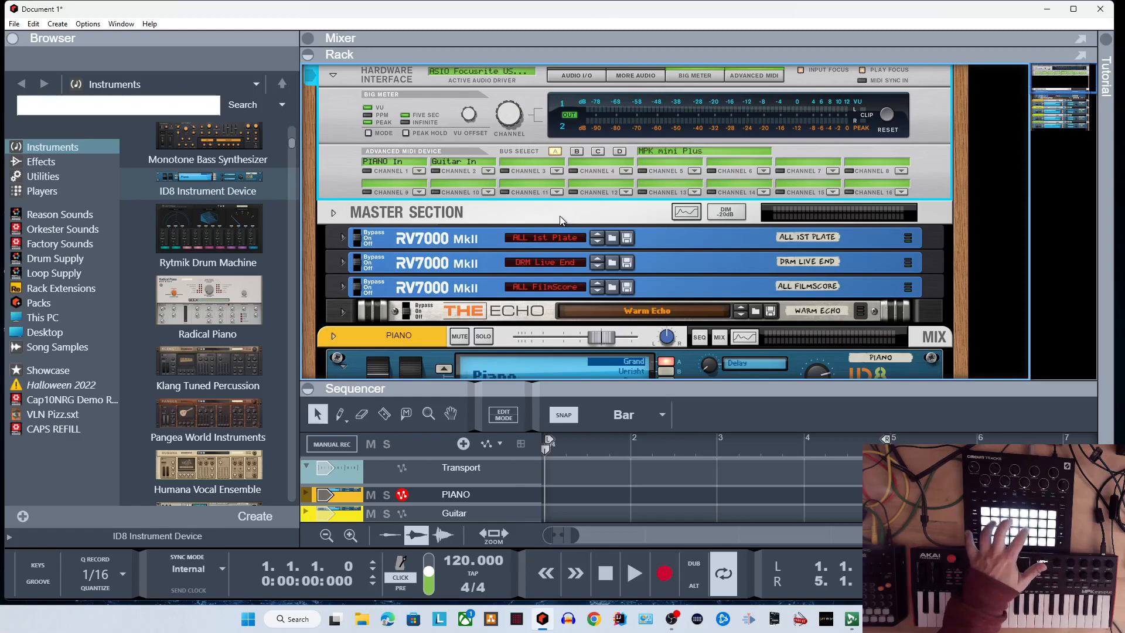
mouse_move(591, 214)
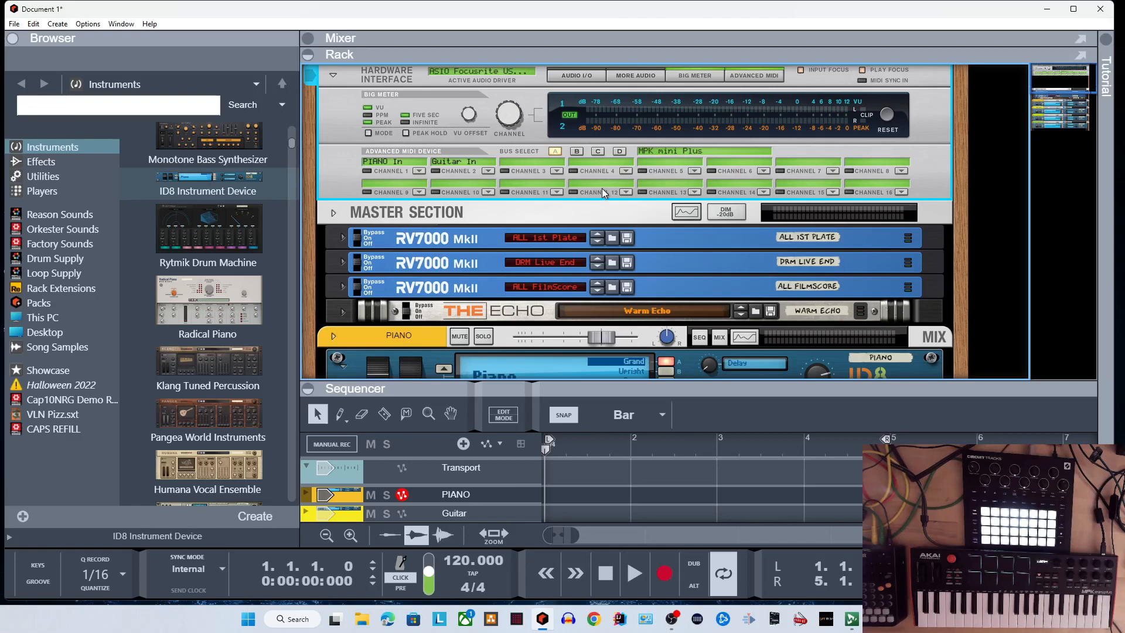
mouse_move(834, 152)
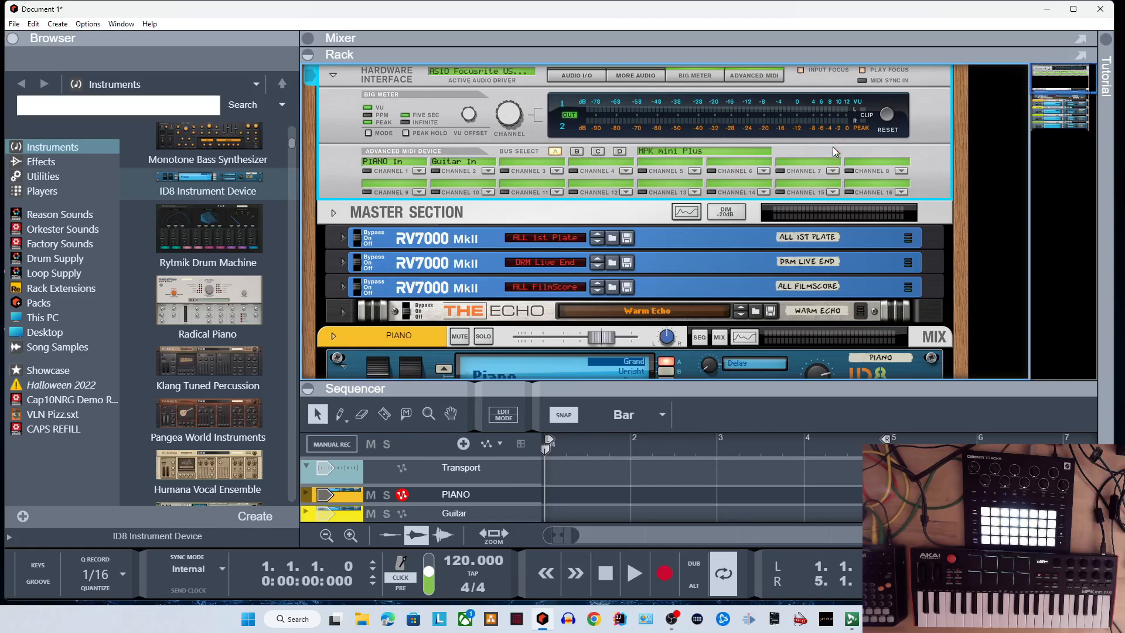
mouse_move(37, 23)
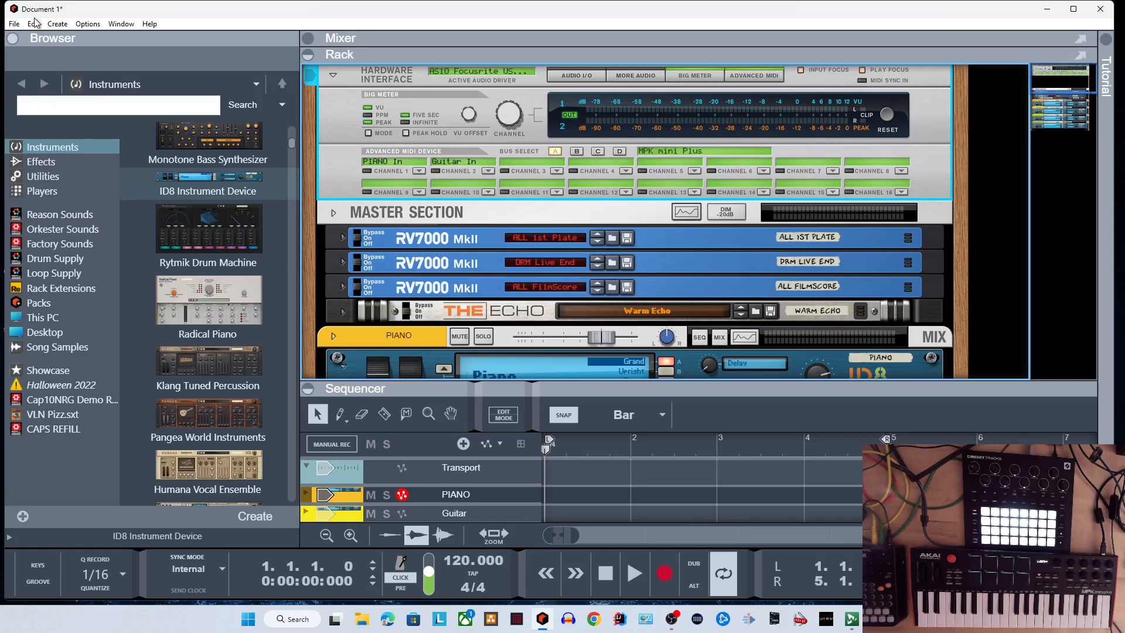
Step: In Preferences, assign Circuit Tracks to external control Bus B, then close the dialog
click(33, 23)
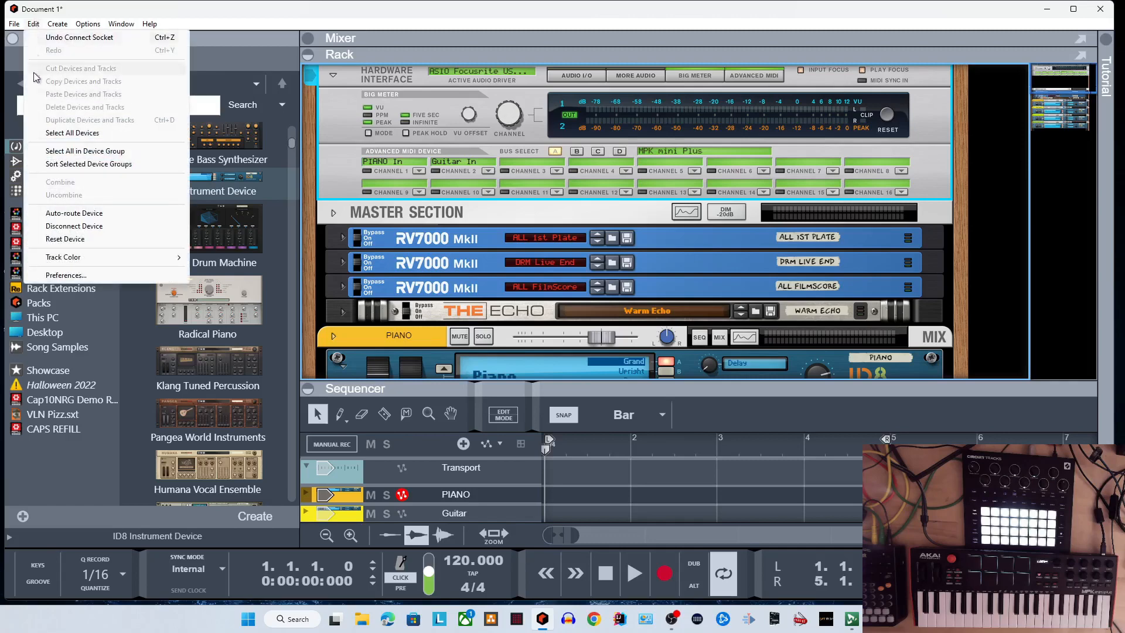
click(66, 275)
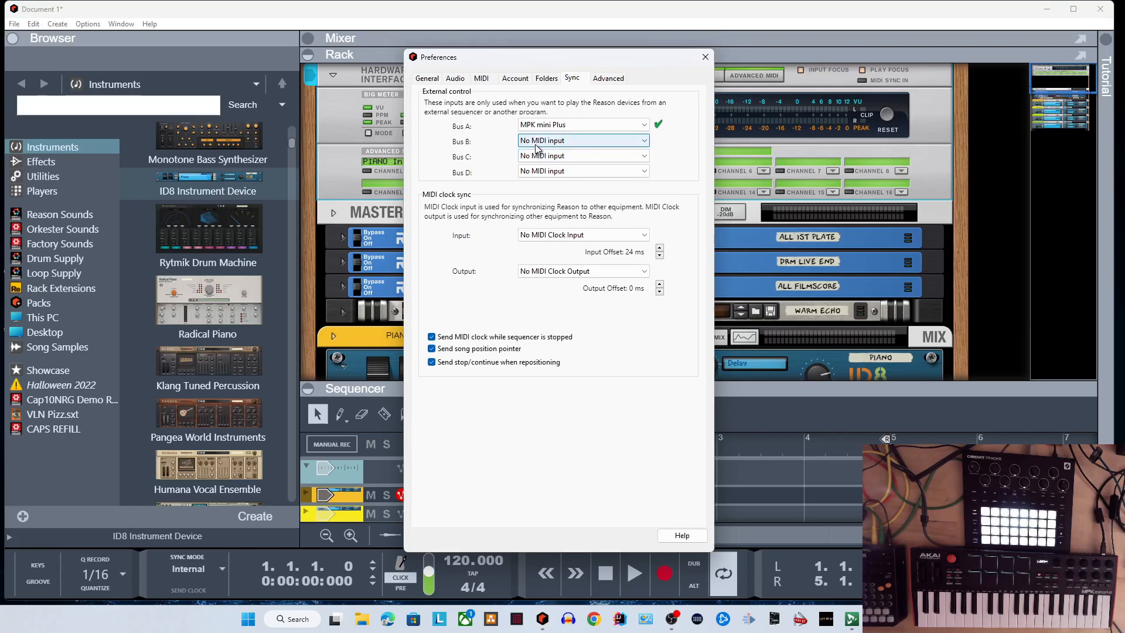
click(582, 140)
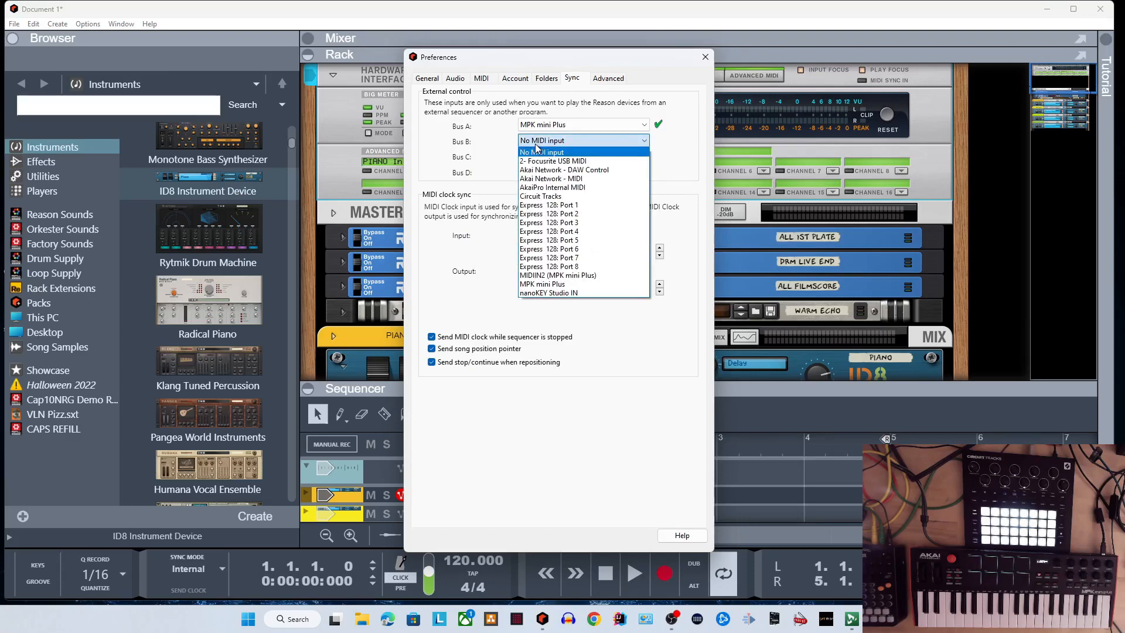
click(540, 196)
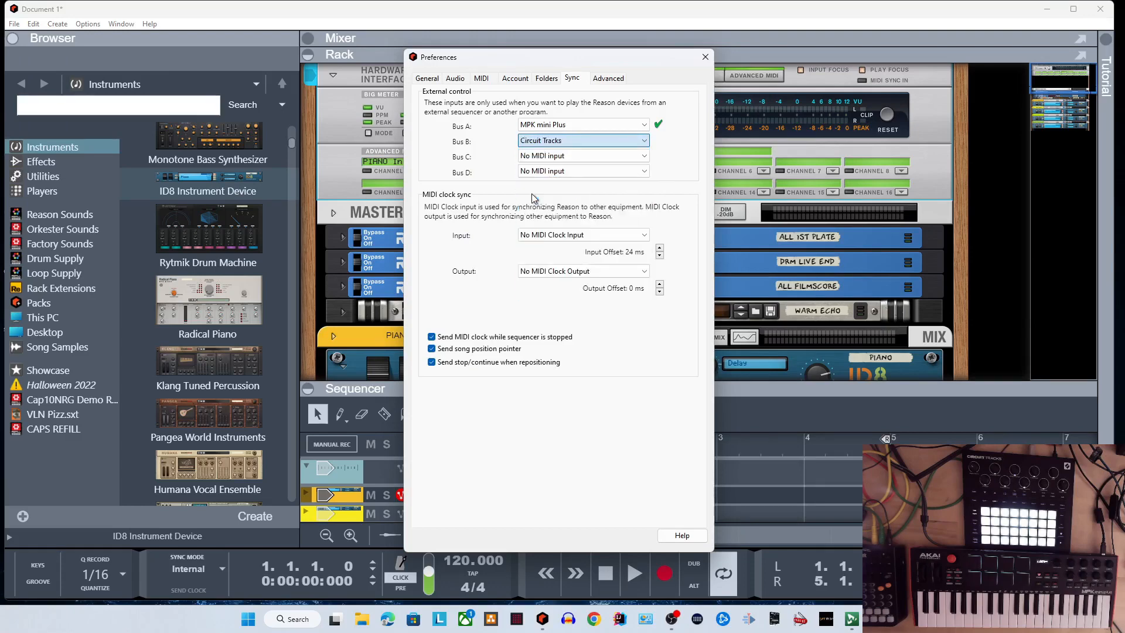
click(705, 57)
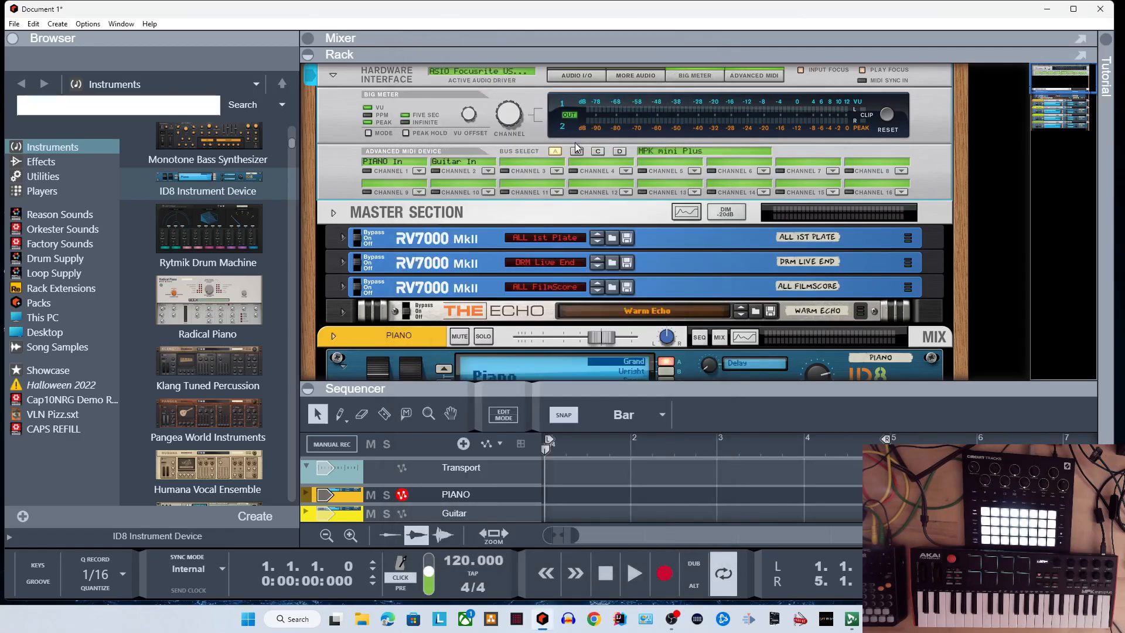
Step: Switch the Advanced MIDI Device to Bus B and route channel 3 to BRASS (ID8)
click(577, 151)
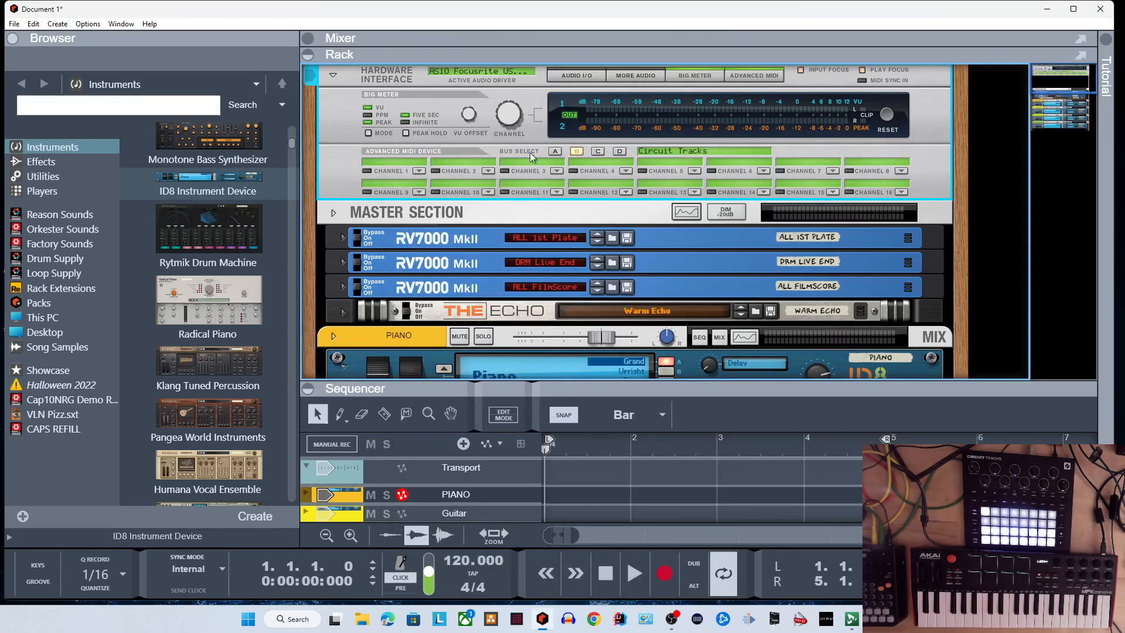
click(556, 170)
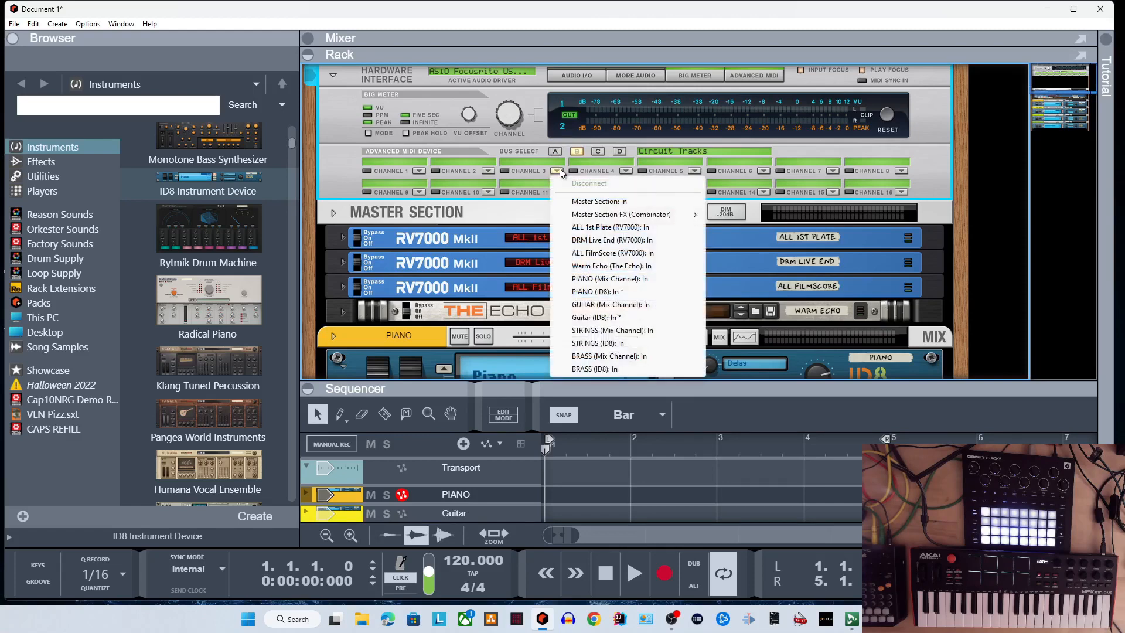
mouse_move(588, 376)
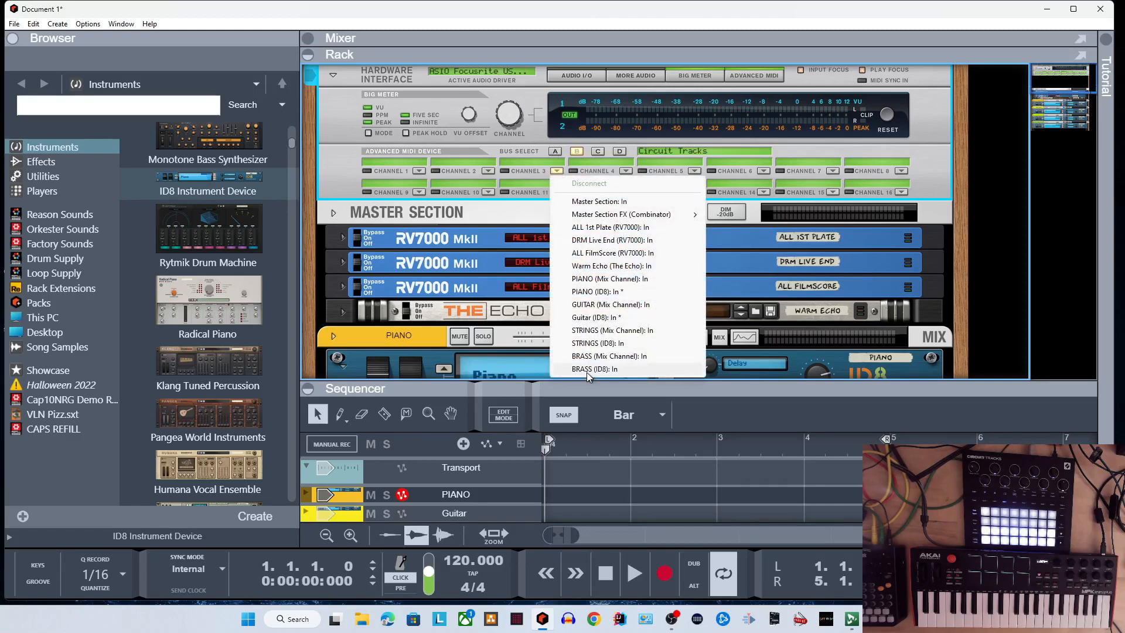
click(595, 369)
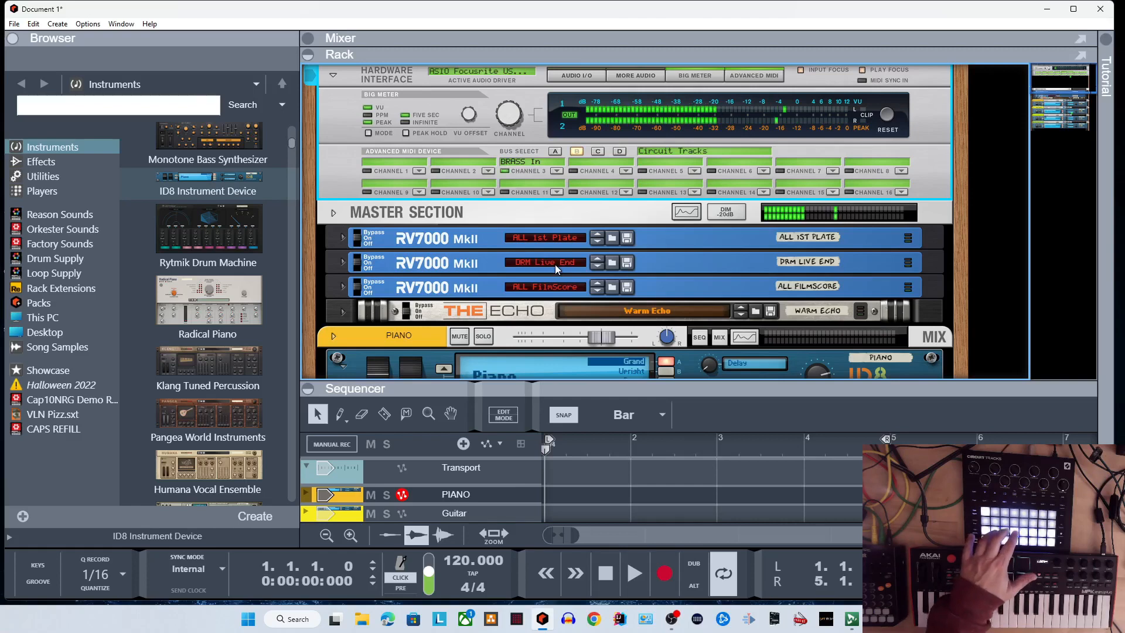
mouse_move(557, 269)
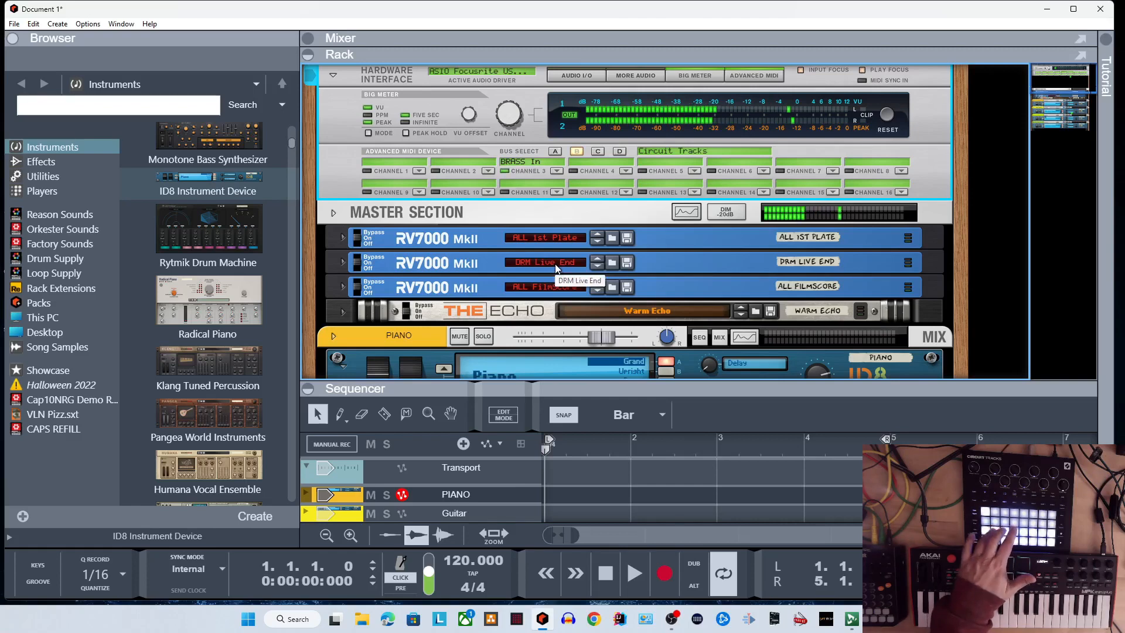
mouse_move(556, 259)
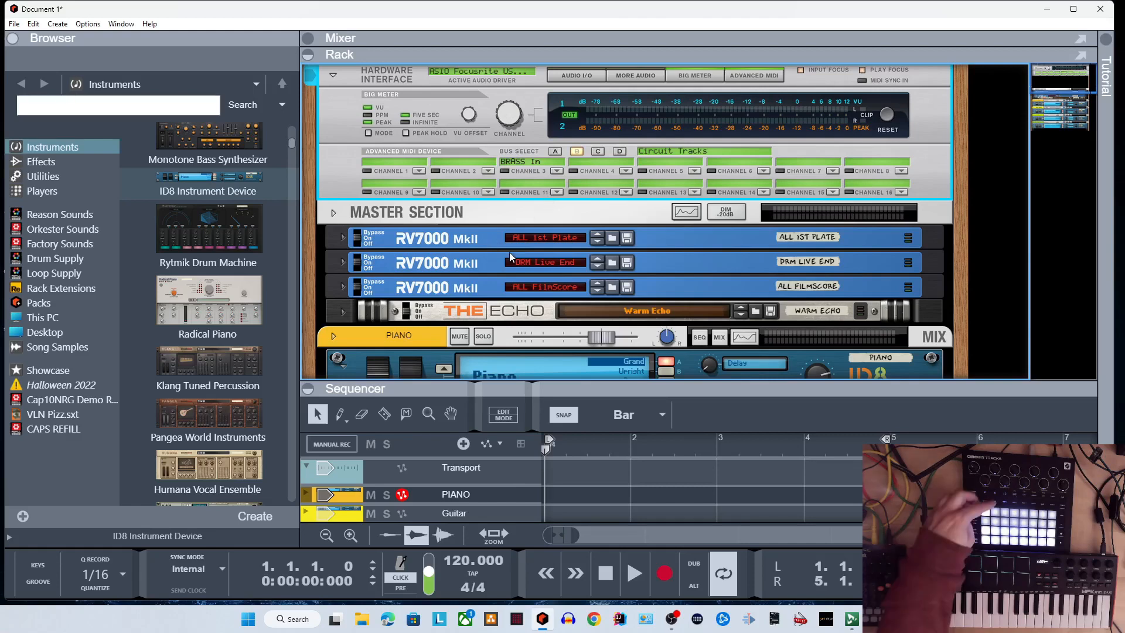
click(207, 362)
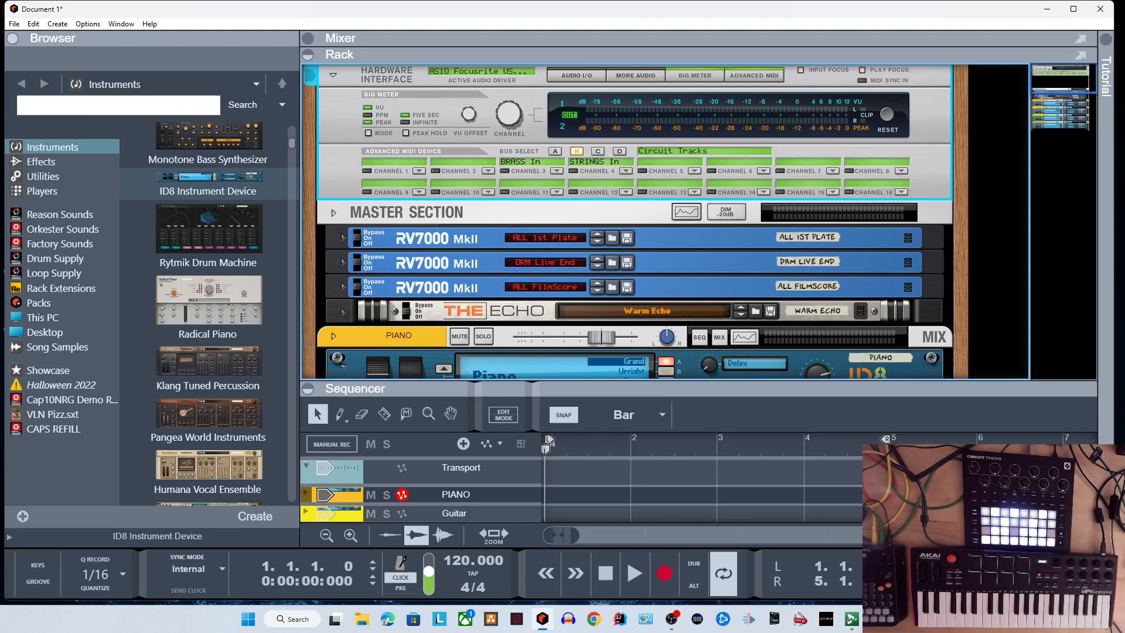
mouse_move(778, 260)
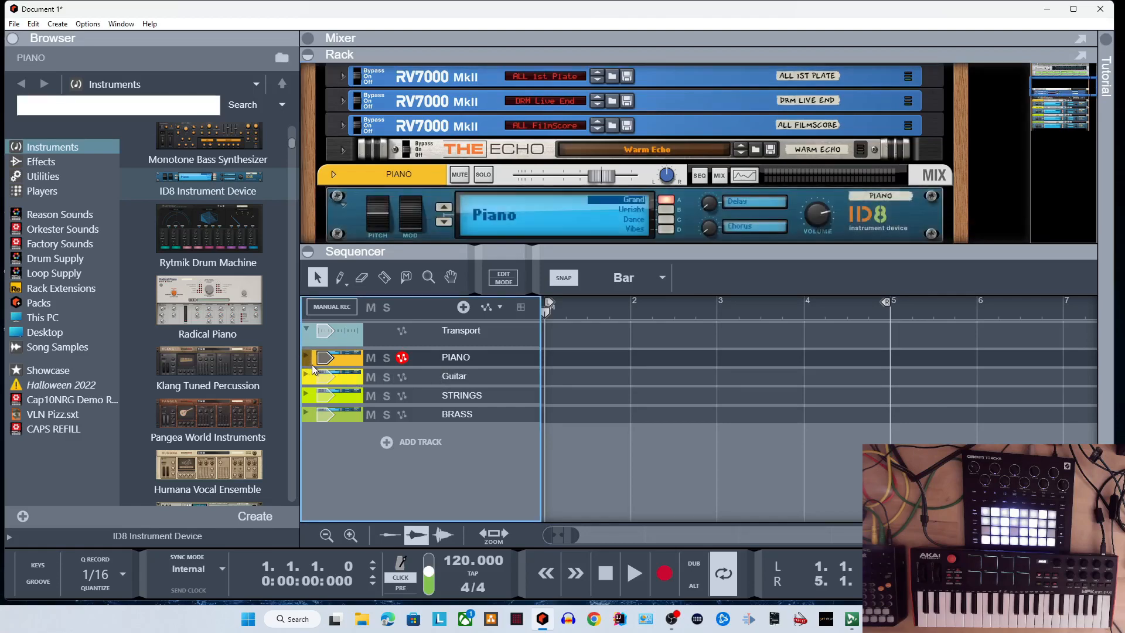
mouse_move(324, 359)
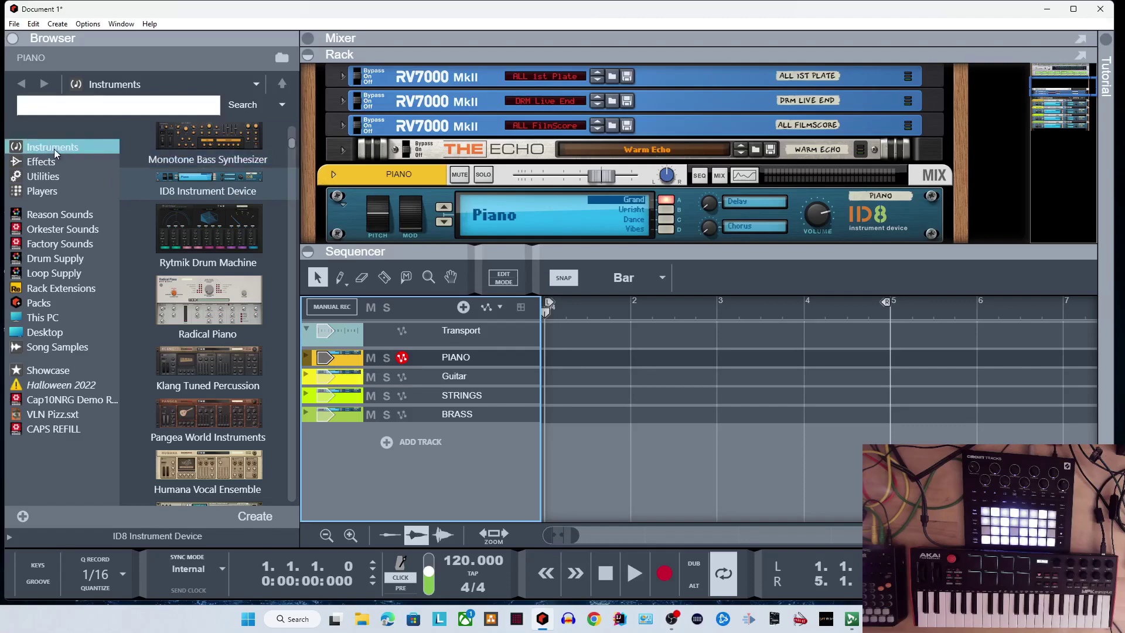
Step: Recheck the Easy MIDI inputs in Preferences, then close the dialog
click(33, 24)
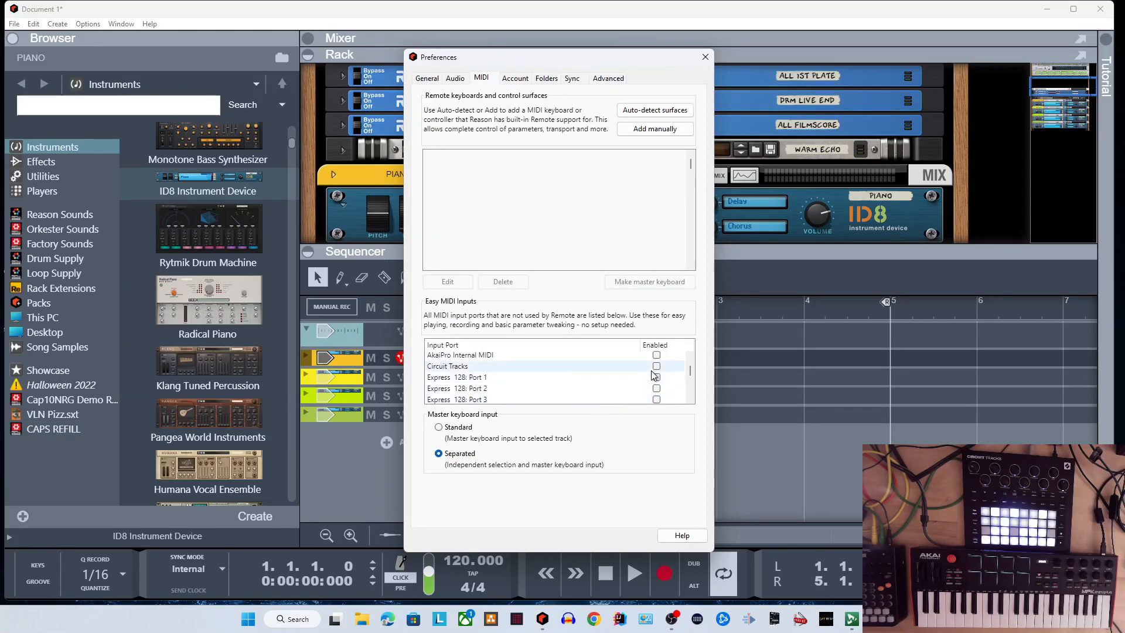
click(656, 365)
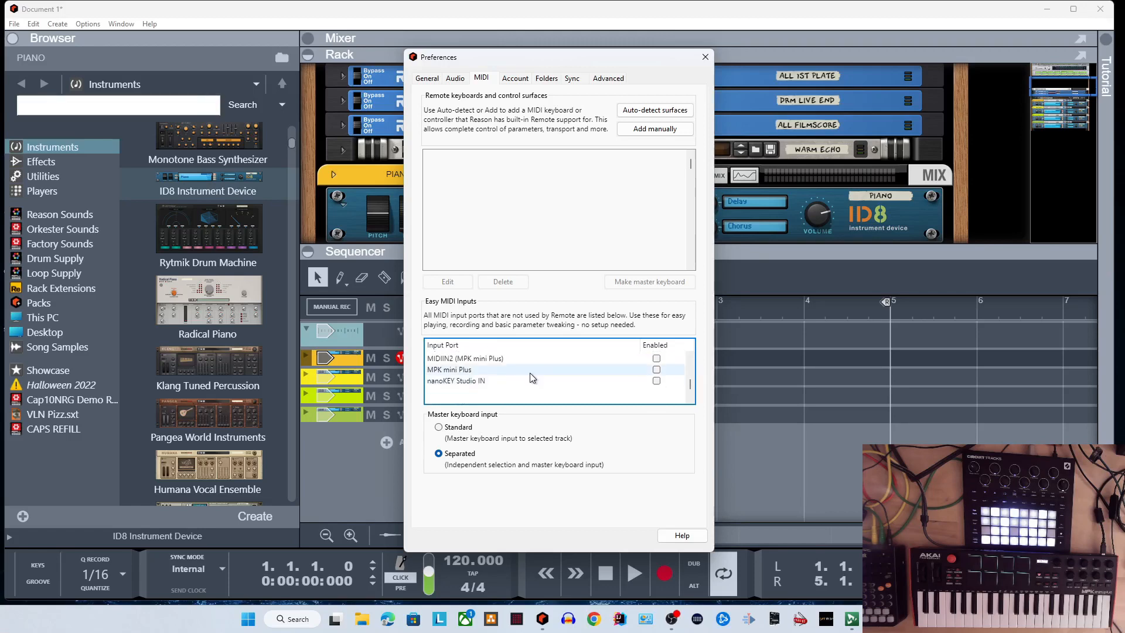
click(704, 57)
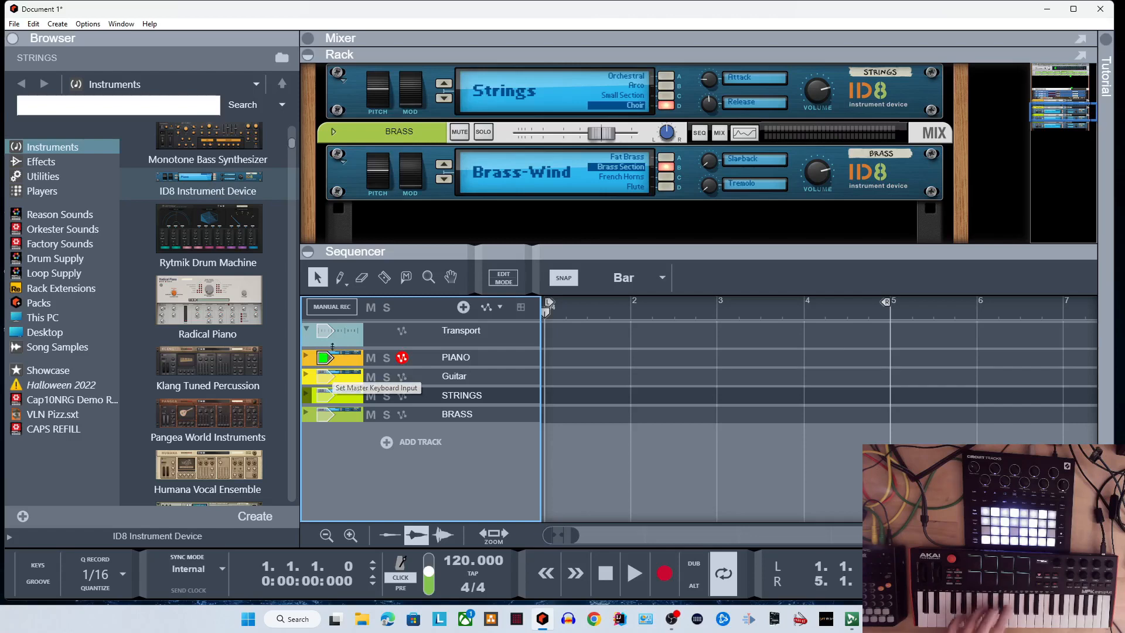
mouse_move(336, 344)
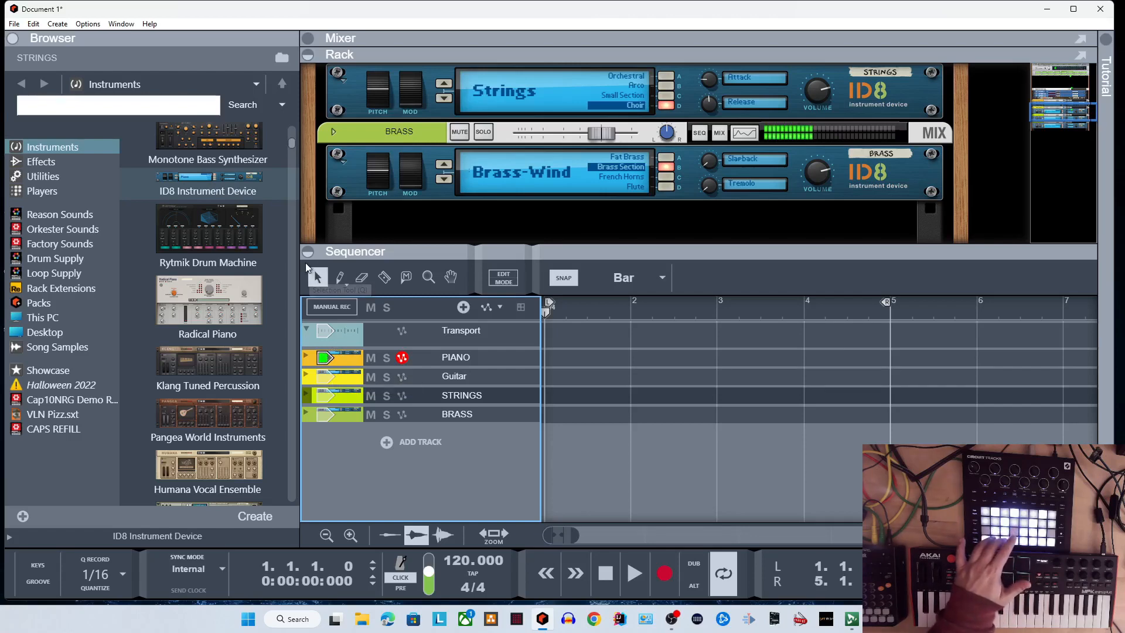
mouse_move(318, 277)
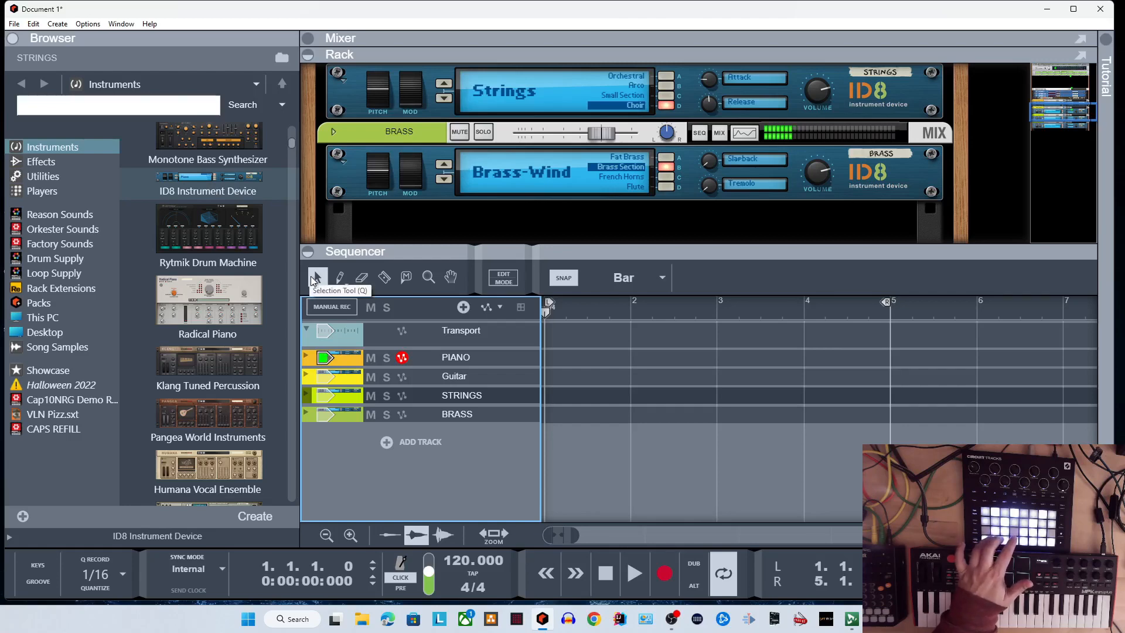
mouse_move(325, 316)
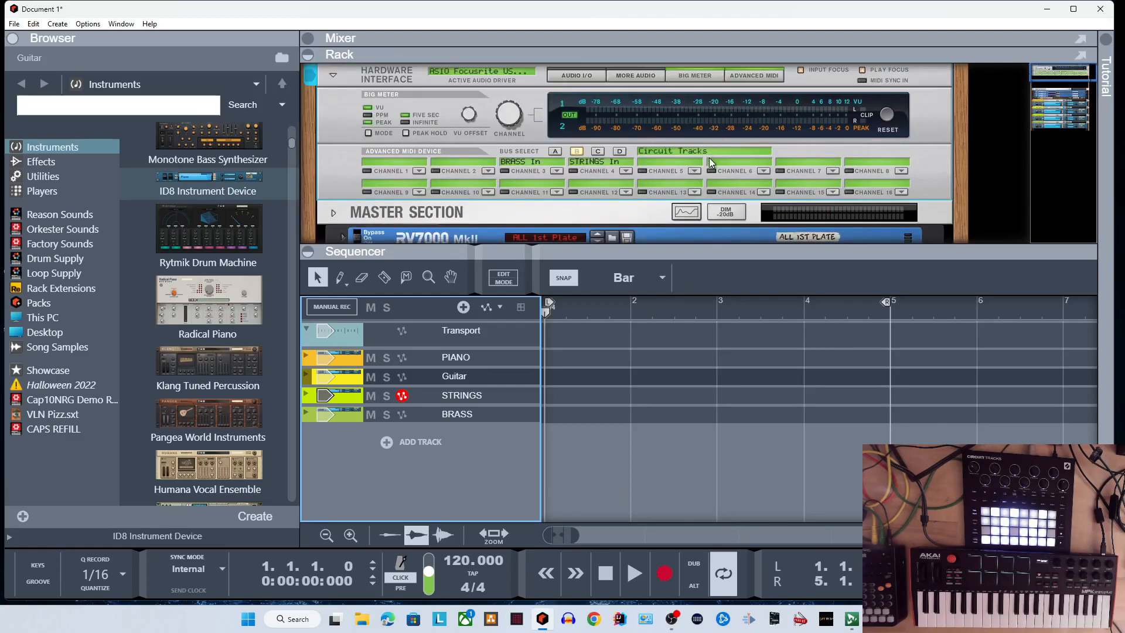
mouse_move(480, 425)
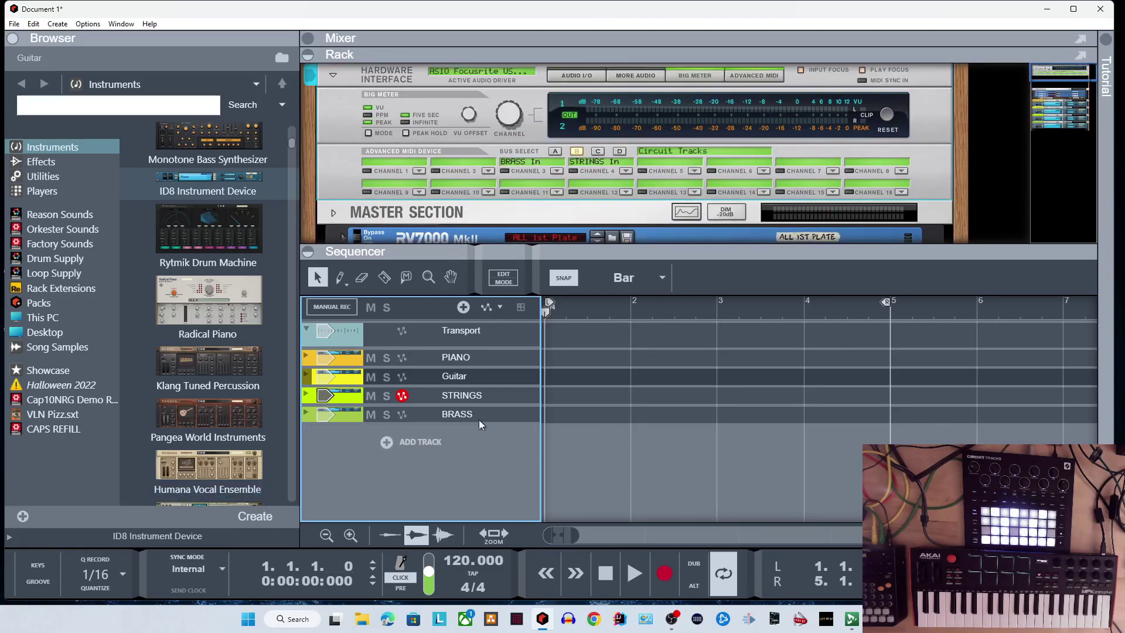
mouse_move(552, 326)
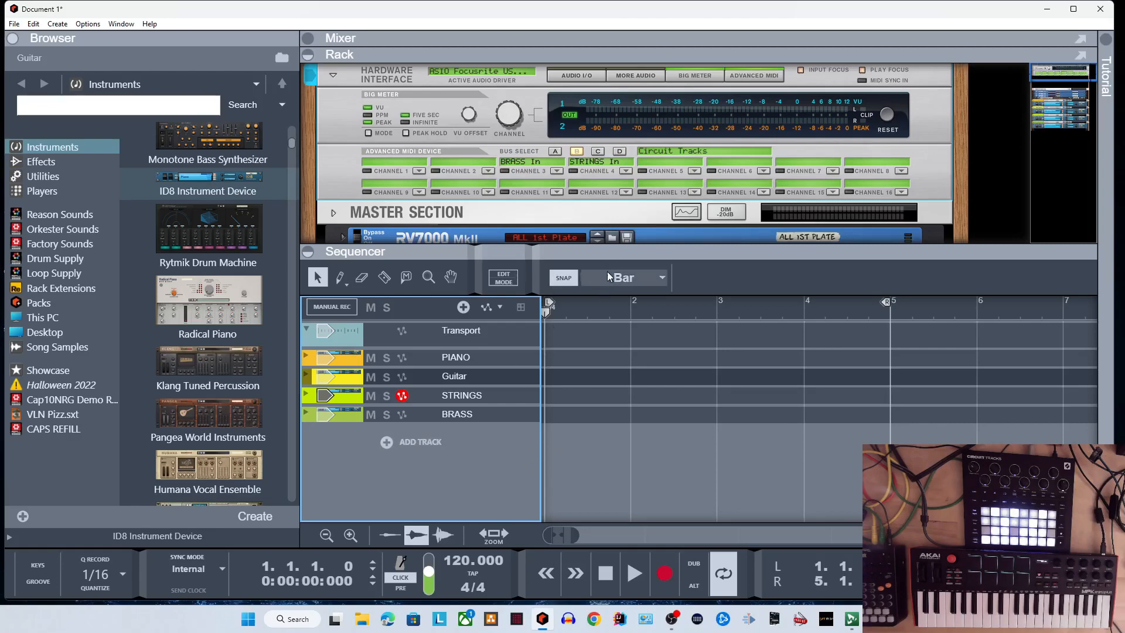
mouse_move(712, 441)
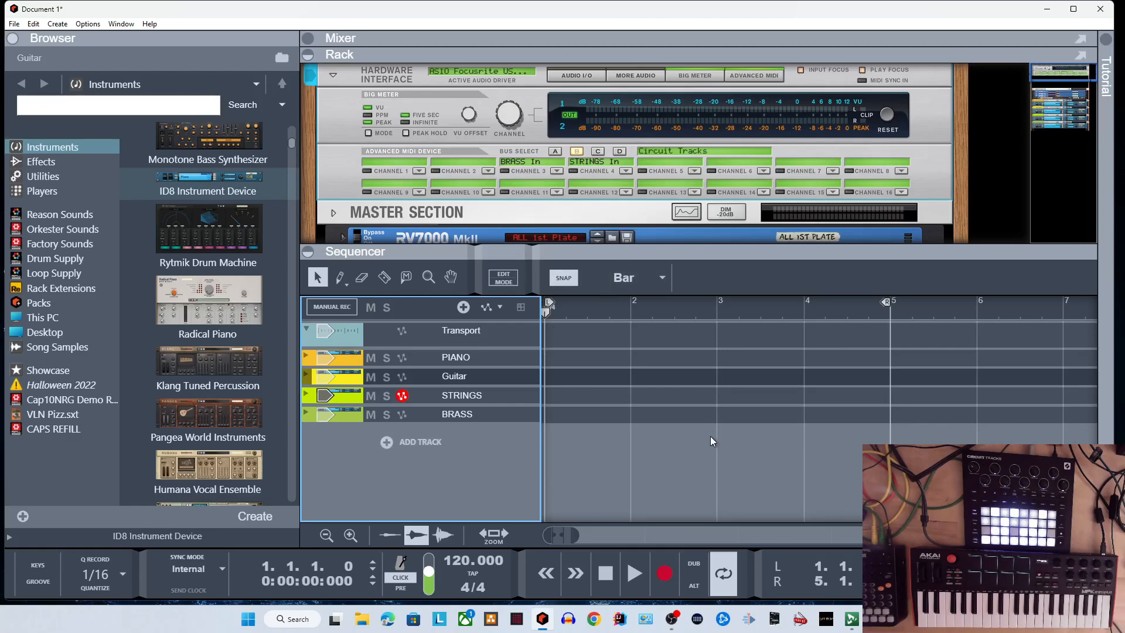
mouse_move(839, 346)
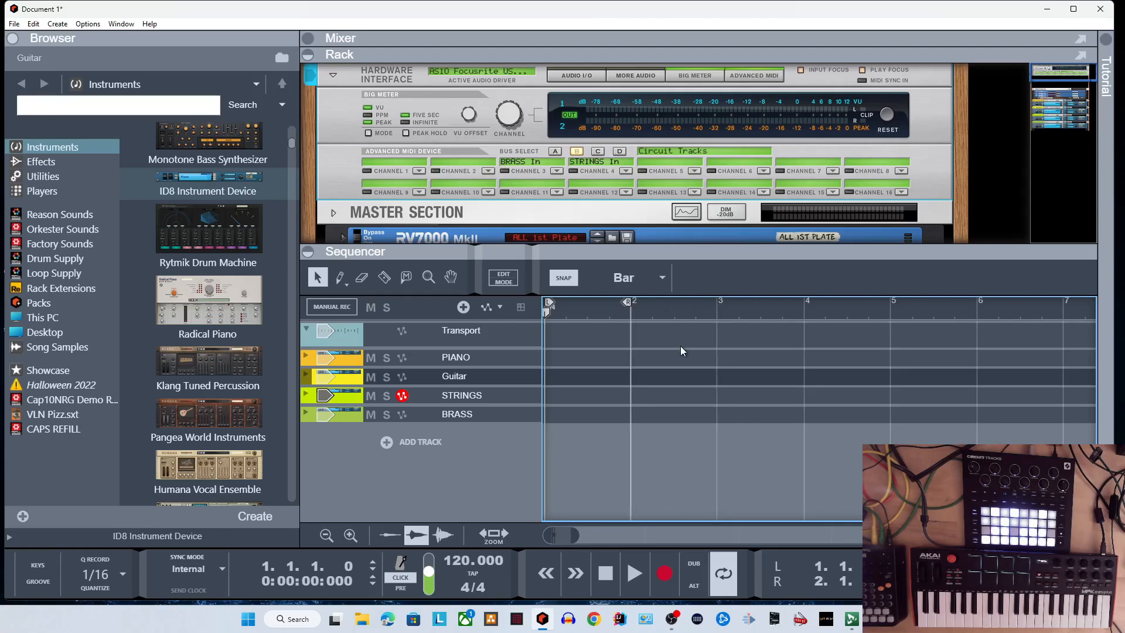
mouse_move(734, 431)
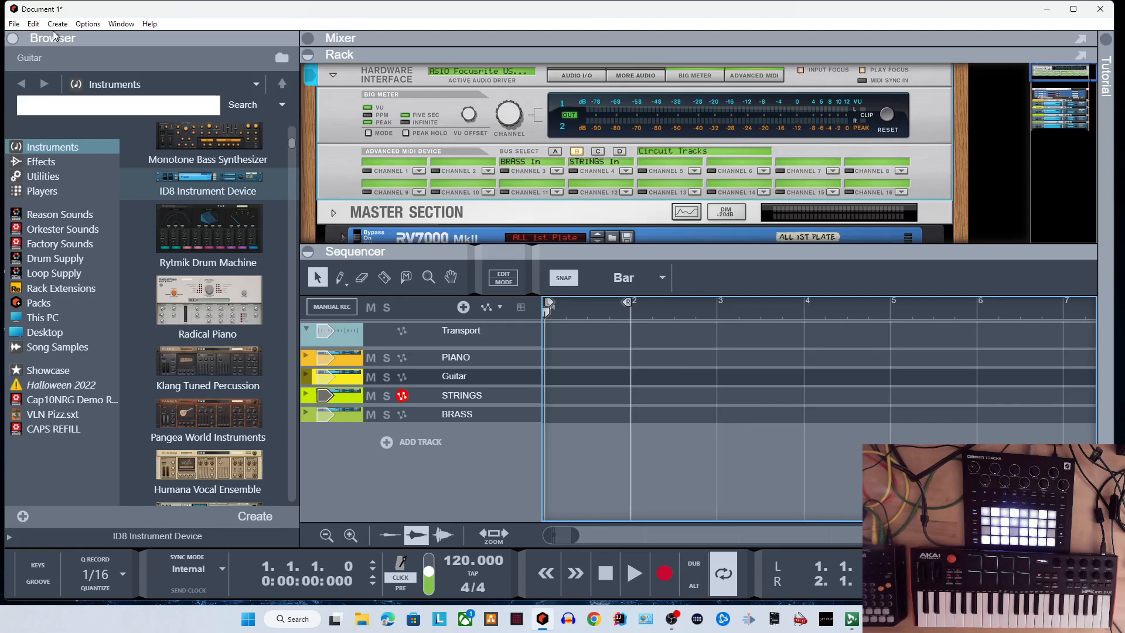
Step: In Preferences, select Standard under Master keyboard input, then close the dialog
click(33, 23)
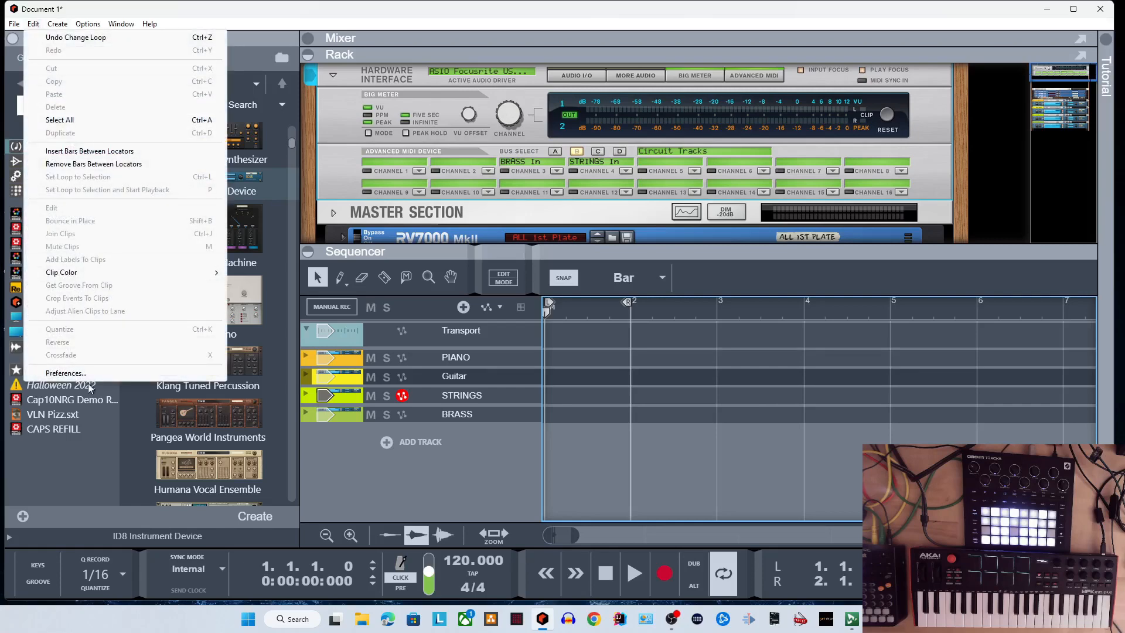
click(66, 373)
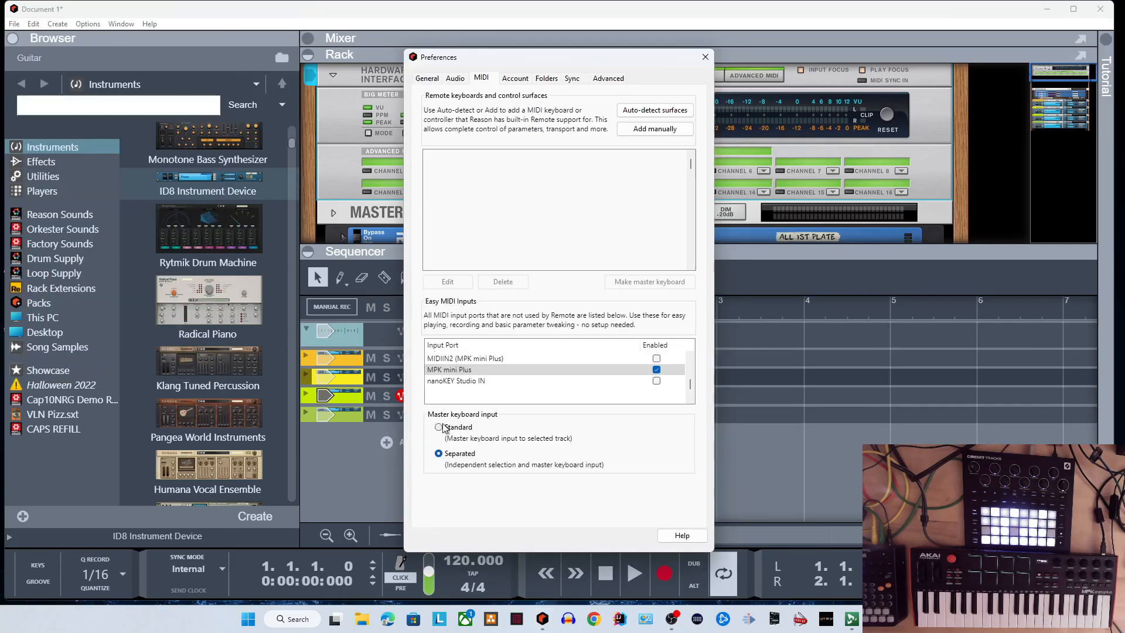
click(438, 428)
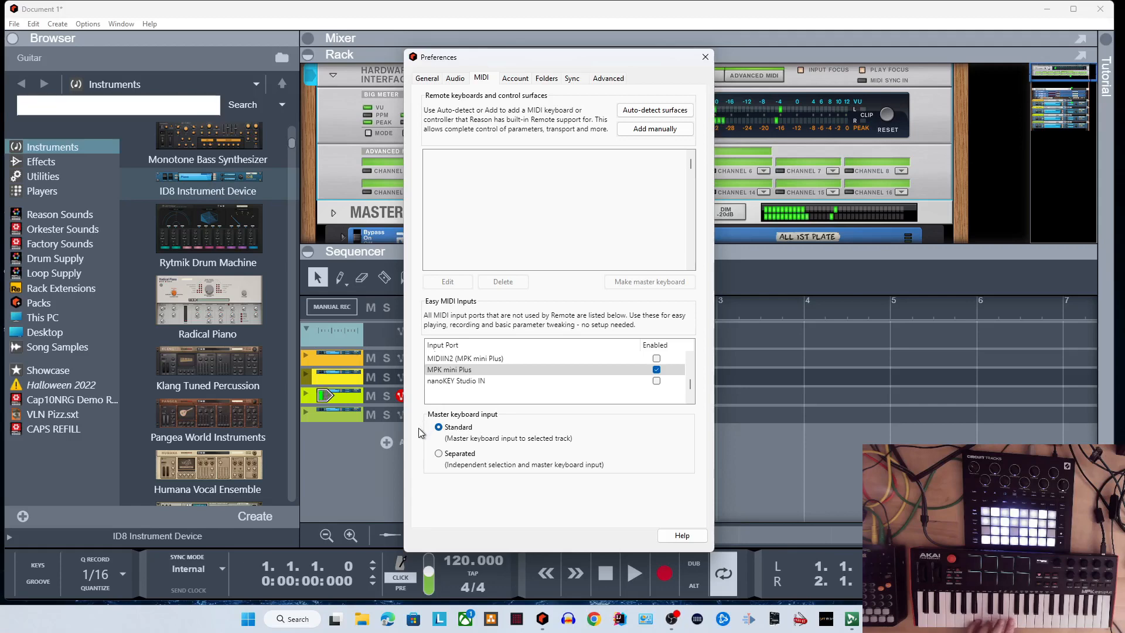
mouse_move(412, 431)
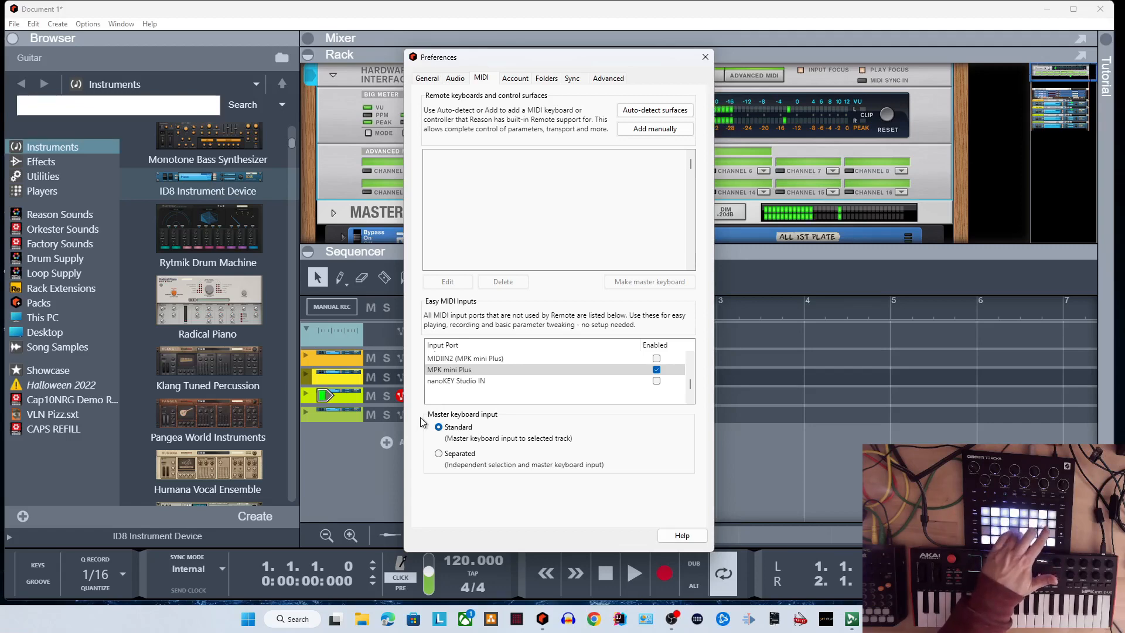
click(438, 426)
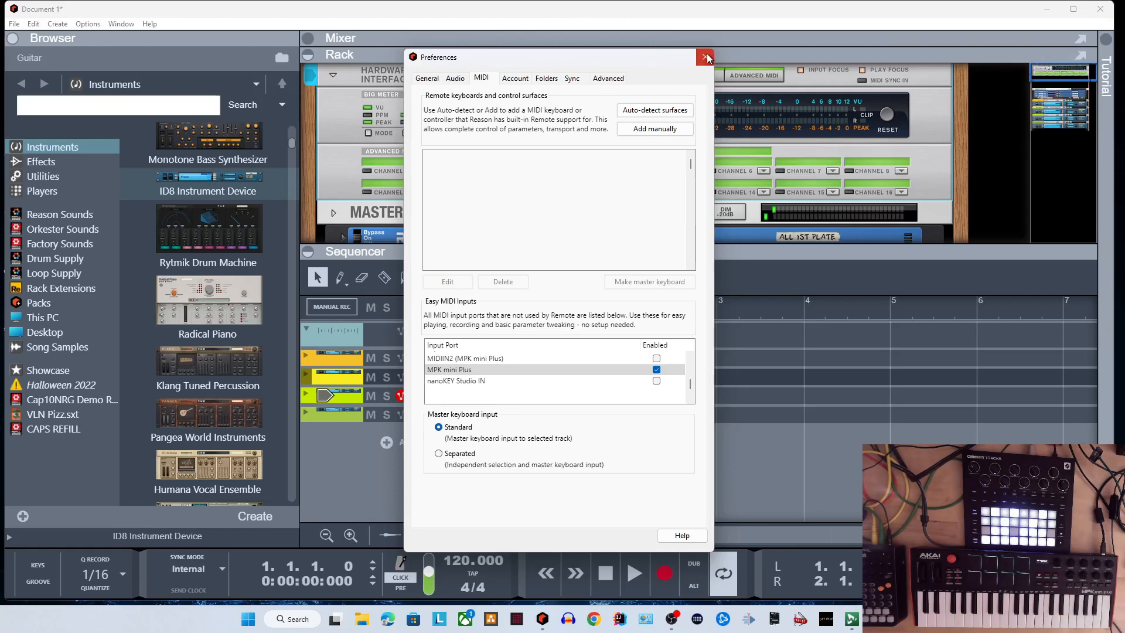
click(705, 57)
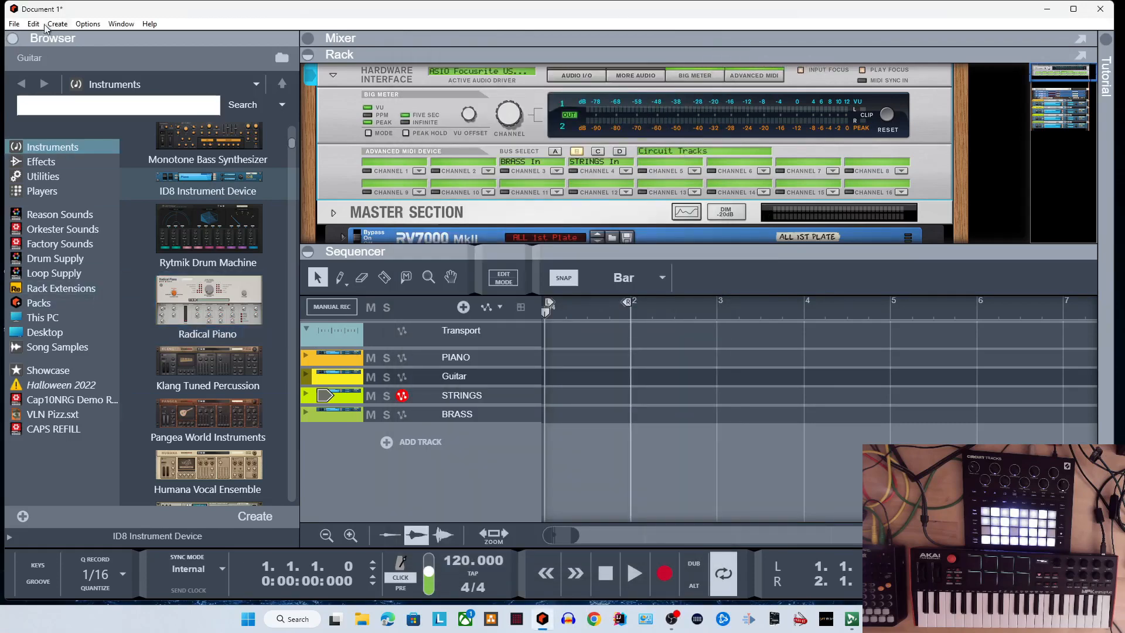
Step: Review the MIDI preferences: Circuit Tracks enabled, master keyboard input Standard
click(33, 23)
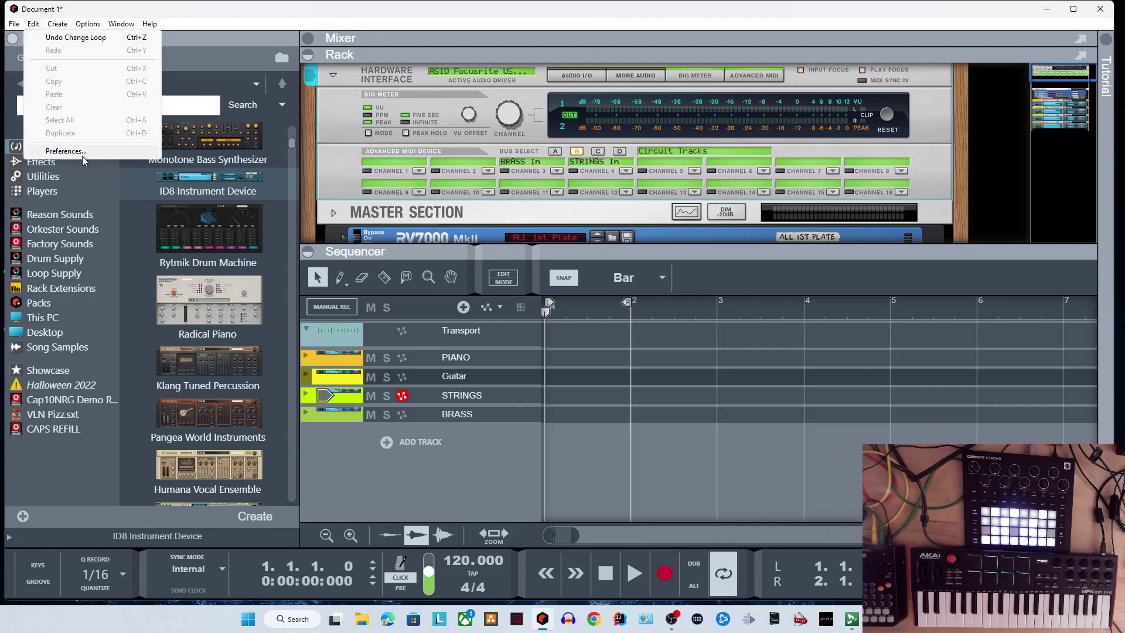
click(66, 151)
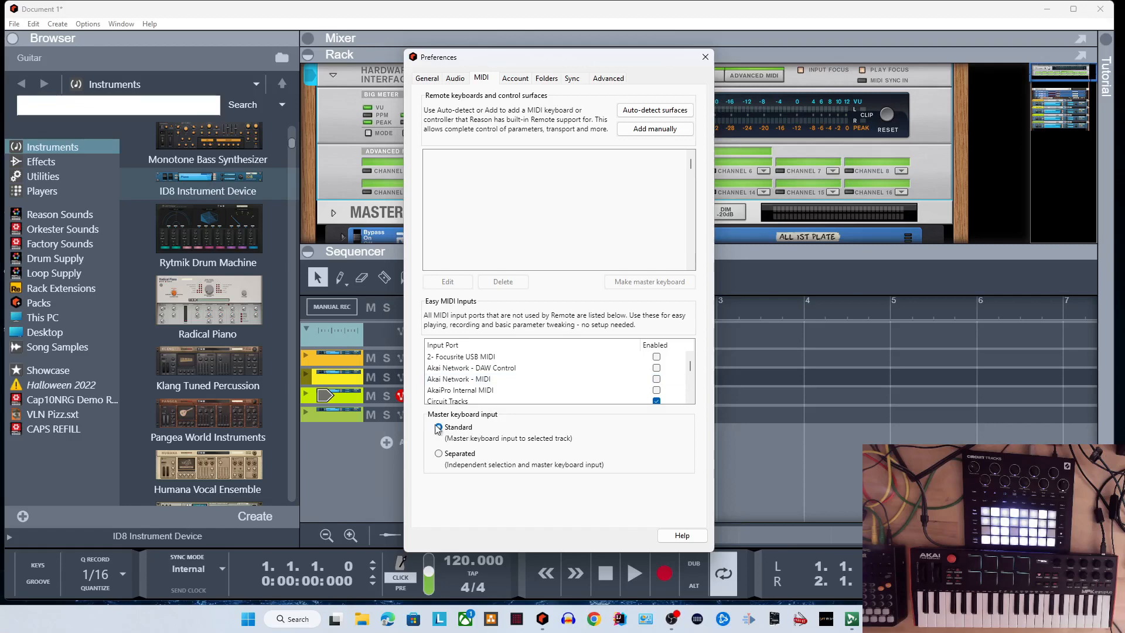
scroll(down, 3)
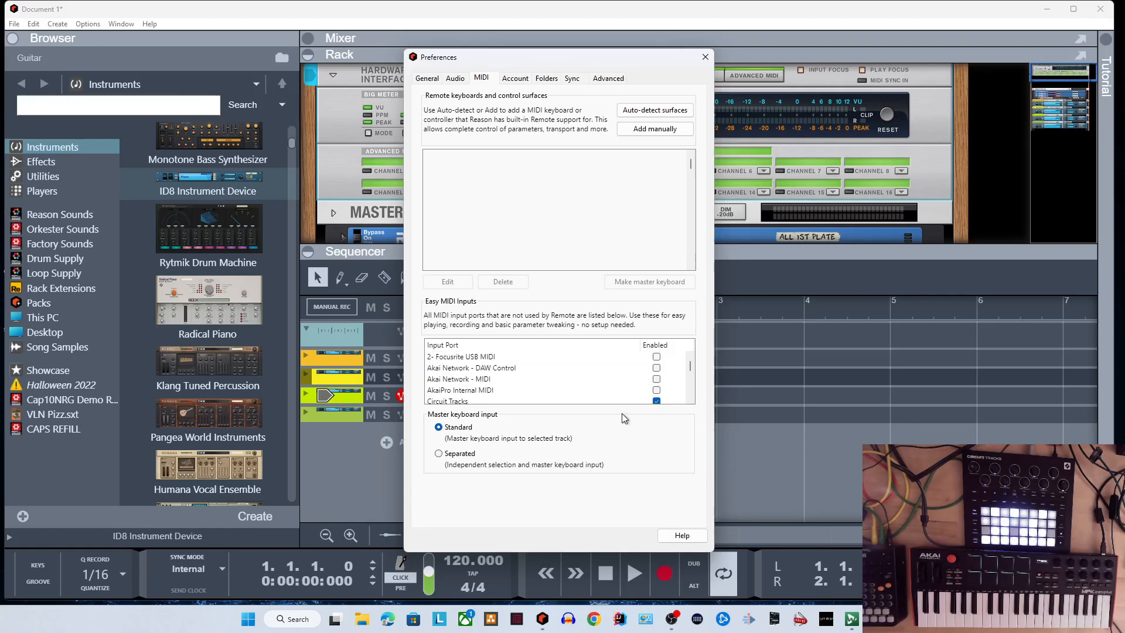
click(704, 57)
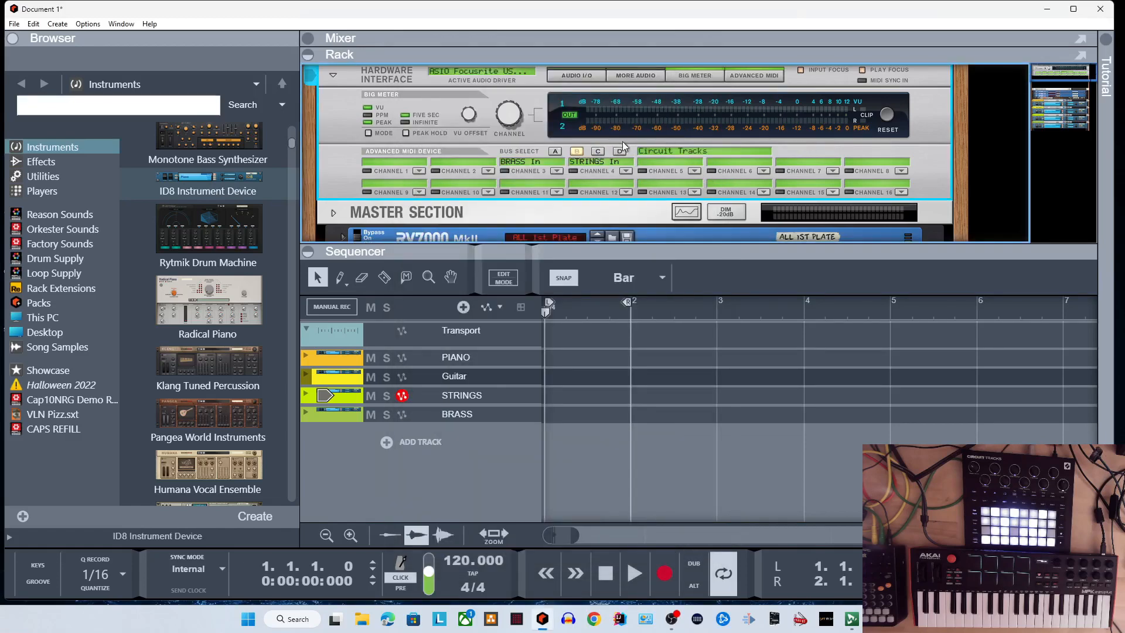
click(88, 24)
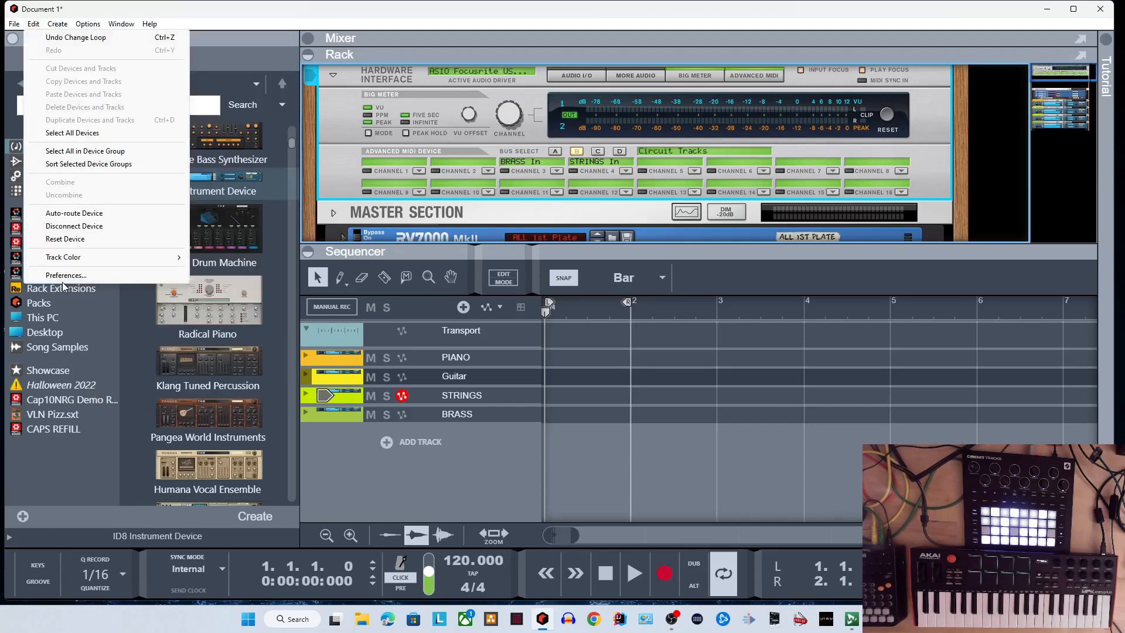
click(66, 275)
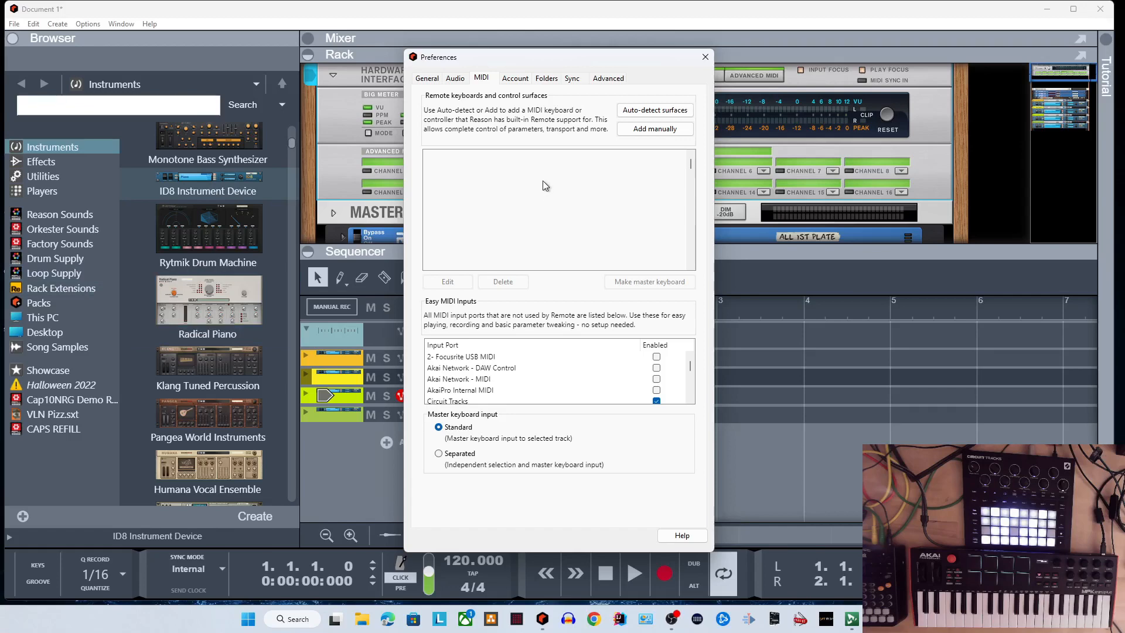
Step: On the Sync page, set external control Buses A and B to No MIDI input
click(572, 78)
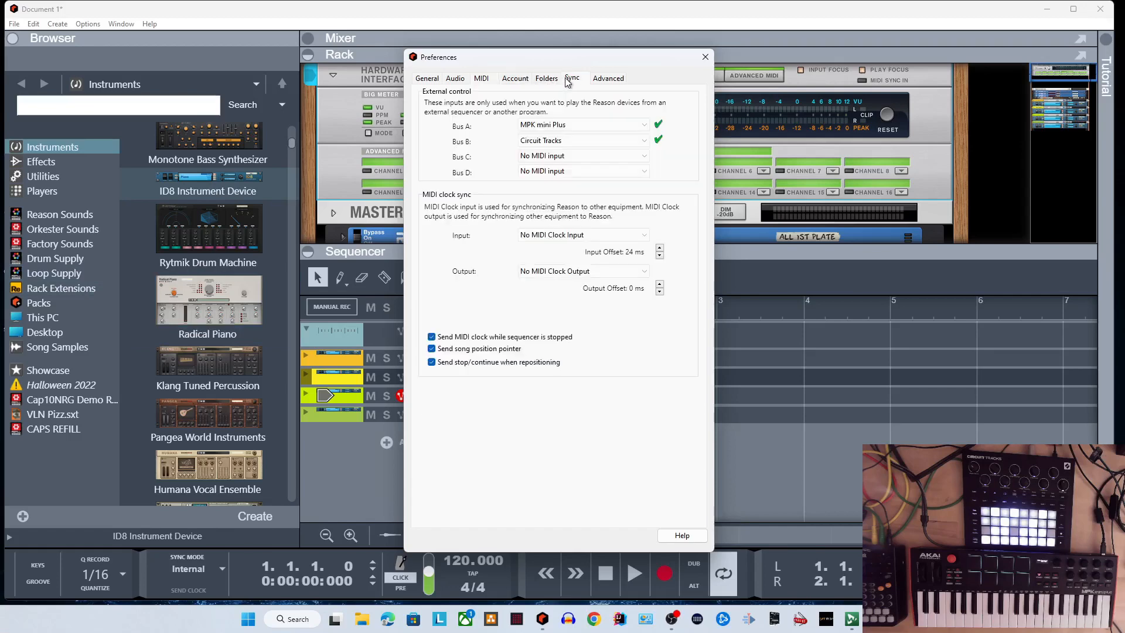
click(583, 124)
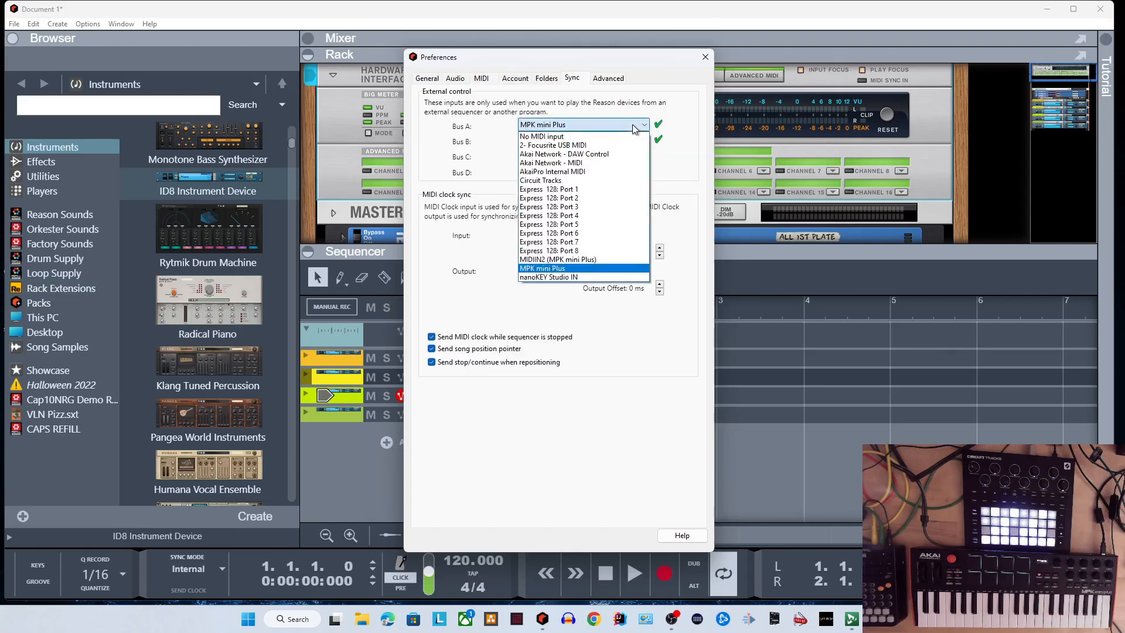
click(541, 136)
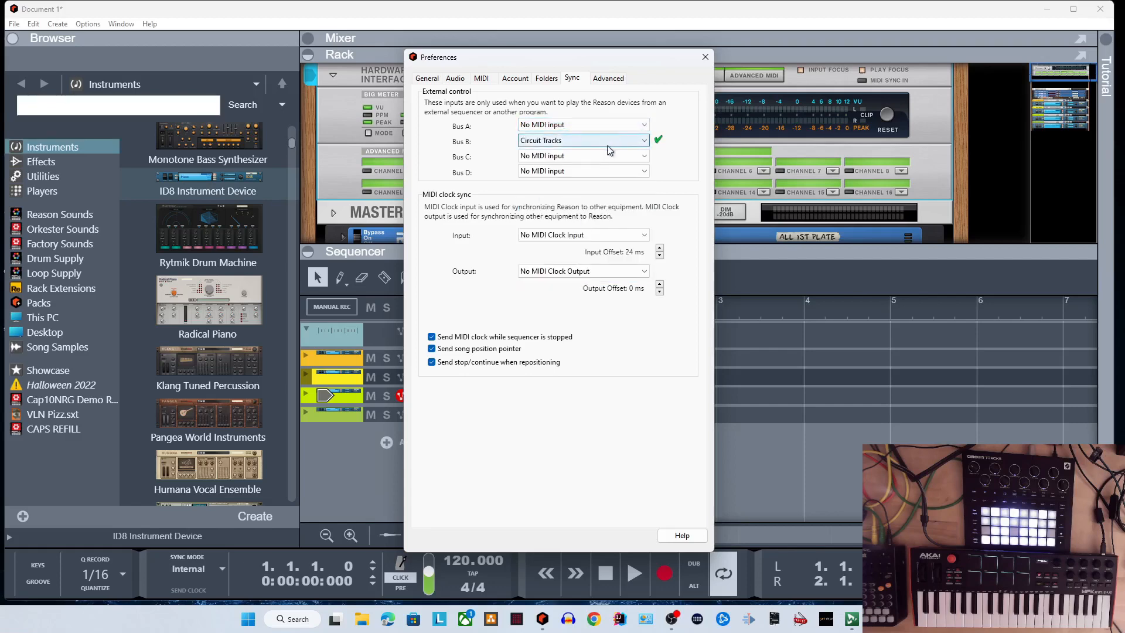
click(583, 140)
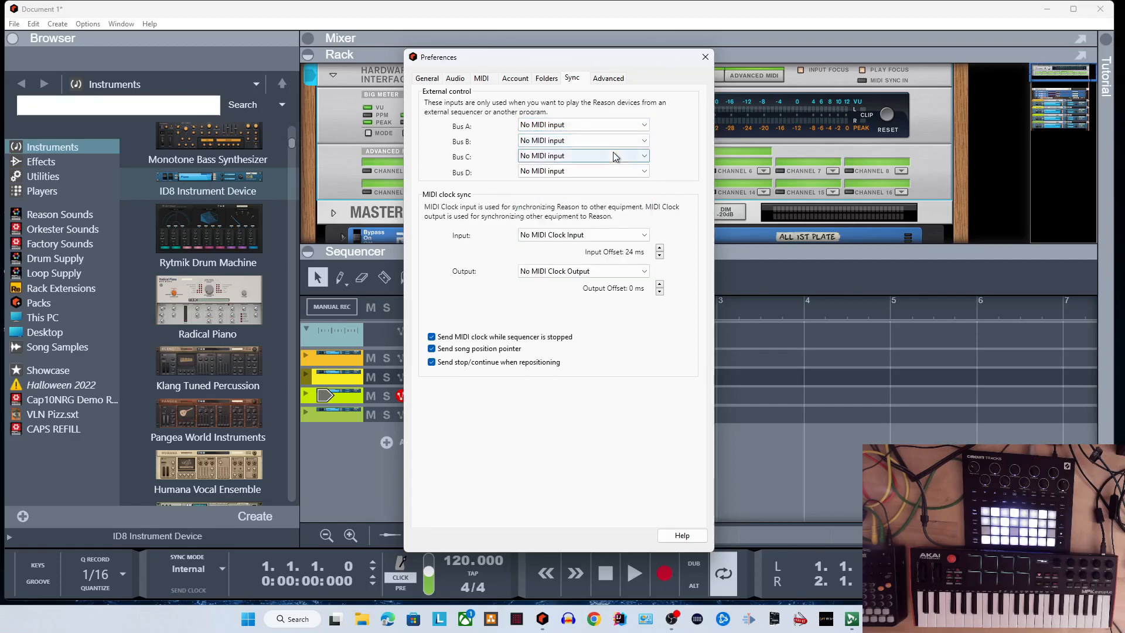
mouse_move(554, 239)
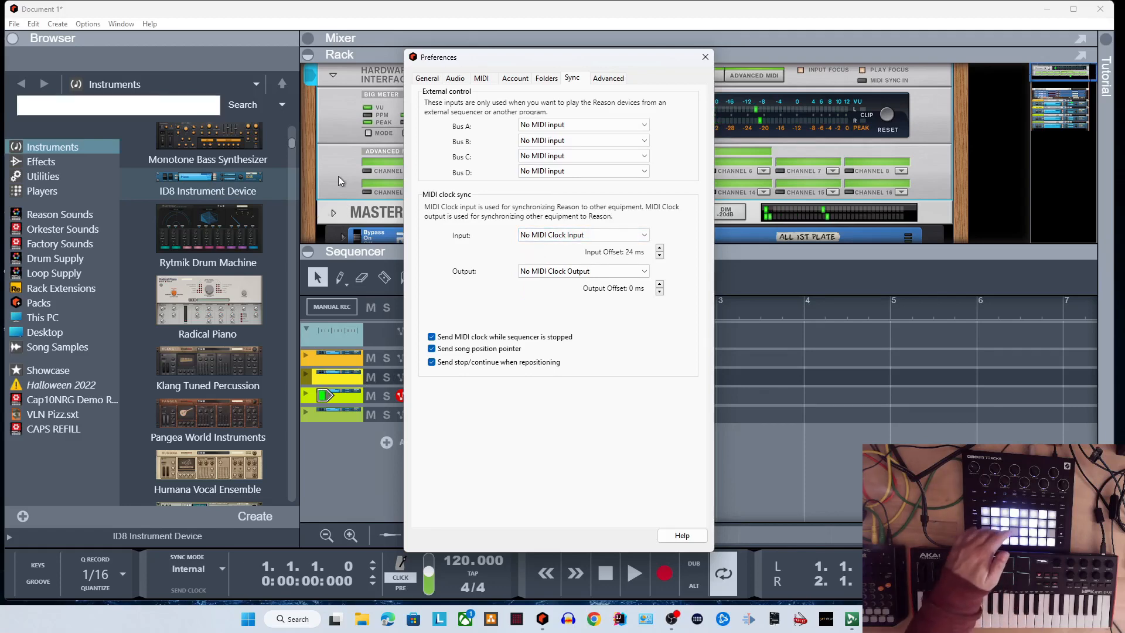
mouse_move(337, 338)
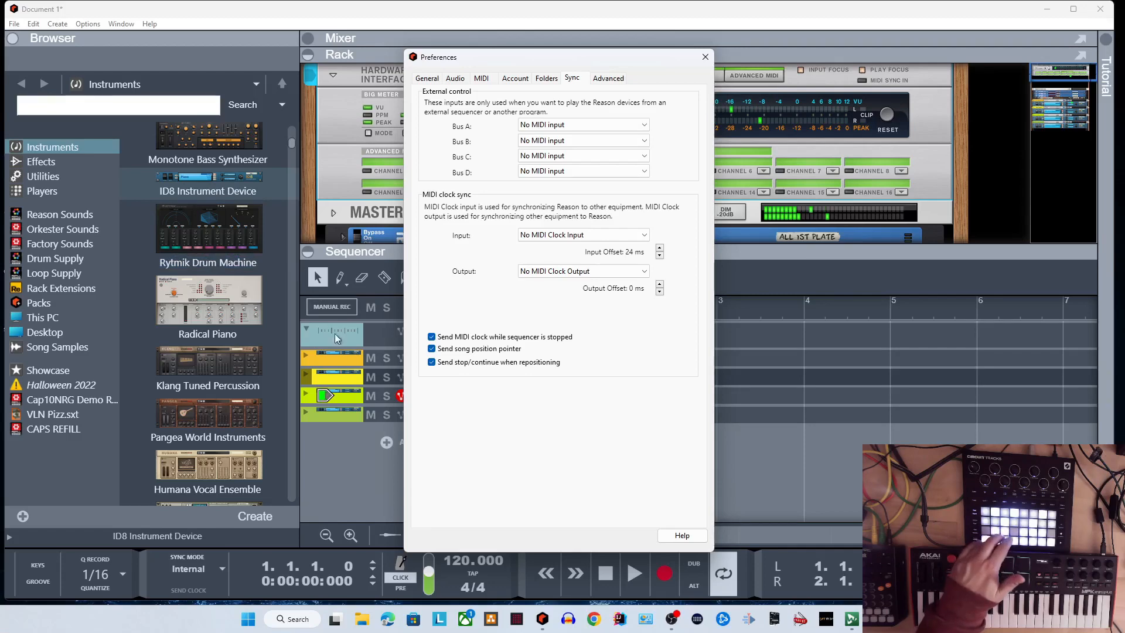
click(704, 56)
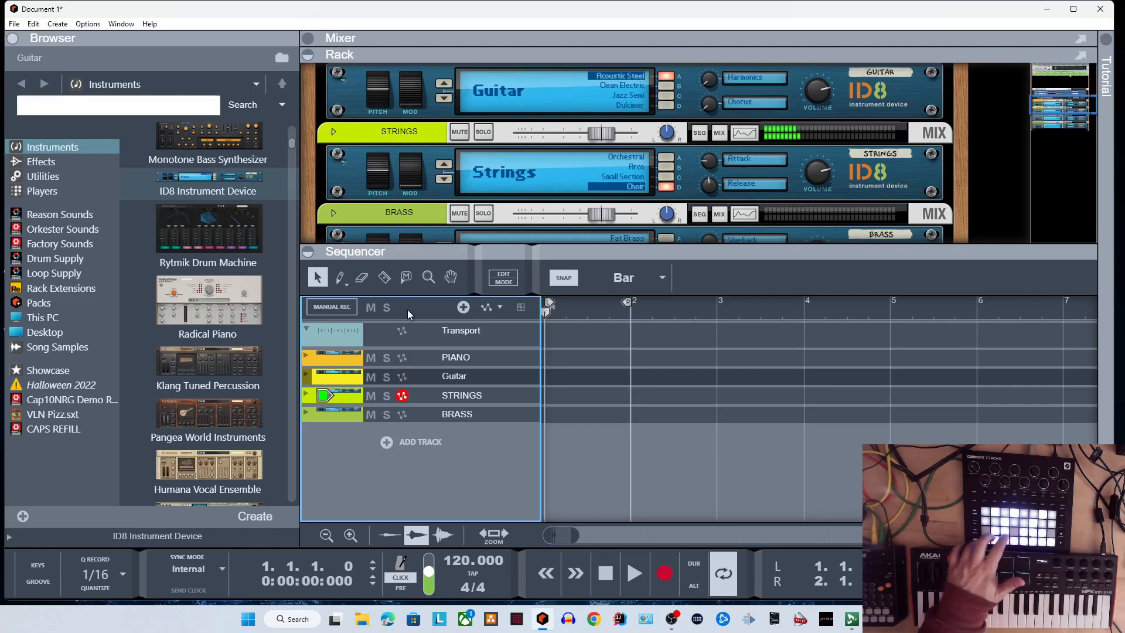
mouse_move(321, 460)
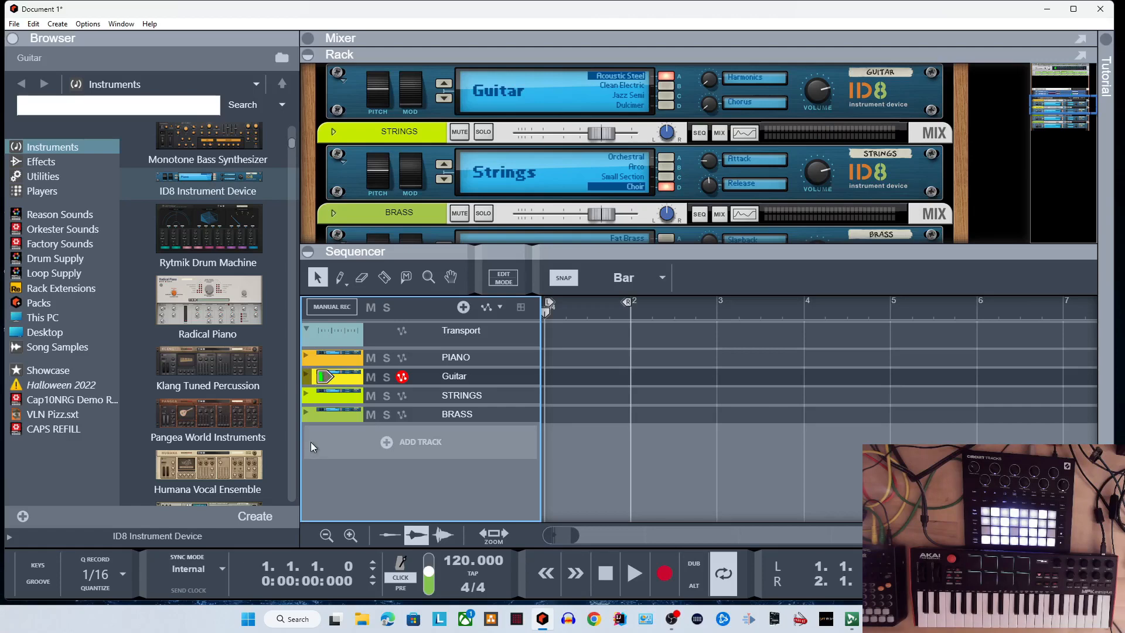
mouse_move(313, 446)
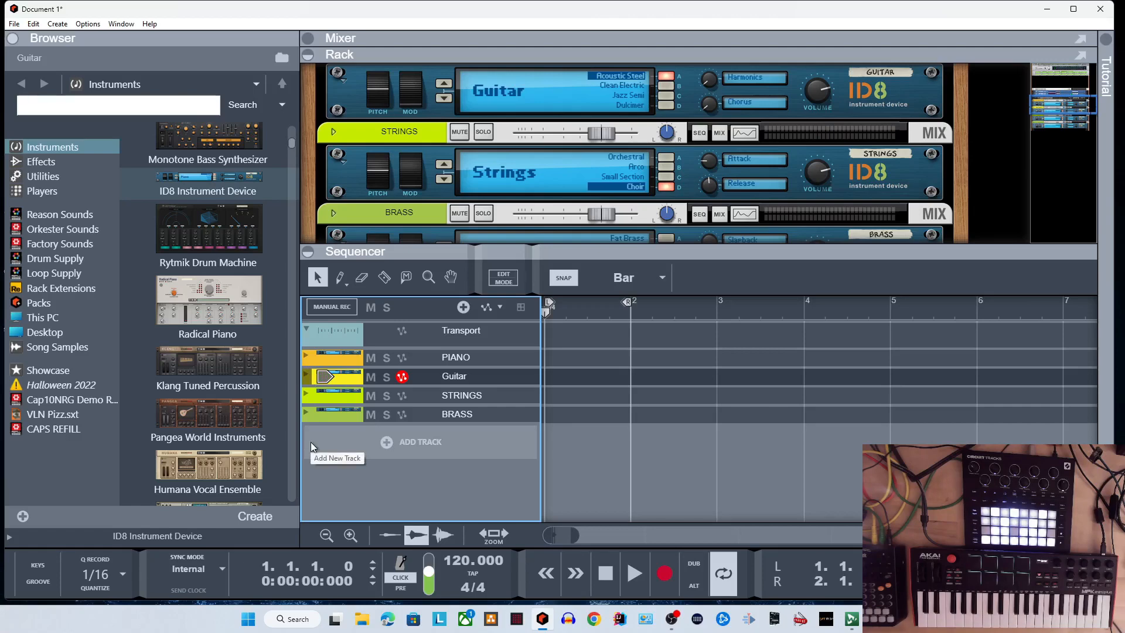